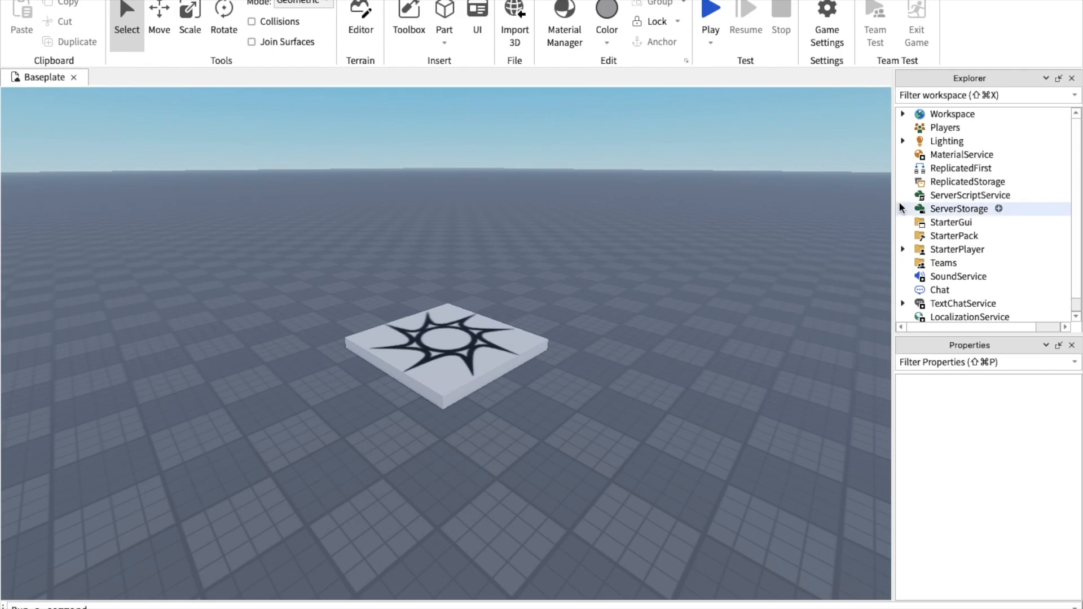
pyautogui.moveTo(768, 175)
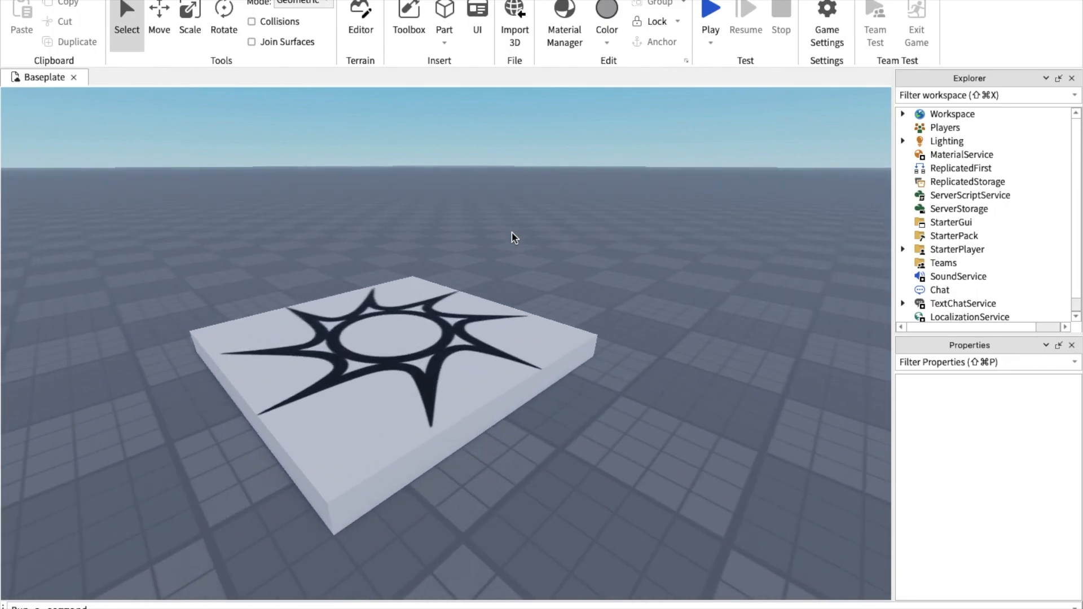
# Step: Insert a new Script under ServerScriptService
pyautogui.click(969, 195)
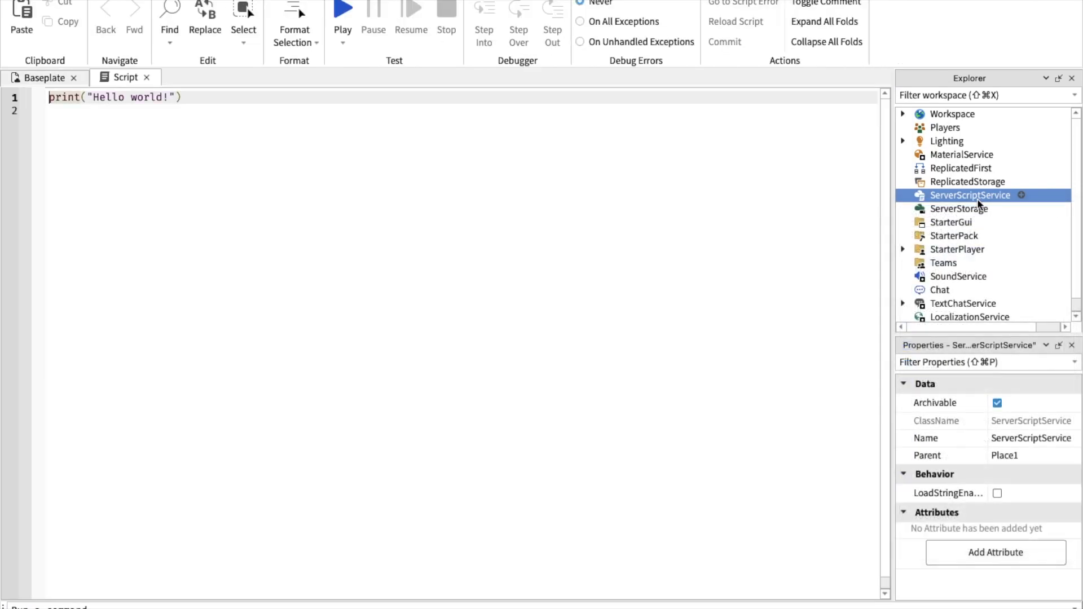
# Step: Rename the Script to MachRun and add a LocalScript named MachInput to StarterCharacterScripts
pyautogui.rightClick(970, 194)
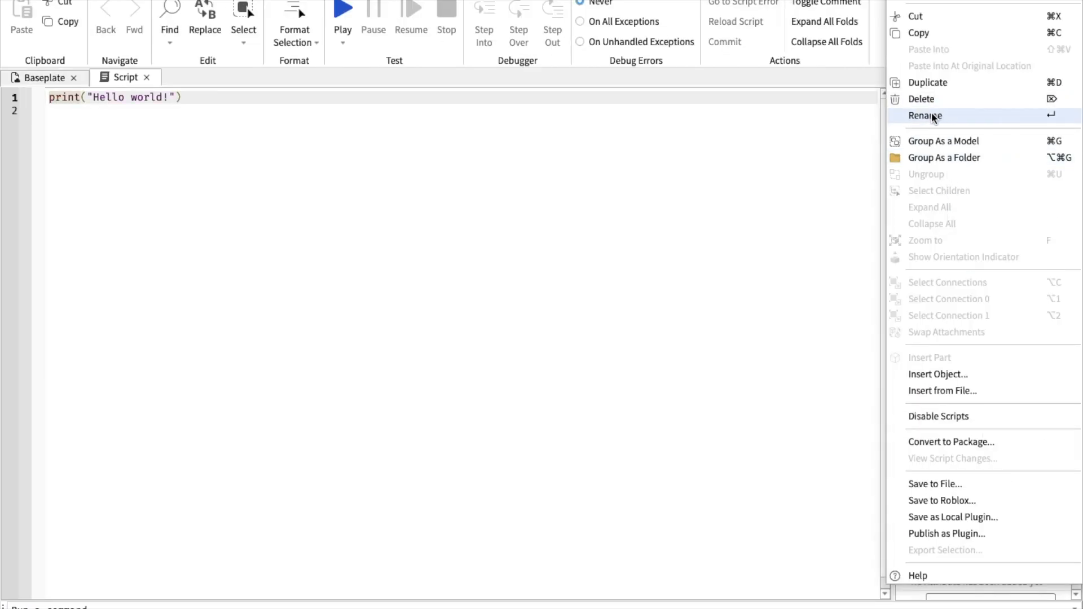
pyautogui.click(925, 115)
pyautogui.write('MachRun')
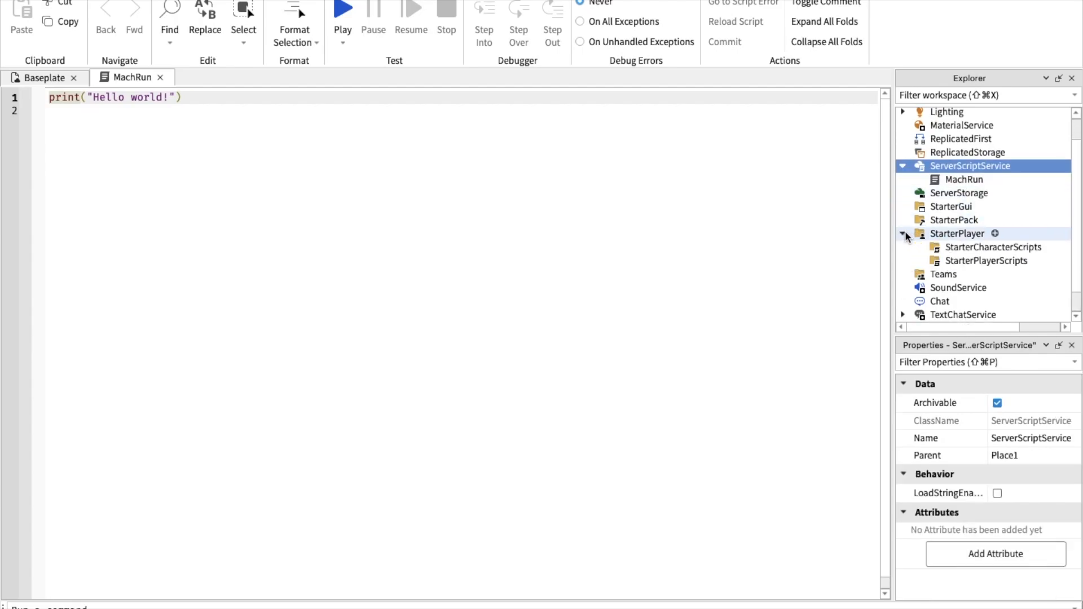
pyautogui.click(993, 246)
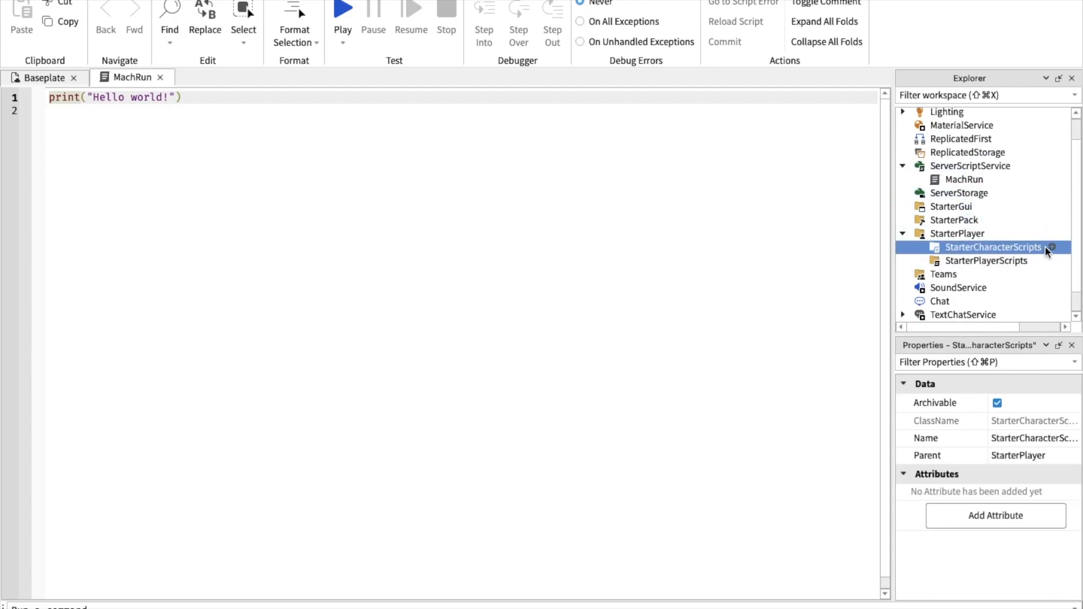
pyautogui.click(1050, 247)
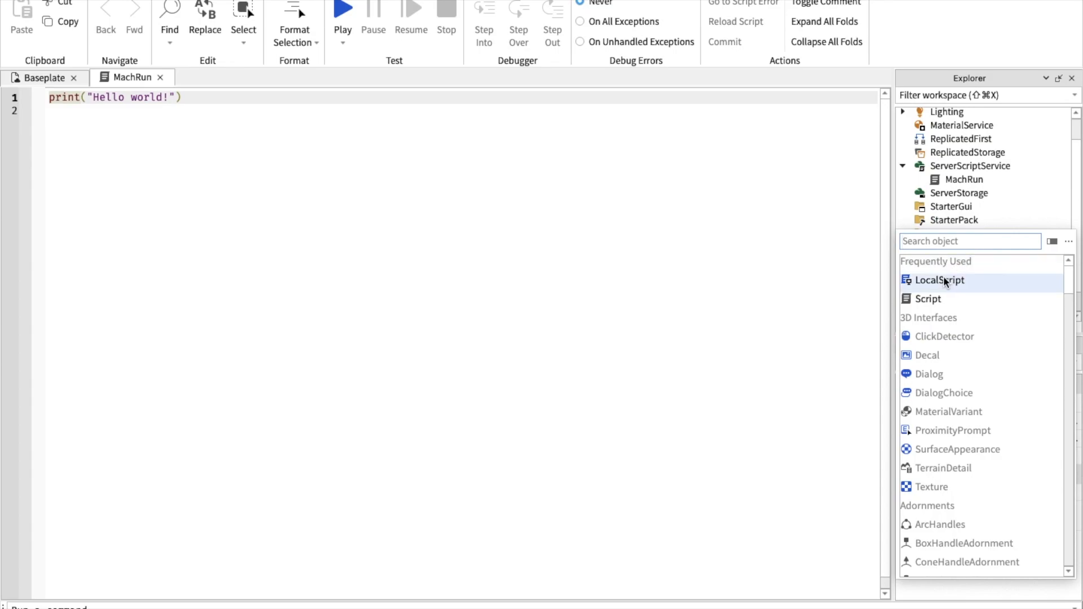
pyautogui.click(939, 279)
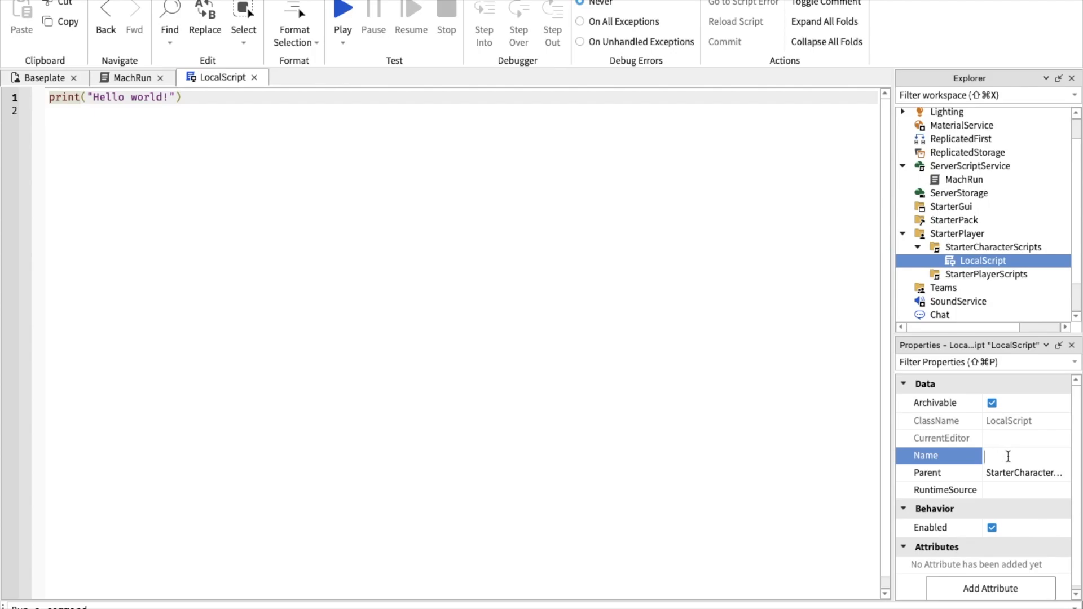
pyautogui.write('Machin')
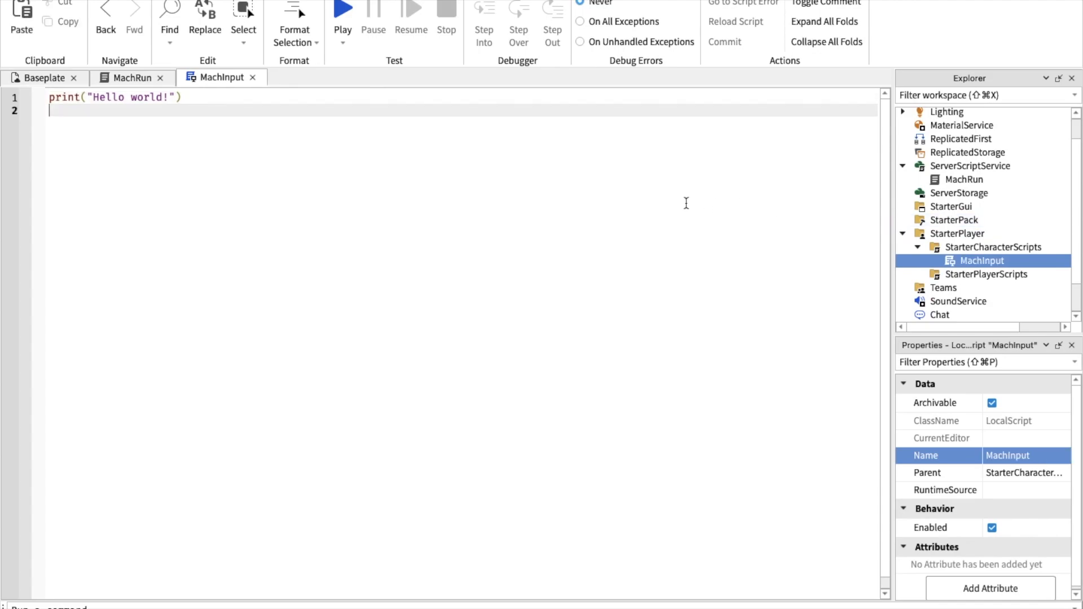
pyautogui.click(966, 151)
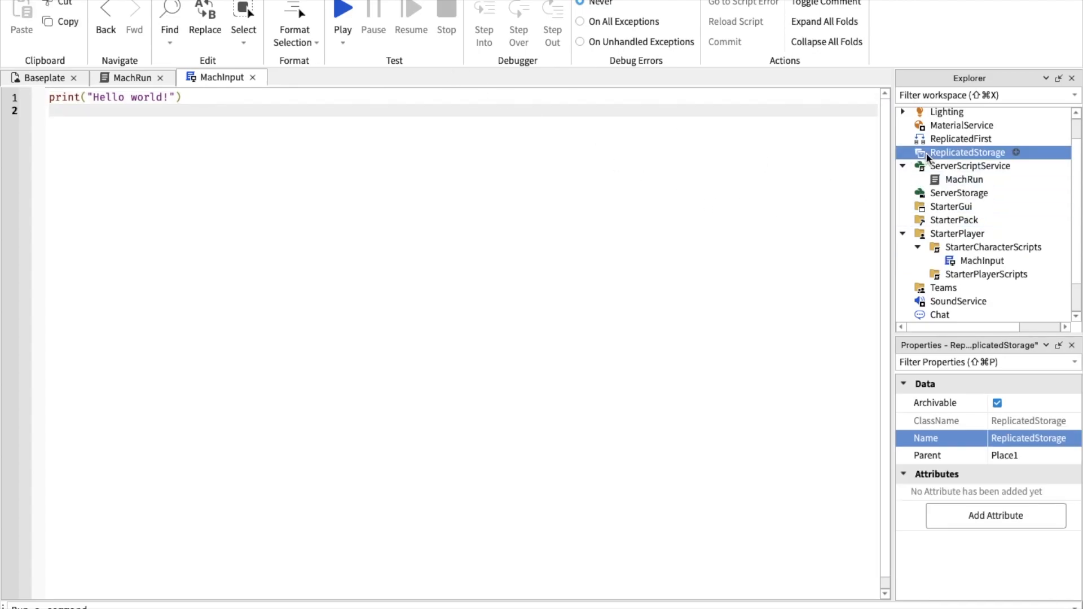
# Step: Add an fx folder holding a ParticleEmitter to ReplicatedStorage, then return to Baseplate
pyautogui.scroll(3)
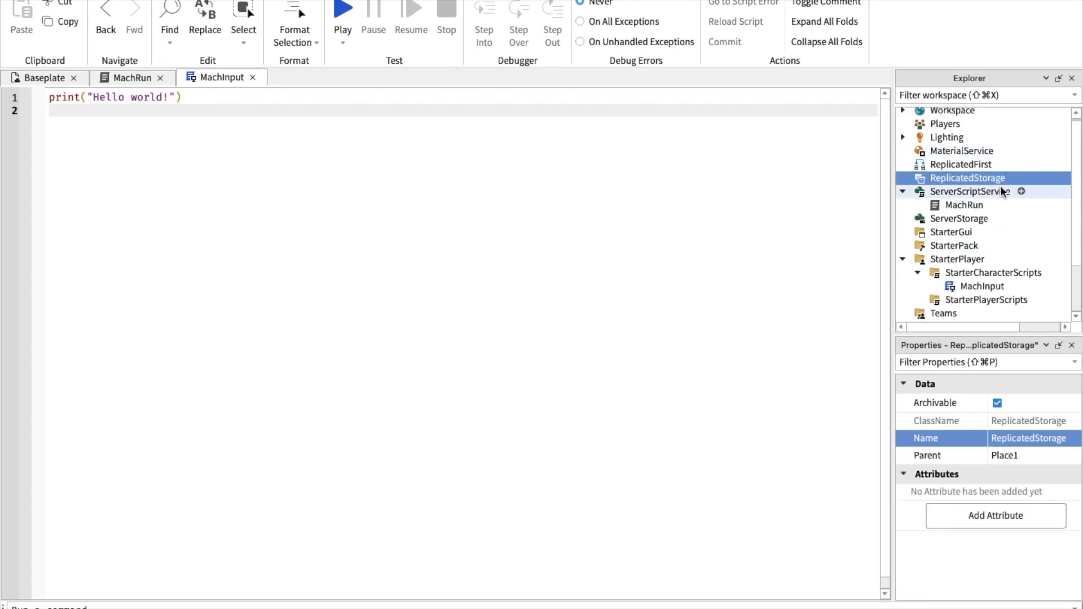
pyautogui.click(1021, 177)
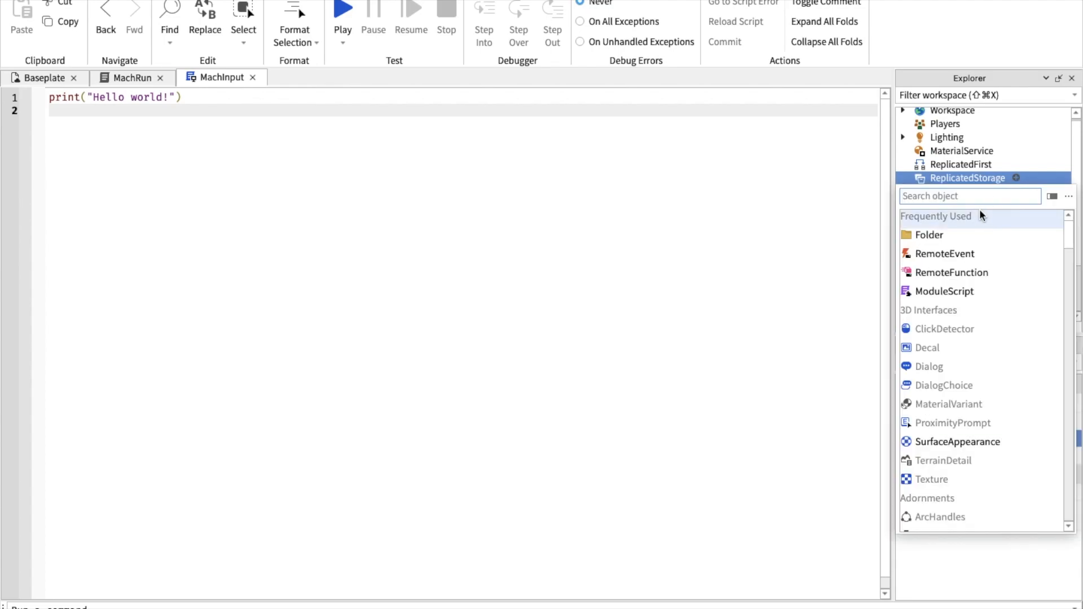
pyautogui.click(929, 234)
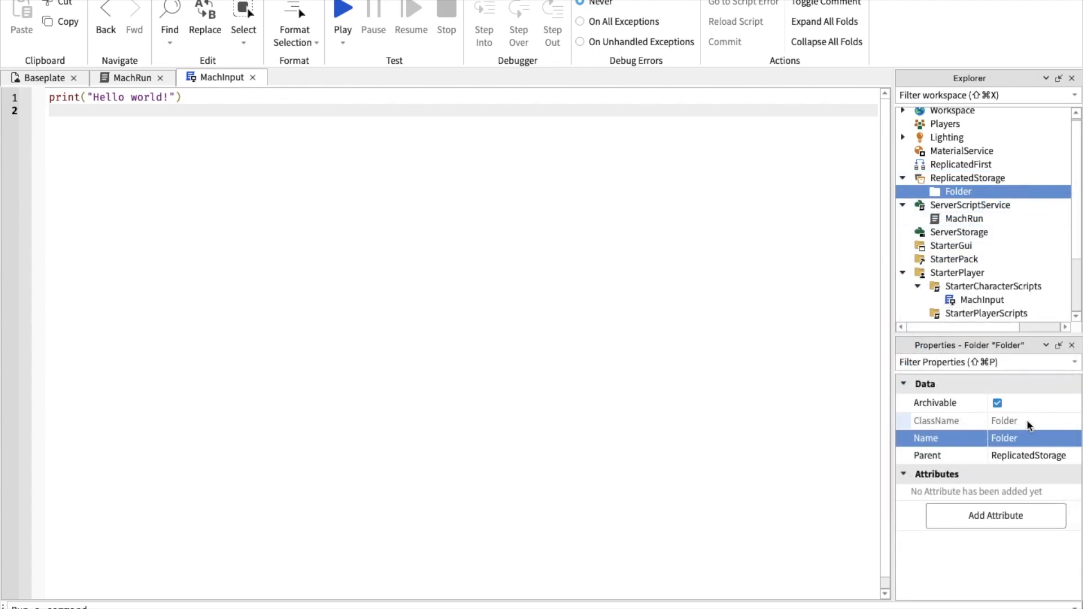
pyautogui.write('fx')
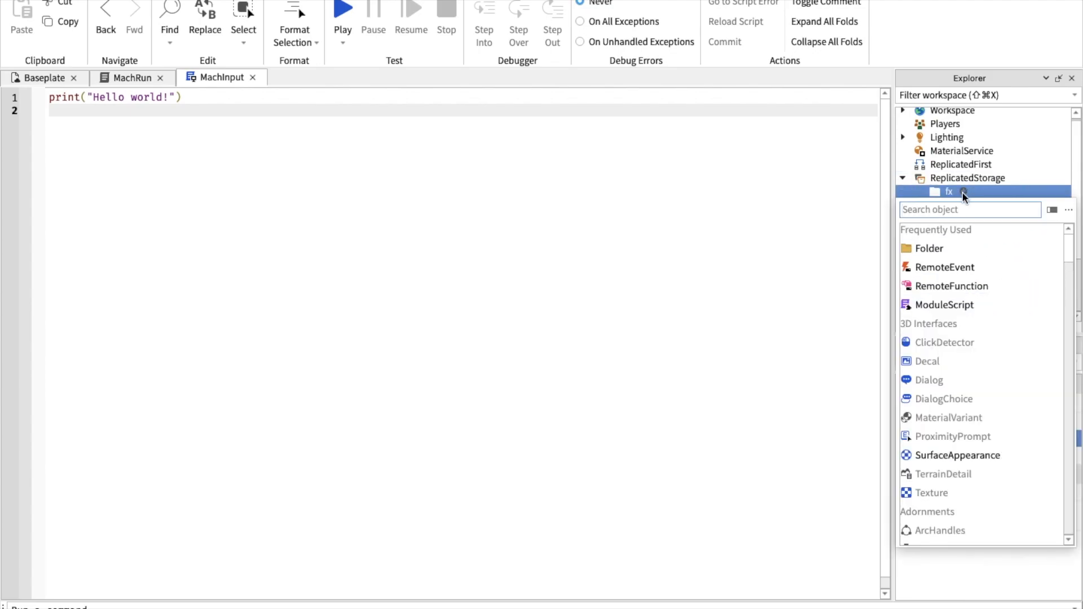
pyautogui.write('par')
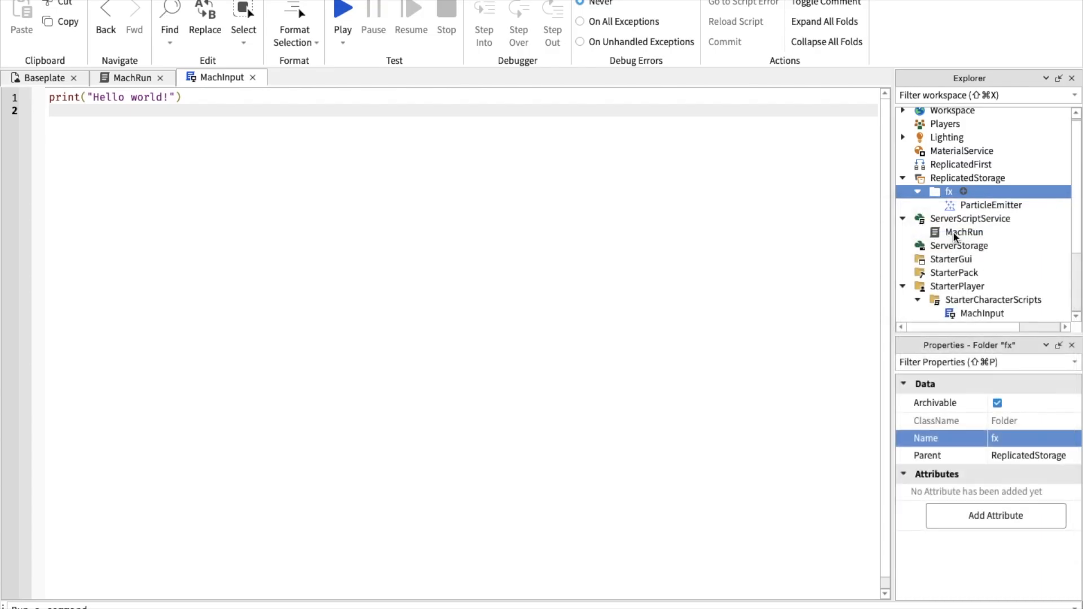
pyautogui.click(43, 77)
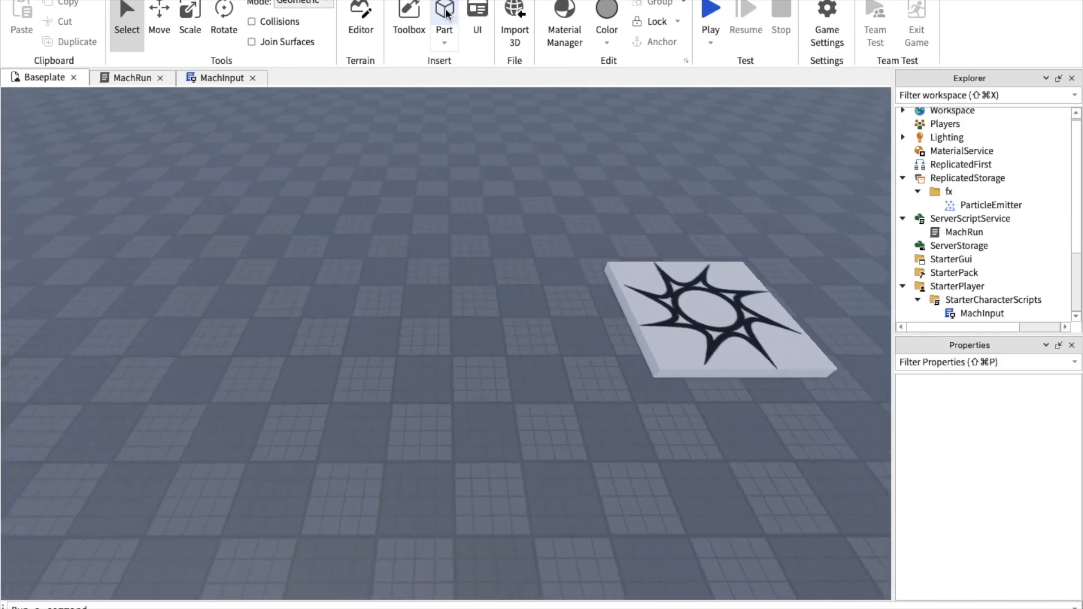
# Step: Insert a Part emitting white particles and select it in the Explorer
pyautogui.click(444, 13)
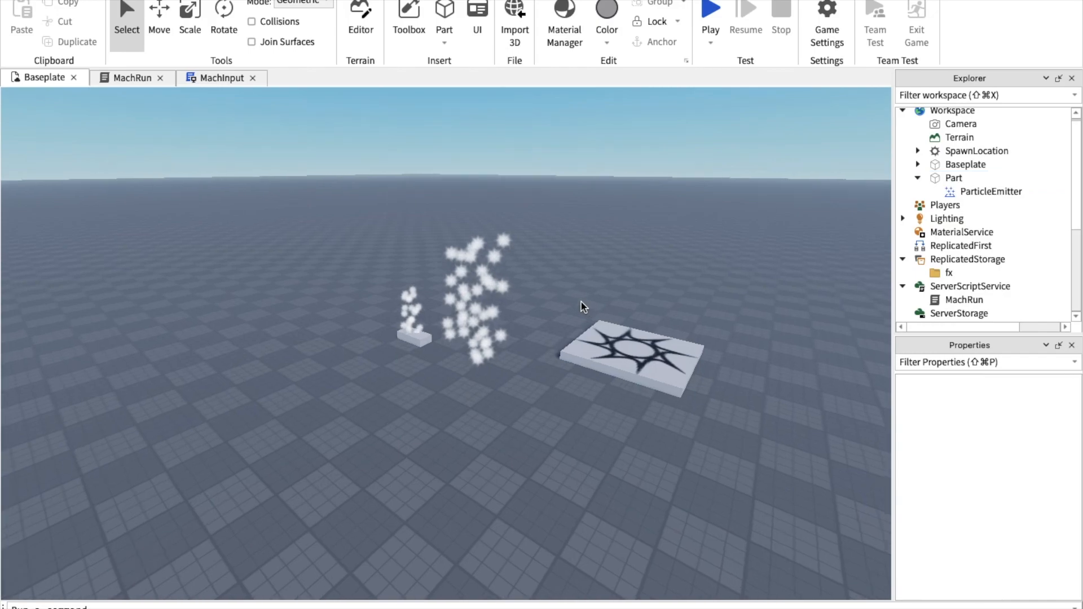
pyautogui.click(954, 178)
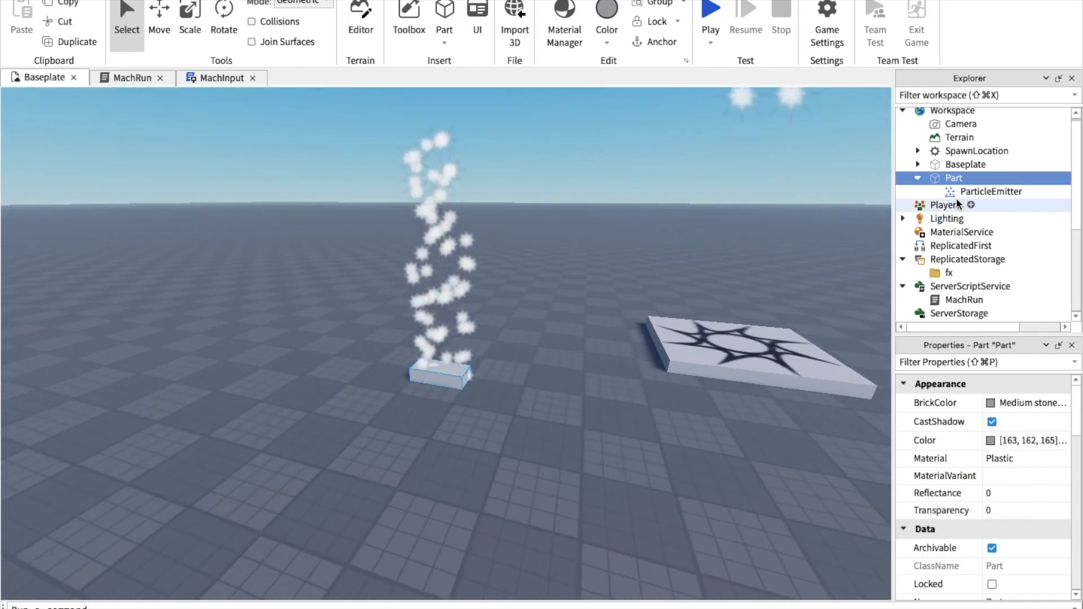
# Step: Set the part's ParticleEmitter color to yellow (255, 247, 0), LightEmission 1, Size 3
pyautogui.click(990, 191)
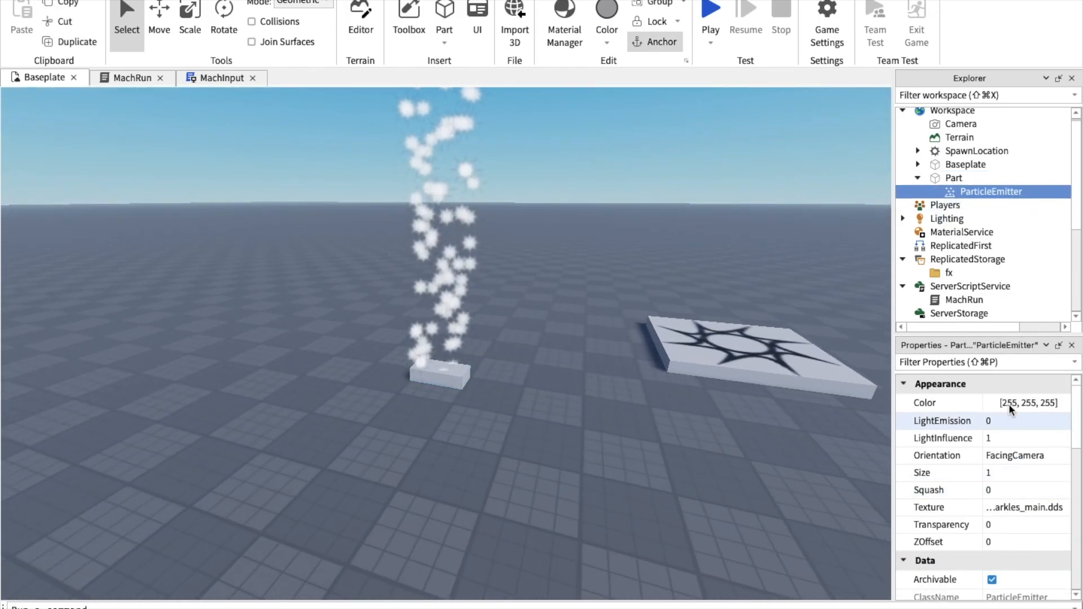
pyautogui.click(1027, 402)
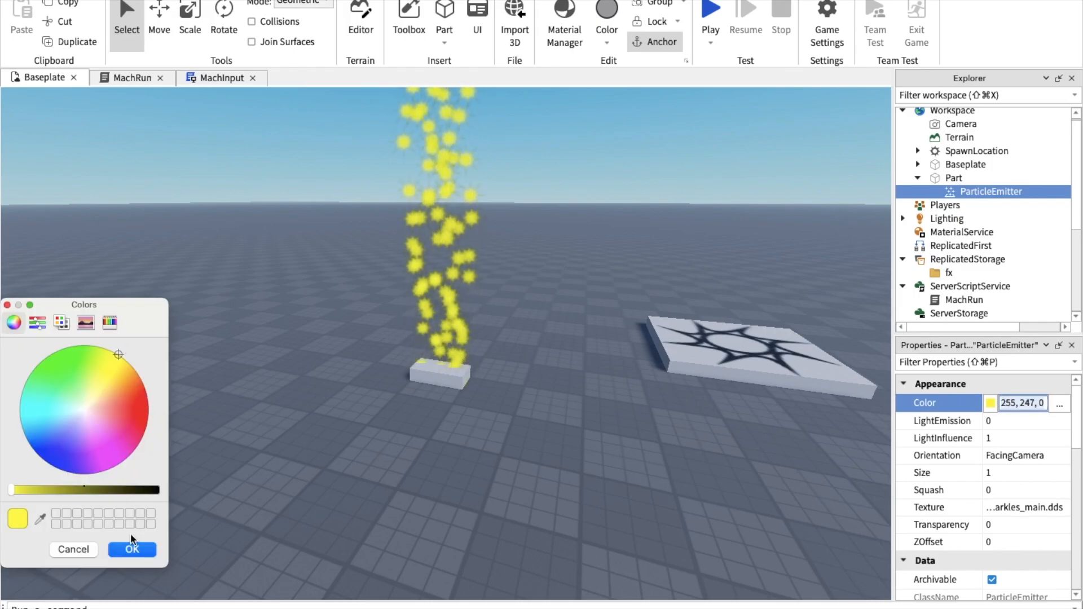
pyautogui.click(132, 549)
pyautogui.write('3')
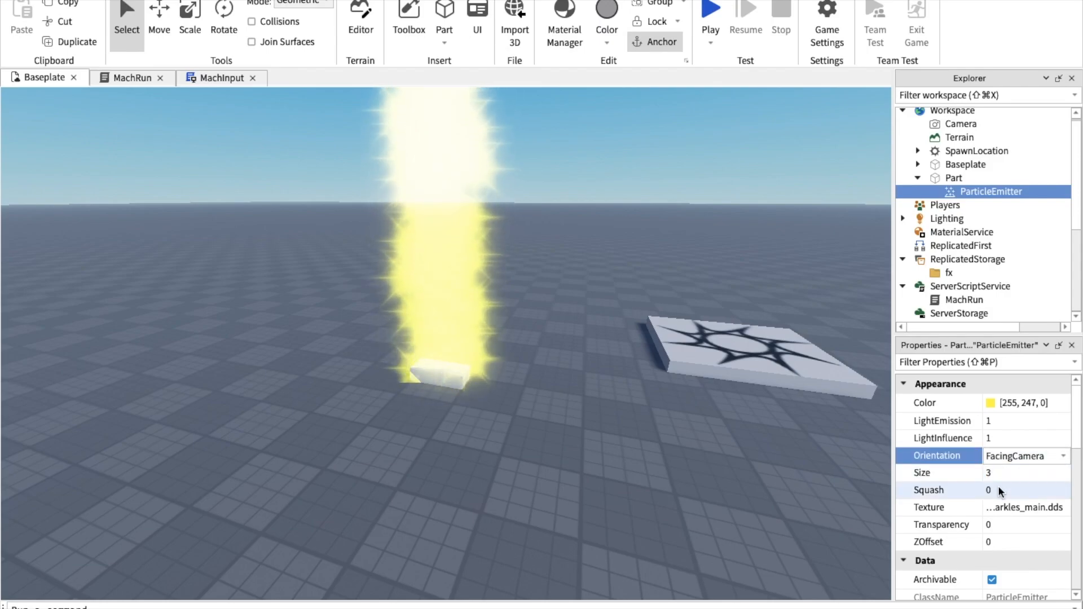
pyautogui.click(1025, 451)
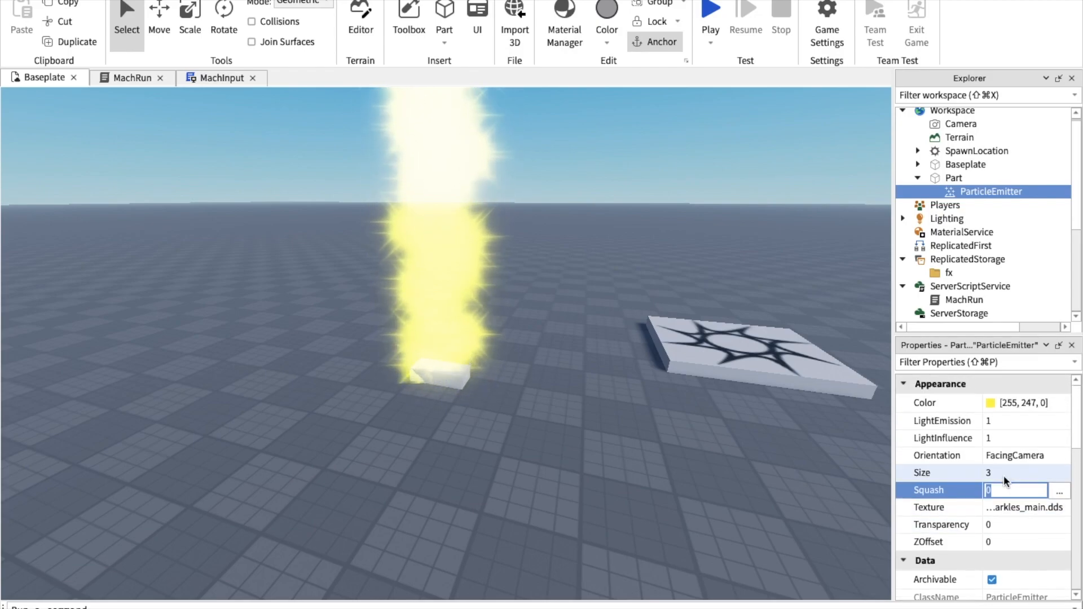
# Step: Set the emitter's emission direction to Front and enable LockedToPart
pyautogui.scroll(-3)
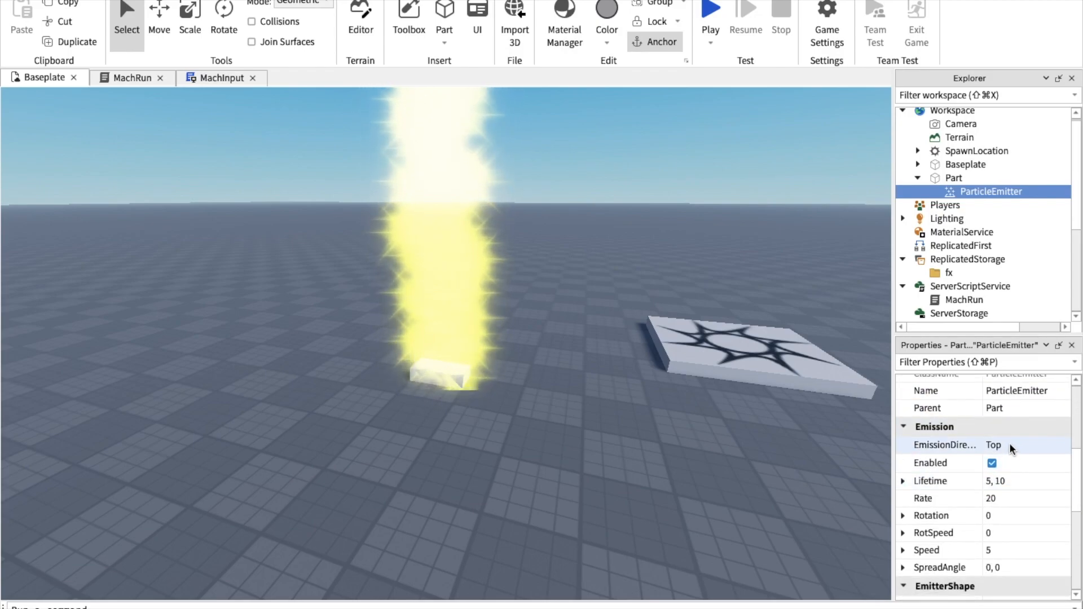
pyautogui.click(1024, 445)
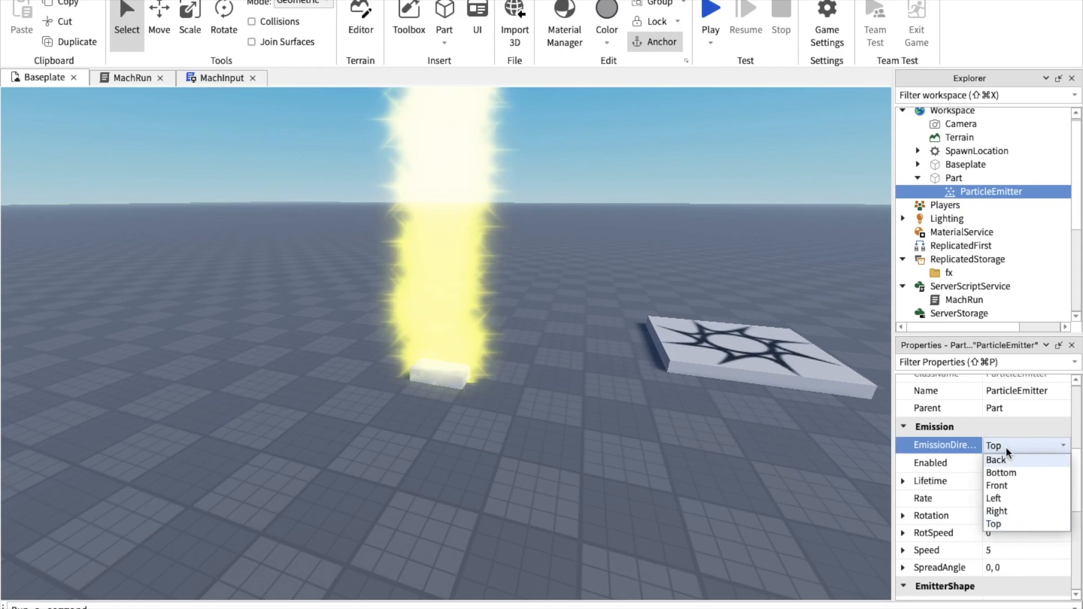
pyautogui.moveTo(1006, 485)
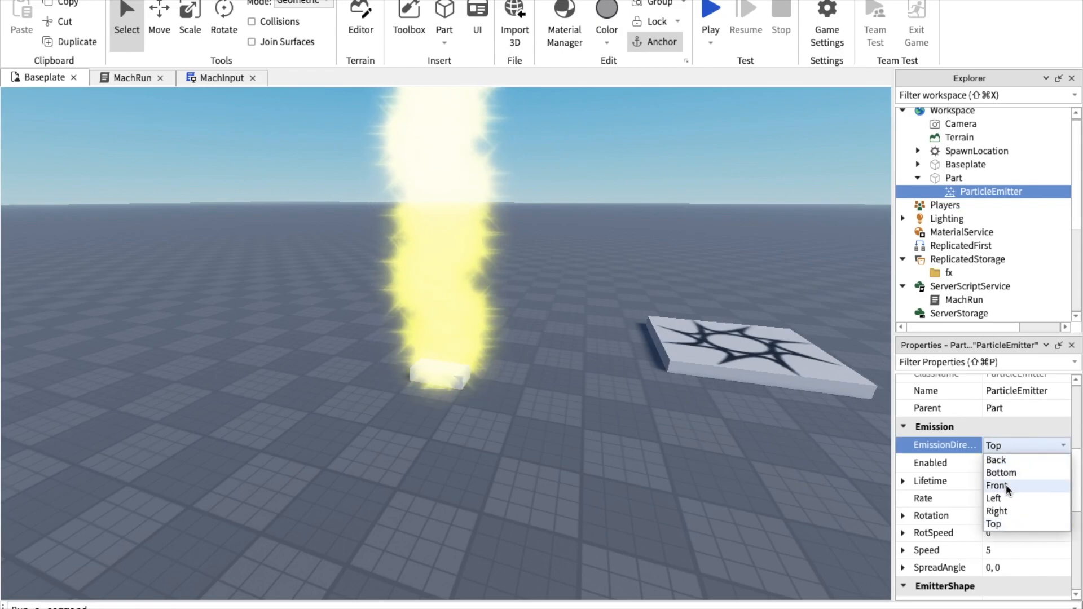
pyautogui.click(997, 485)
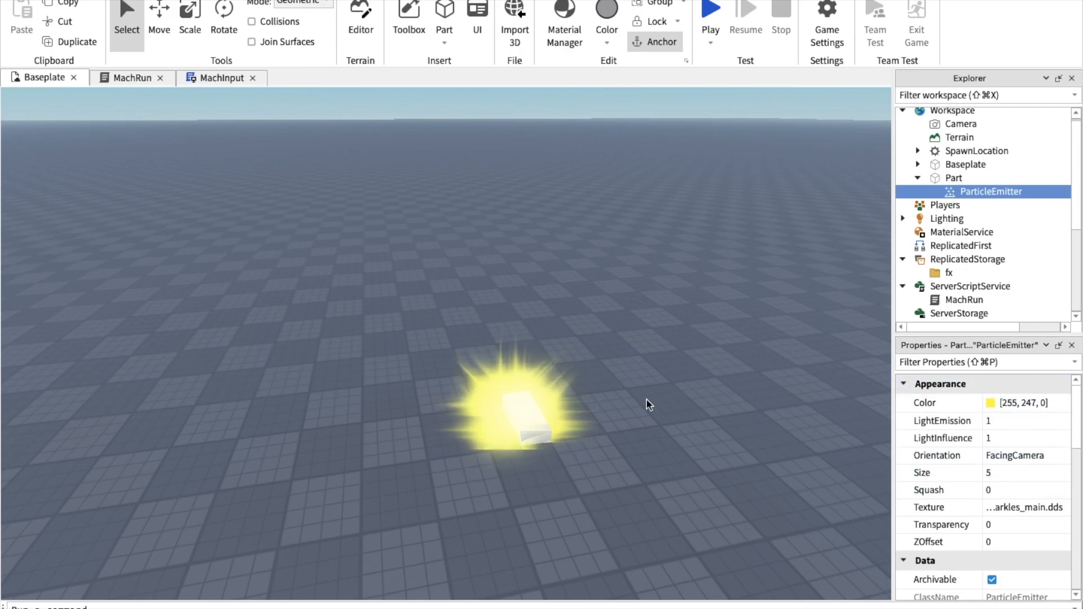
pyautogui.scroll(-3)
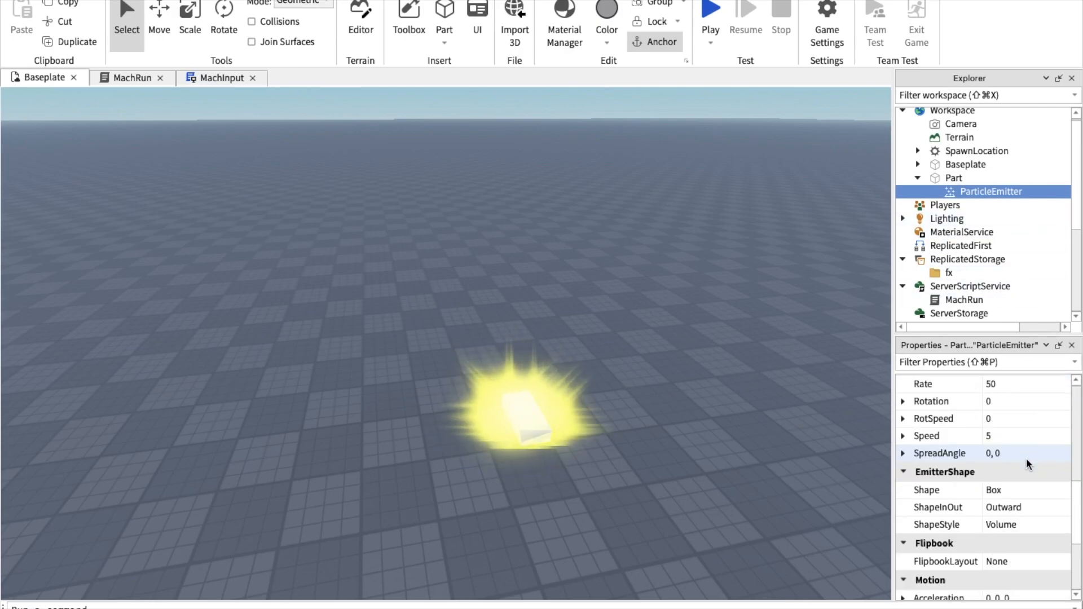
pyautogui.scroll(-3)
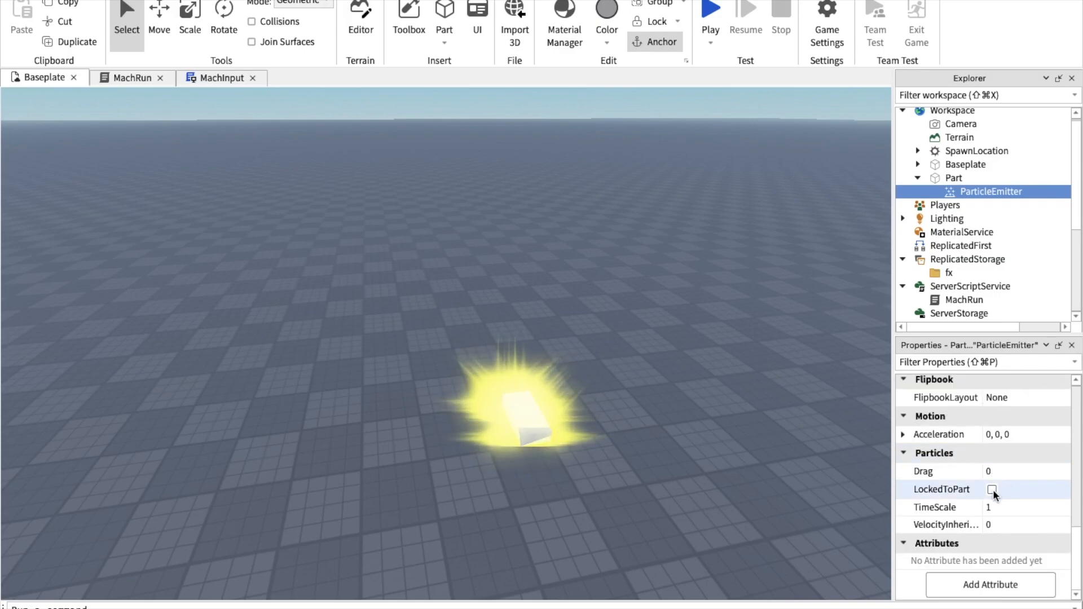
pyautogui.click(992, 489)
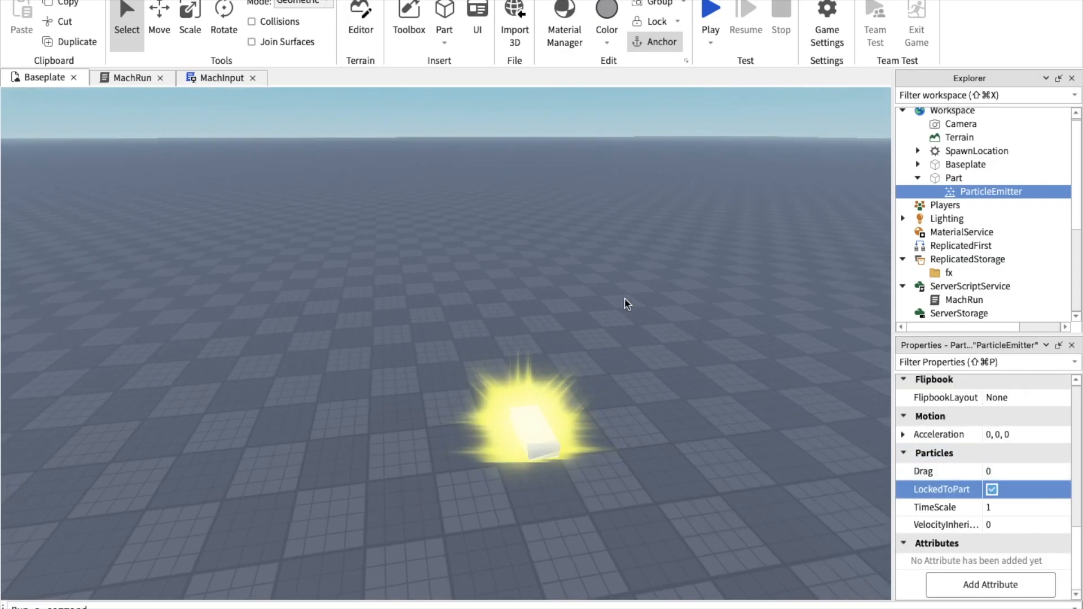
pyautogui.click(624, 379)
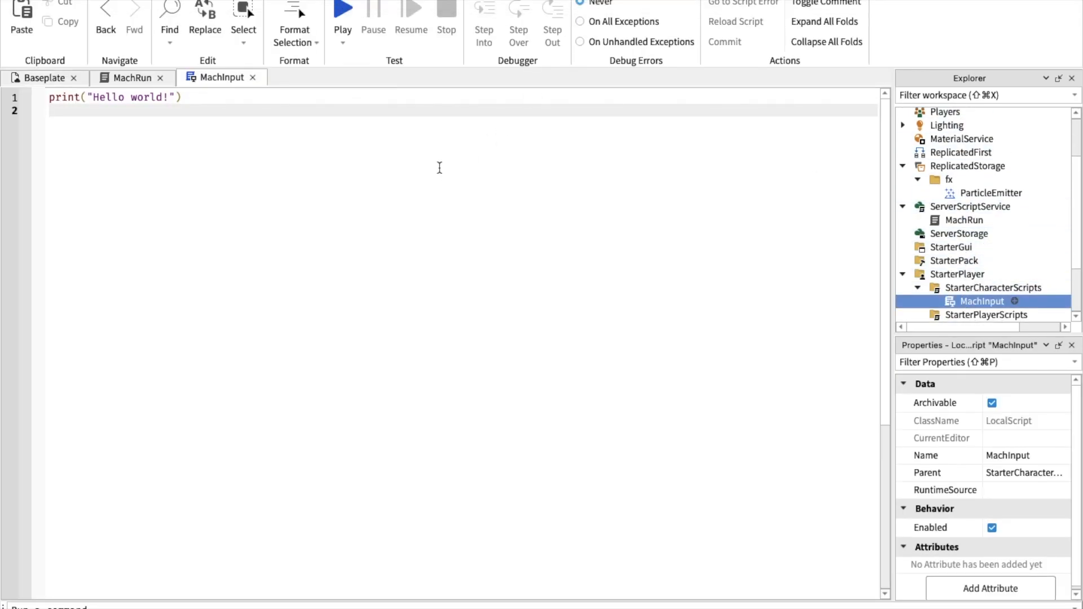
# Step: Replace MachInput's print line with local uis = game:GetService("UserInputService")
pyautogui.tripleClick(115, 96)
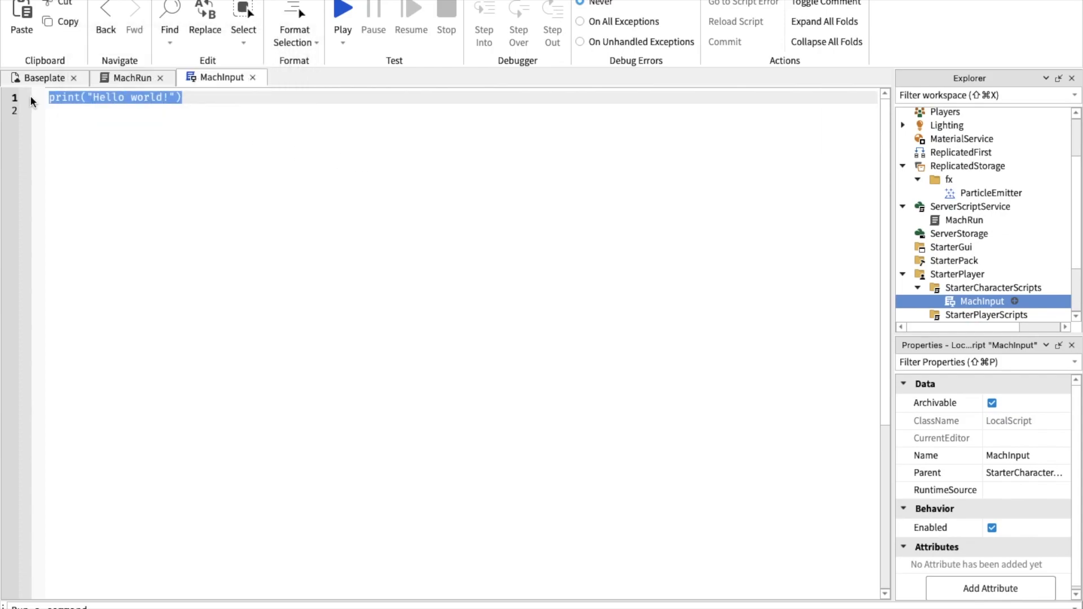
pyautogui.write('local')
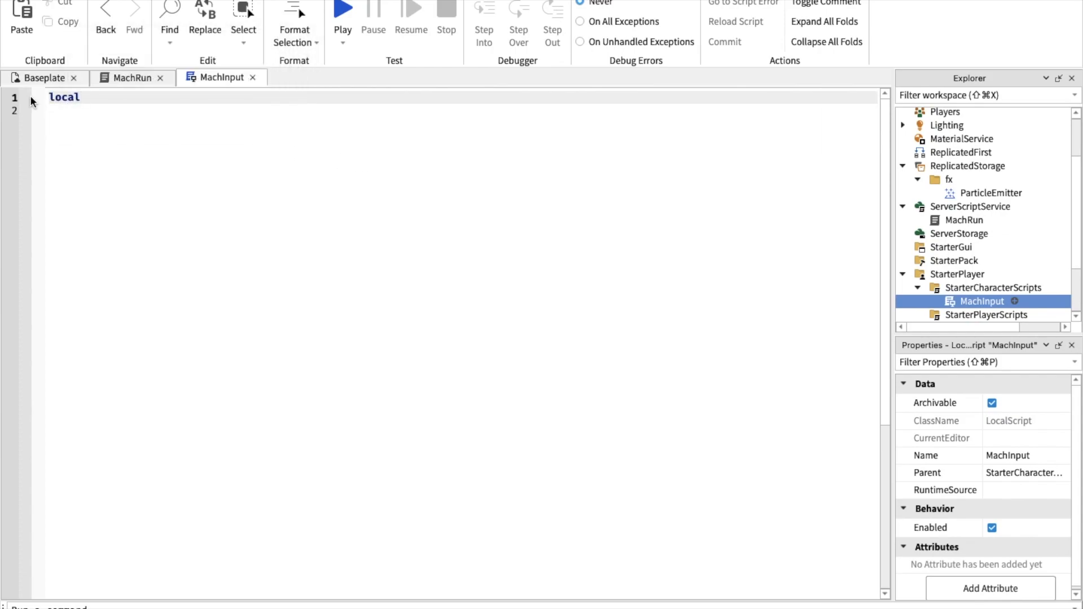
pyautogui.write('uis = game:GetService(')
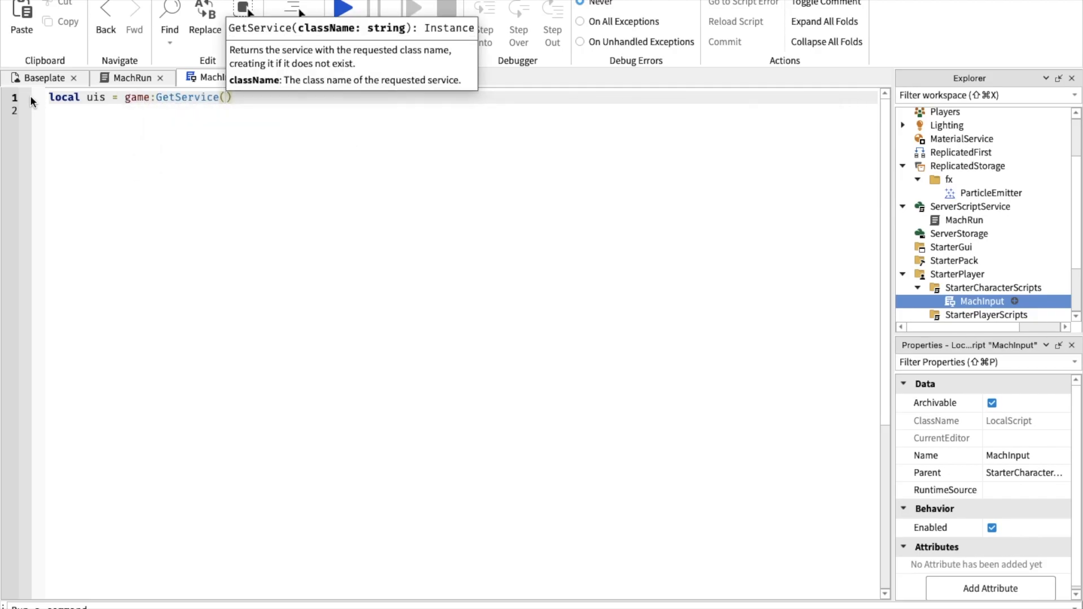
pyautogui.write('"UserInputService"')
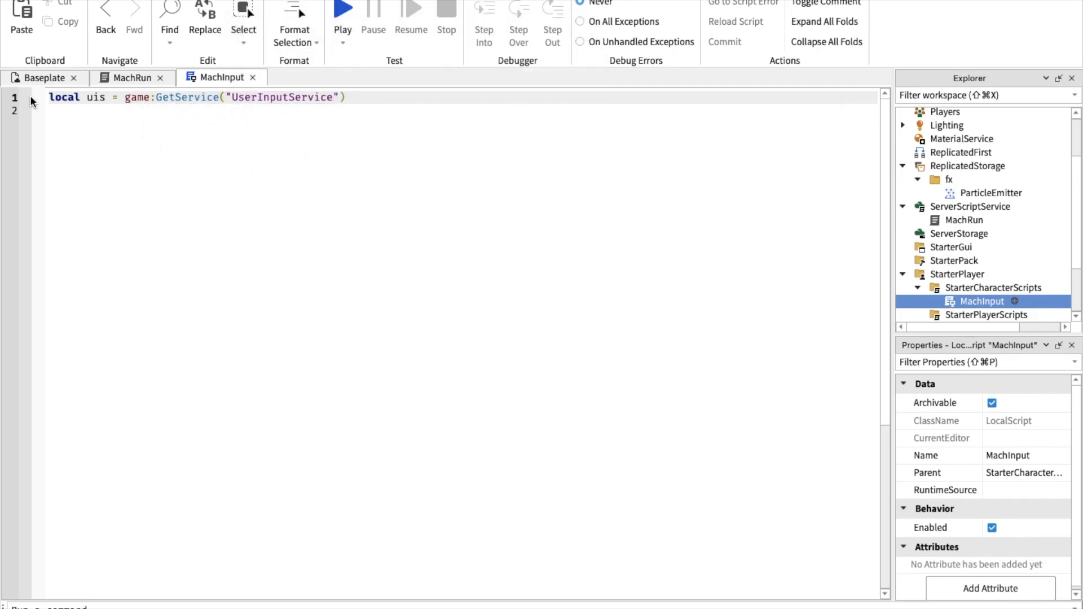
pyautogui.press('Return')
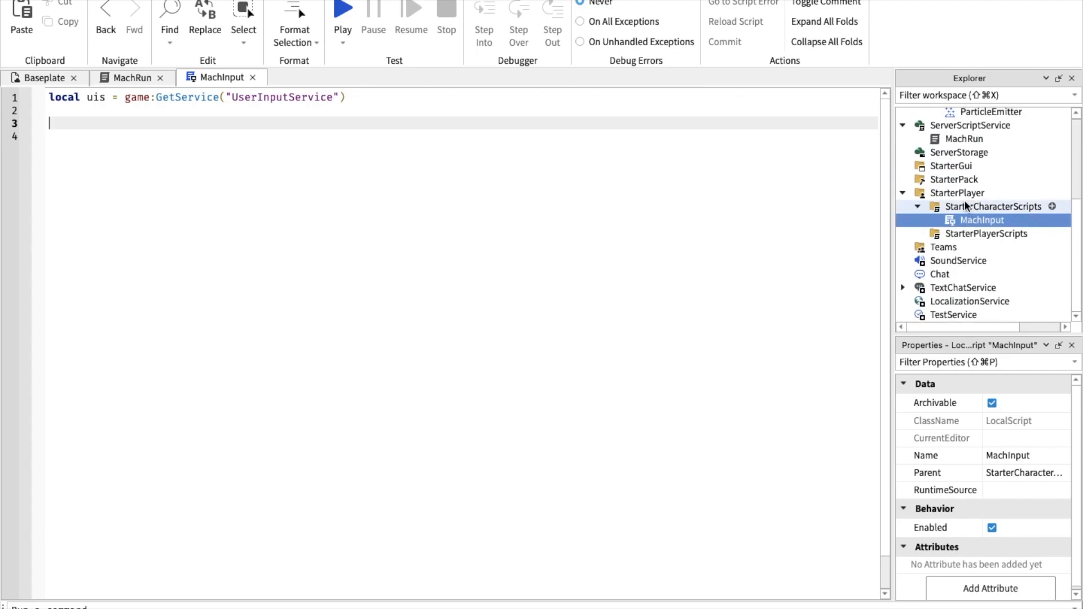
pyautogui.click(960, 192)
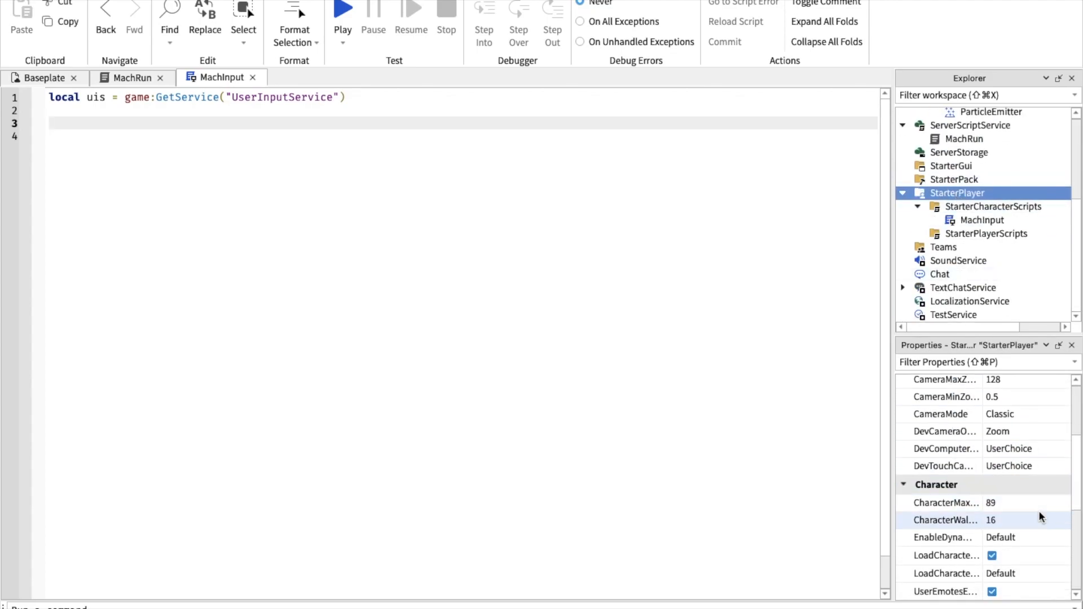
pyautogui.scroll(-3)
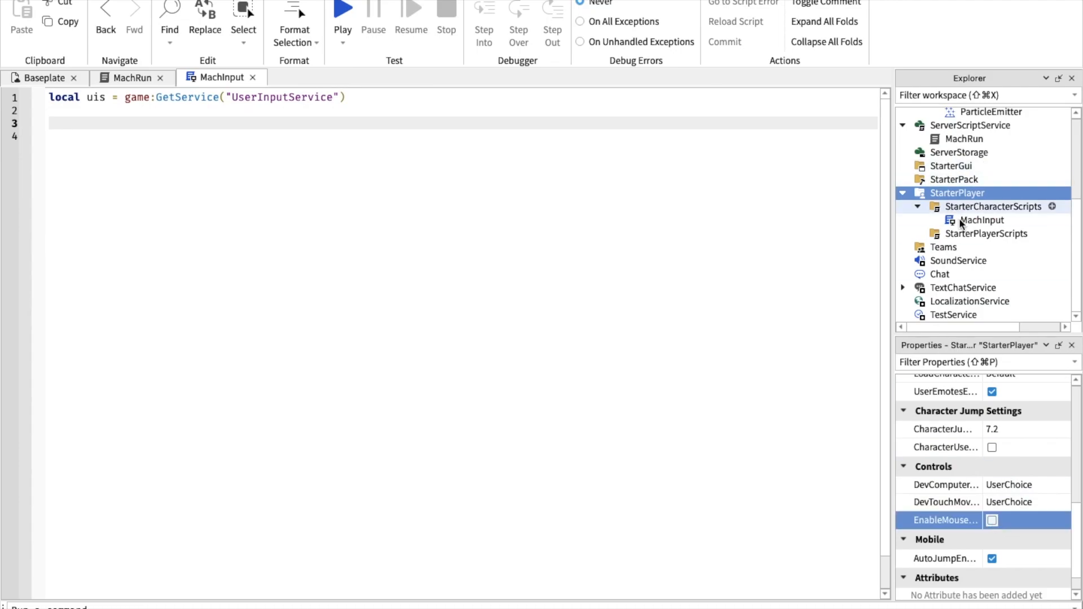
pyautogui.click(981, 220)
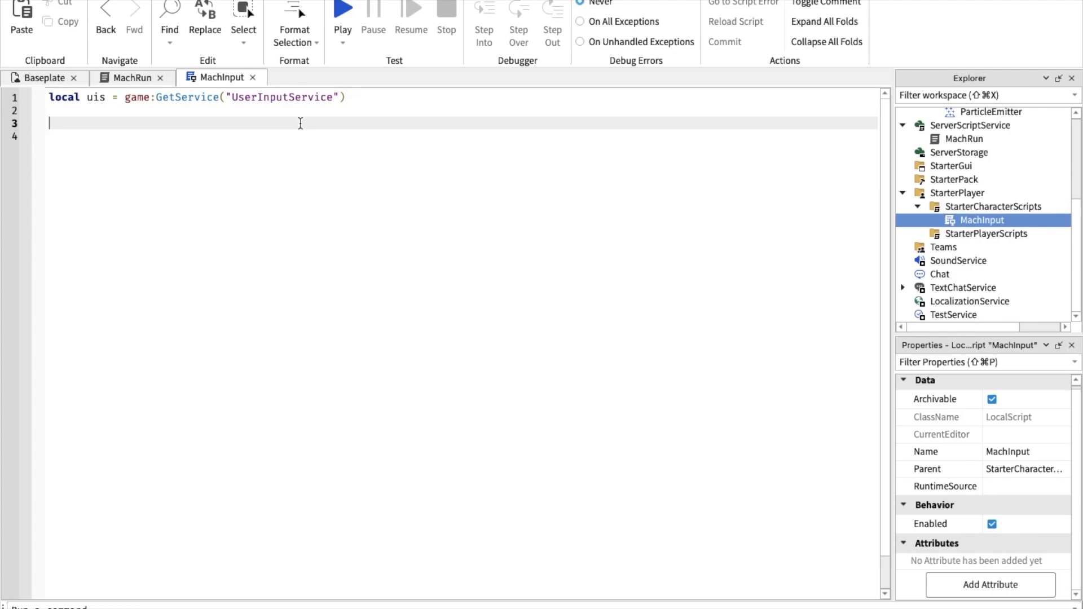
# Step: Add local player and character variables to MachInput
pyautogui.write('local playe')
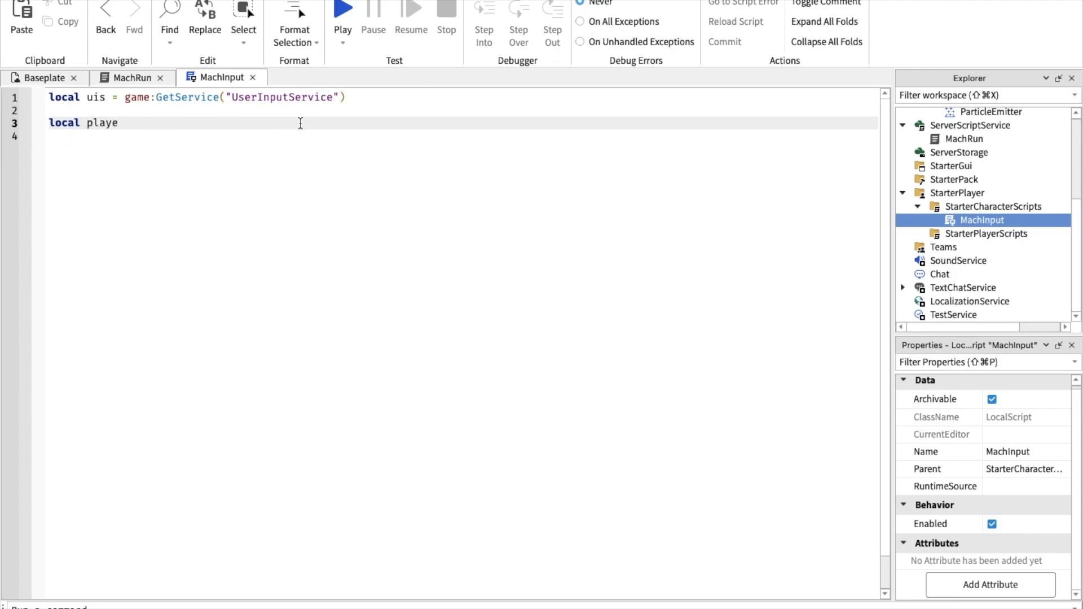
pyautogui.write('r = game.Players.LocalPlayer')
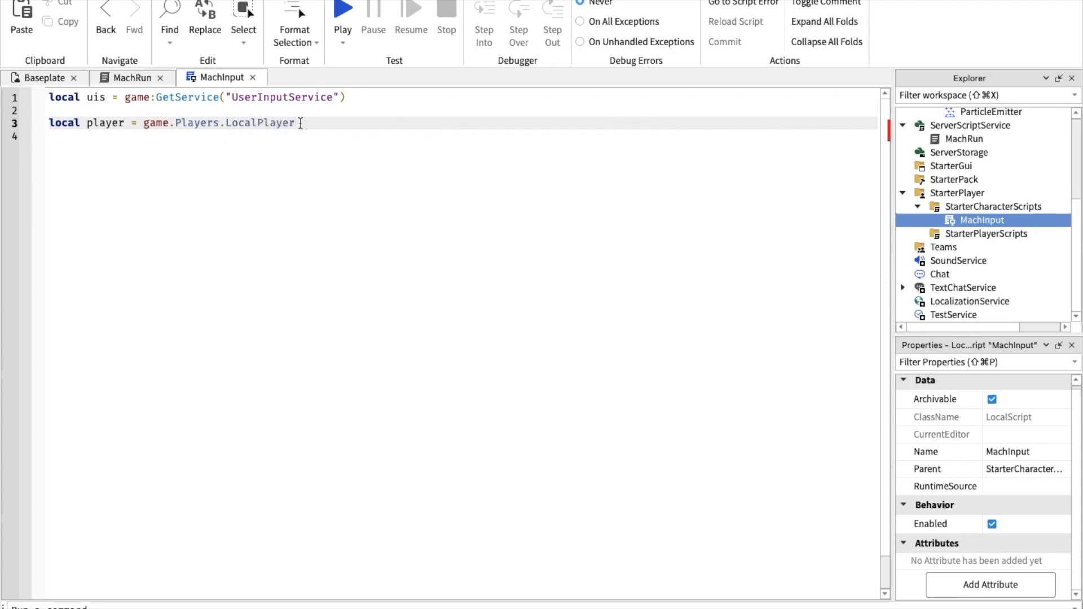
pyautogui.write('local chara')
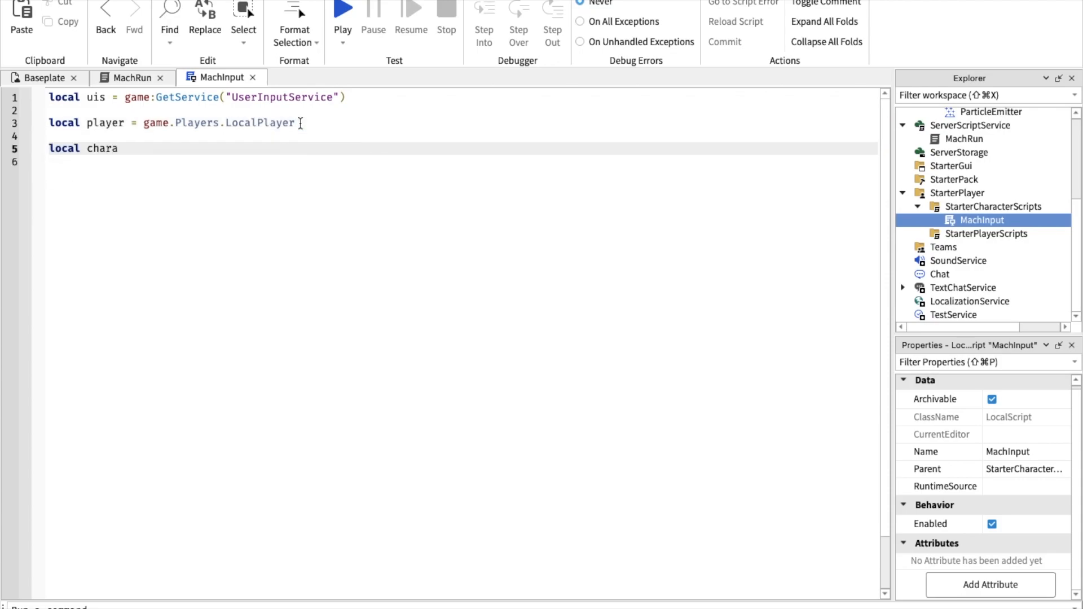
pyautogui.write('racter = player.Character')
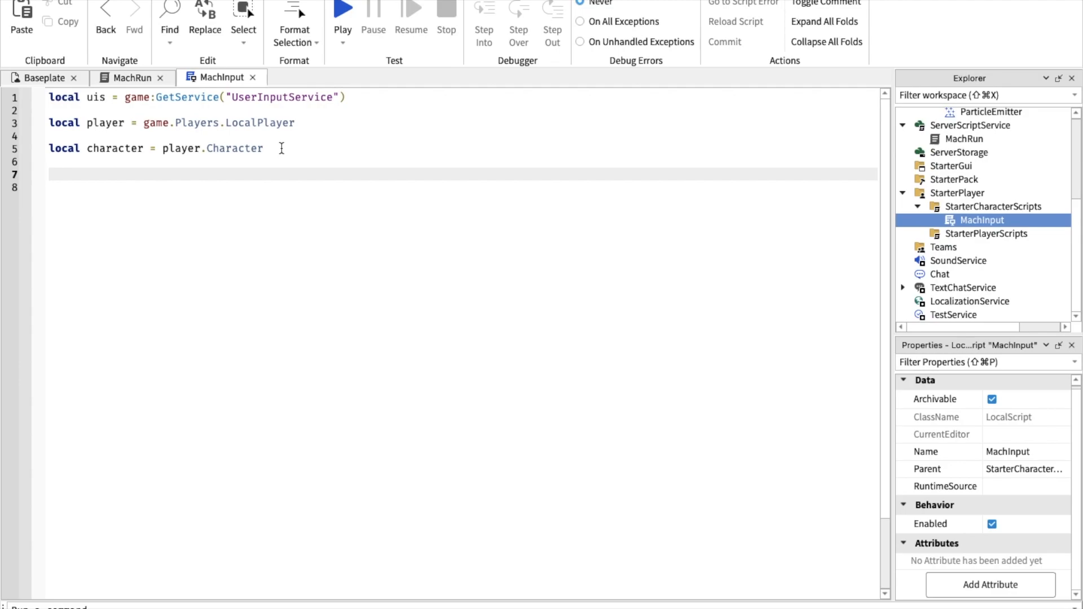
# Step: Connect uis.InputBegan to a function checking key.KeyCode == Enum.KeyCode.LeftShift
pyautogui.write('uis')
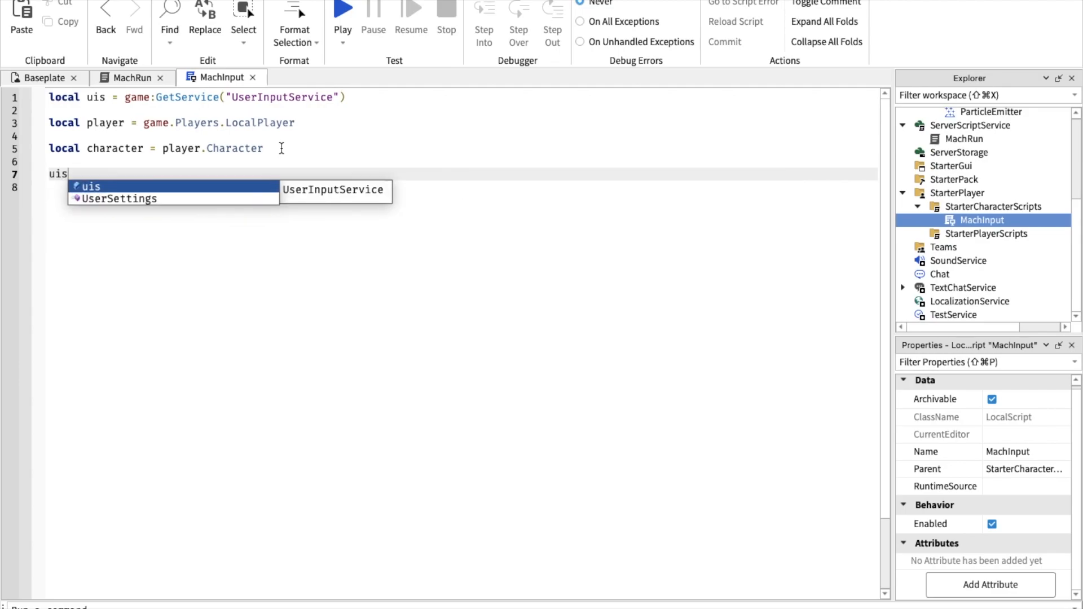
pyautogui.write('.InputBegan')
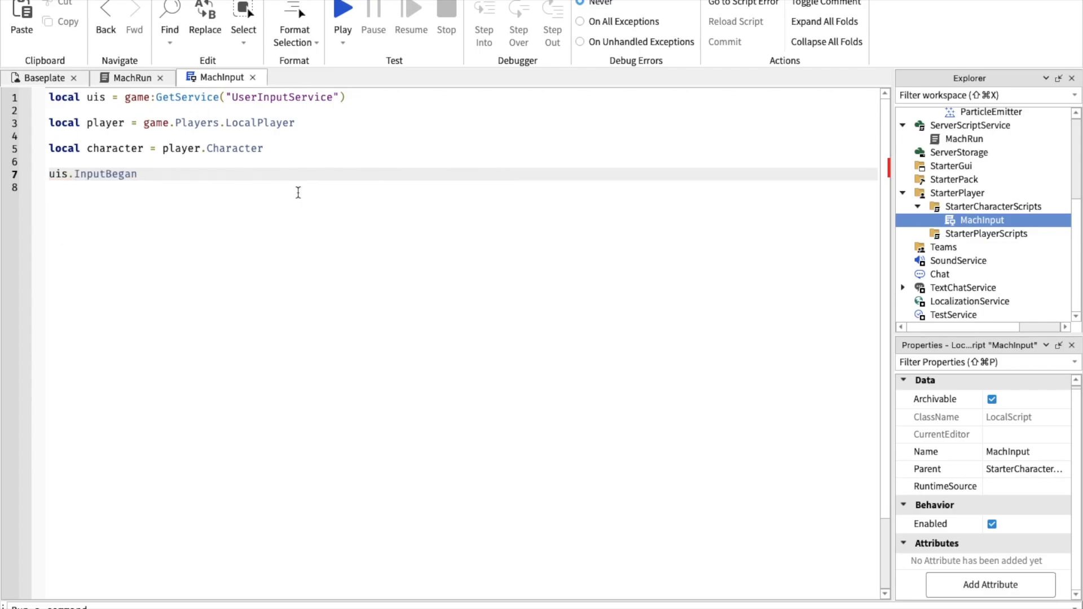
pyautogui.write(':Connect(')
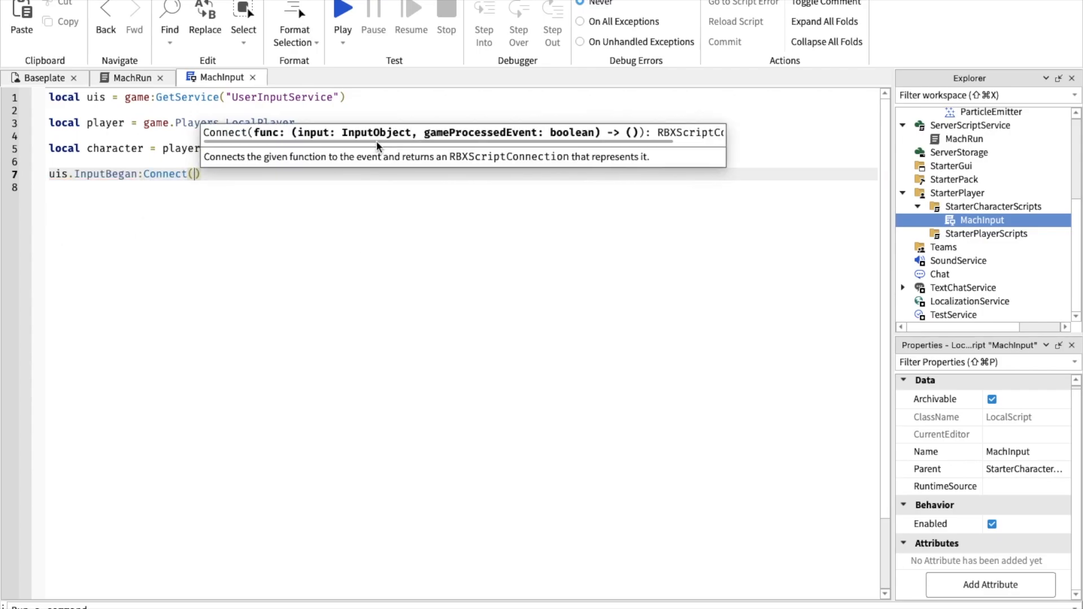
pyautogui.write('function(key')
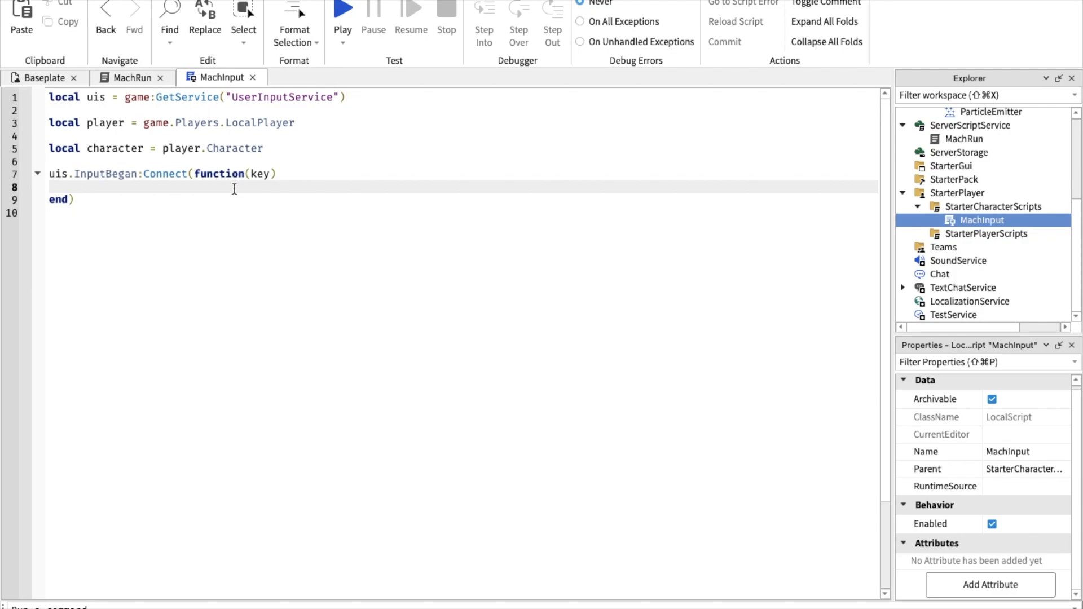
pyautogui.write('if key.KeyCode == Enu')
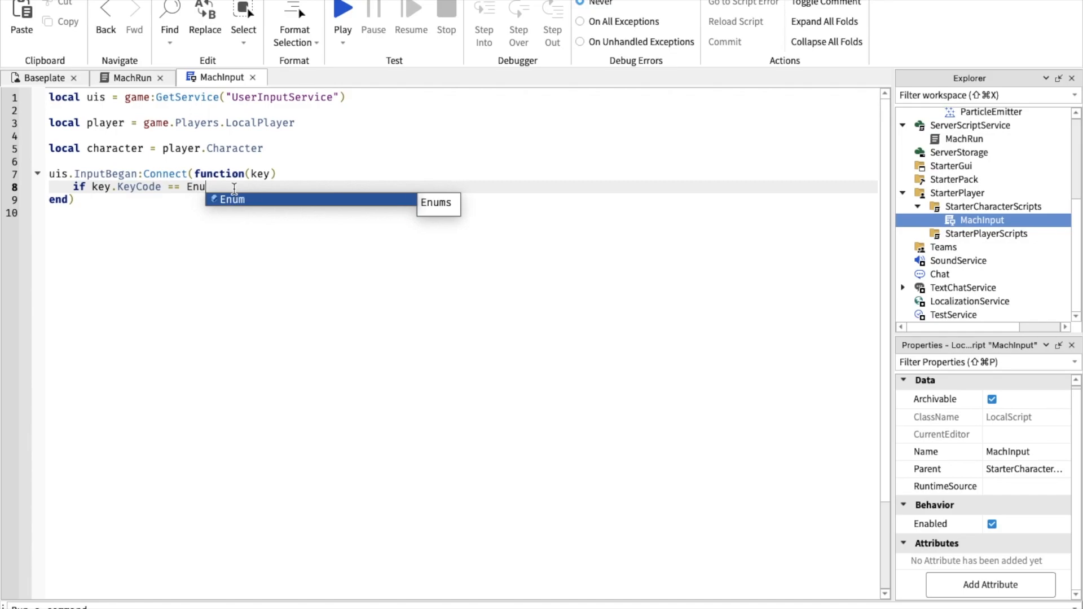
pyautogui.write('m.KeyCode.LeftShif')
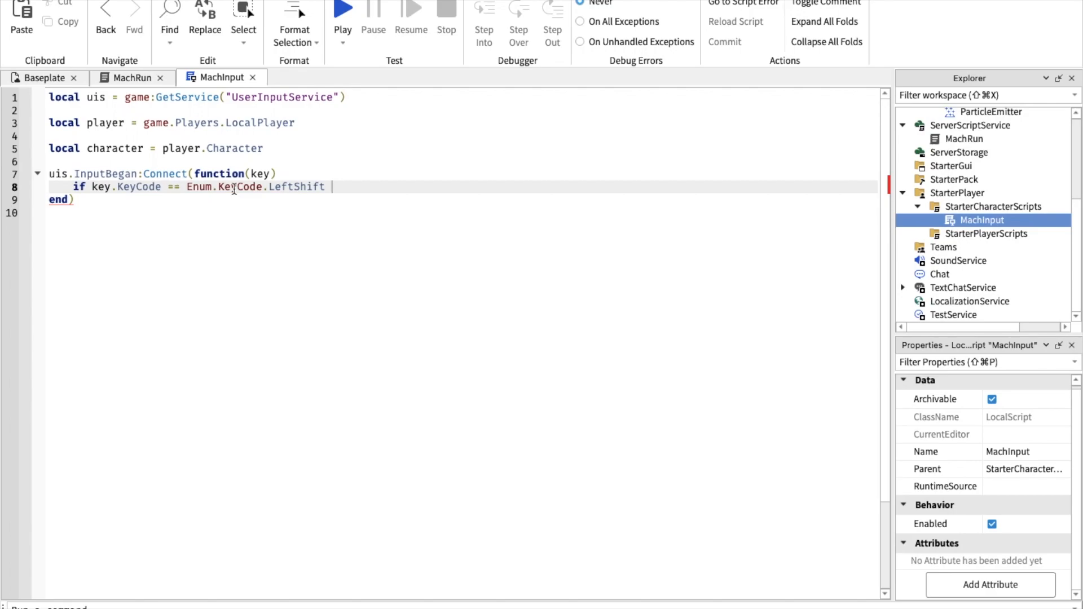
pyautogui.write('then')
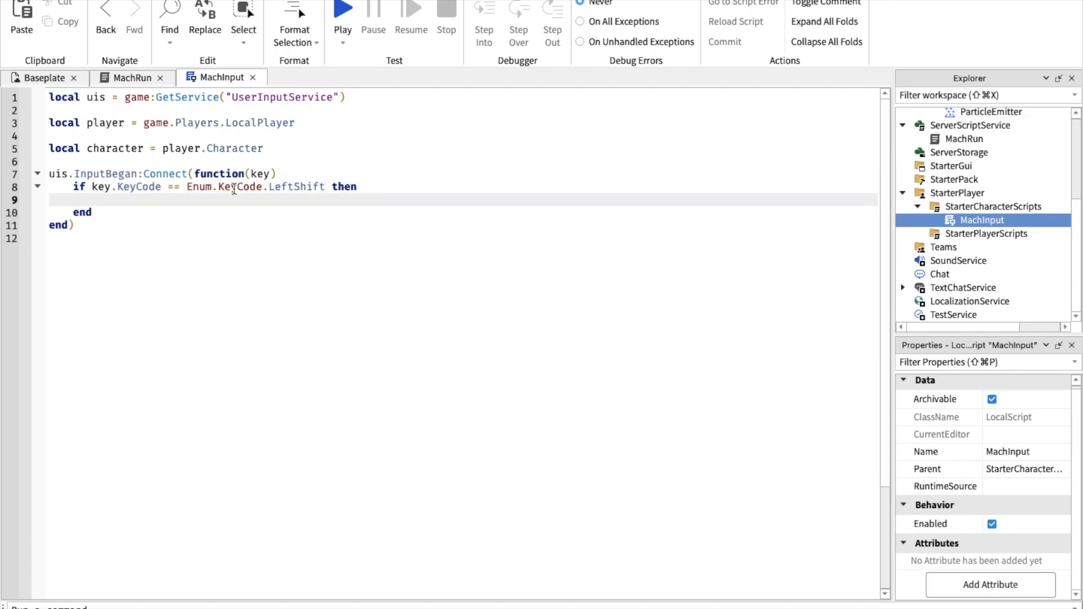
pyautogui.scroll(3)
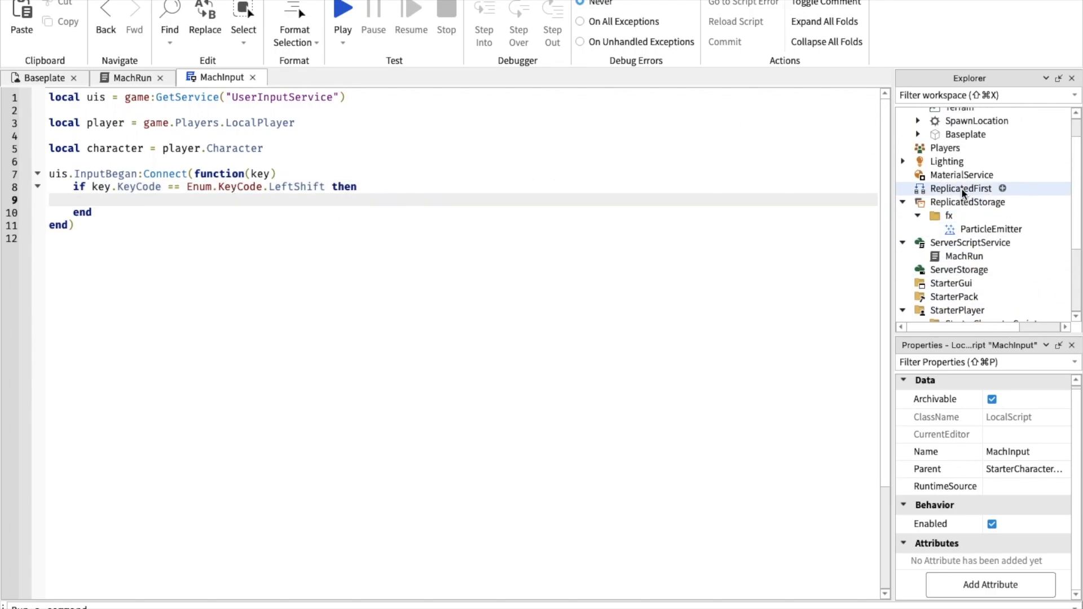
# Step: Insert a RemoteEvent named MachRun into ReplicatedStorage
pyautogui.click(1003, 188)
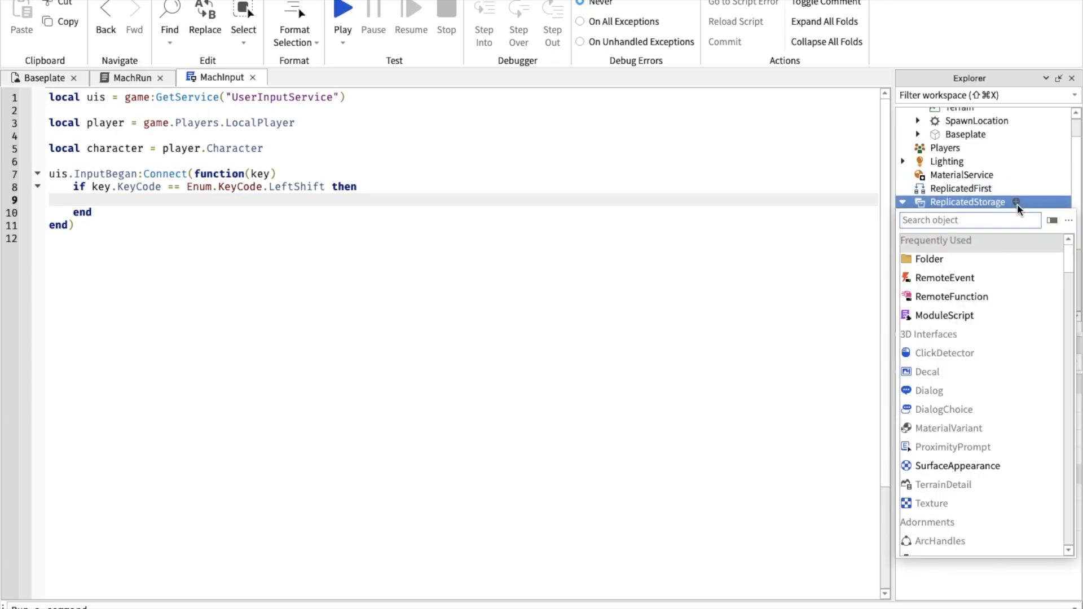
pyautogui.click(944, 277)
pyautogui.write('MachRun')
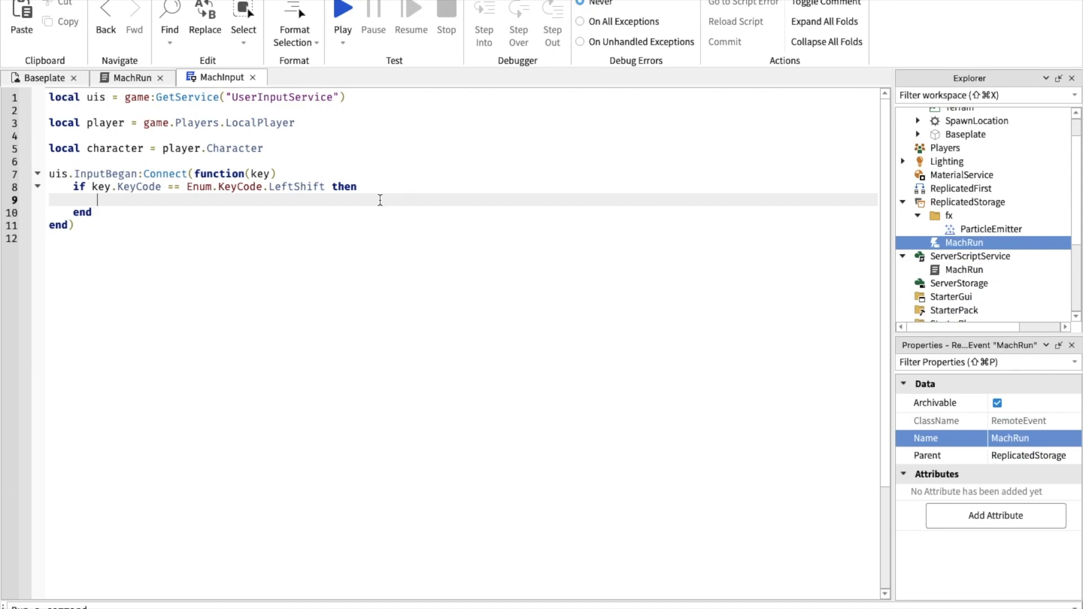
pyautogui.write('game.R')
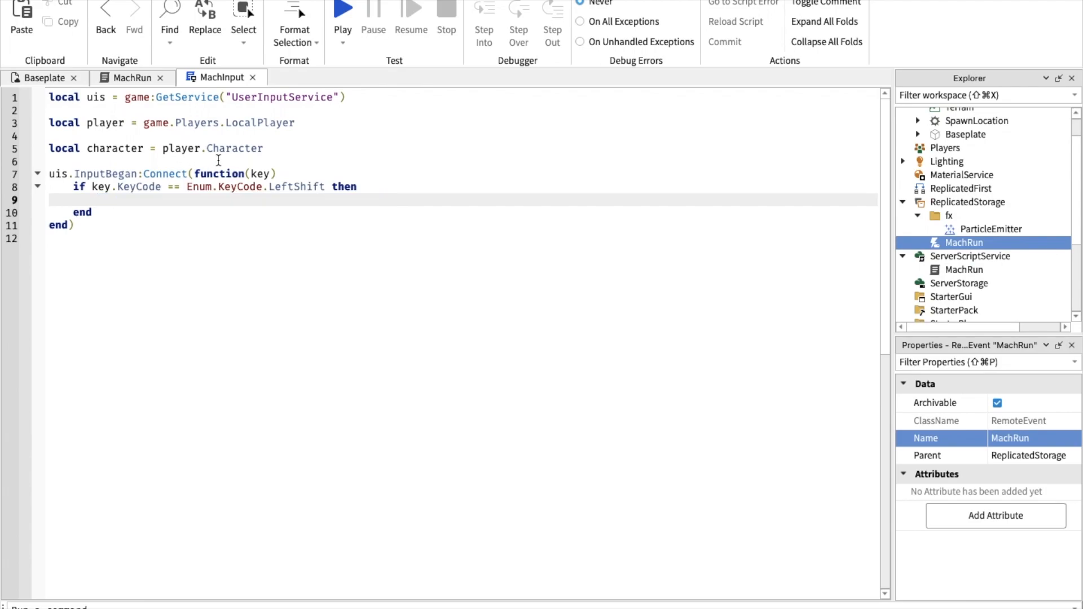
# Step: Get the MachRun event in MachInput and FireServer(1) on LeftShift press, FireServer(0) on release
pyautogui.write('local event = game.ReplicatedStorage:WaitForChild("MachRun')
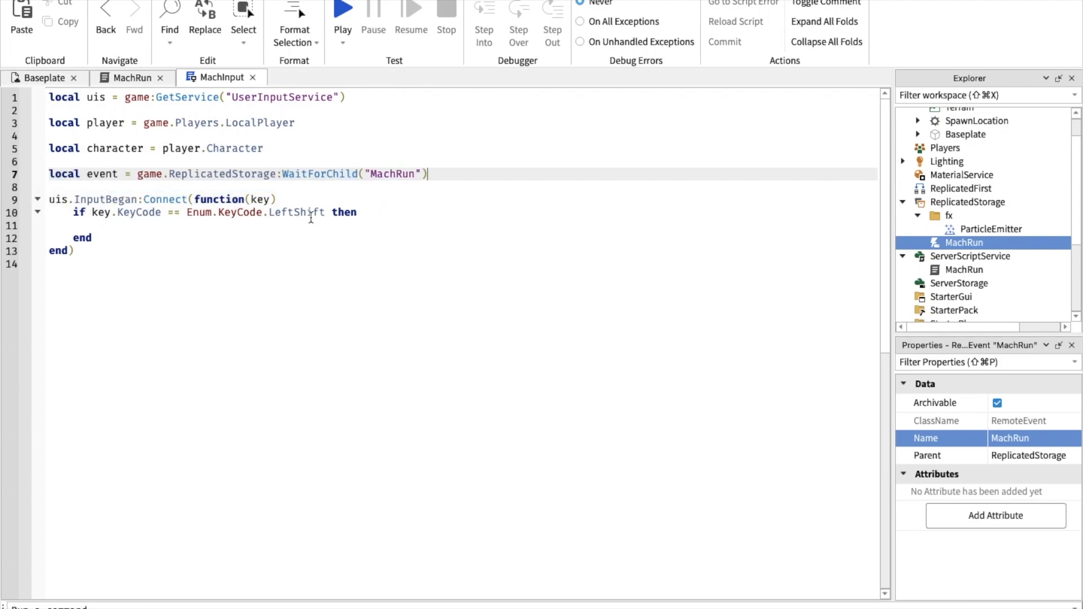
pyautogui.write('e')
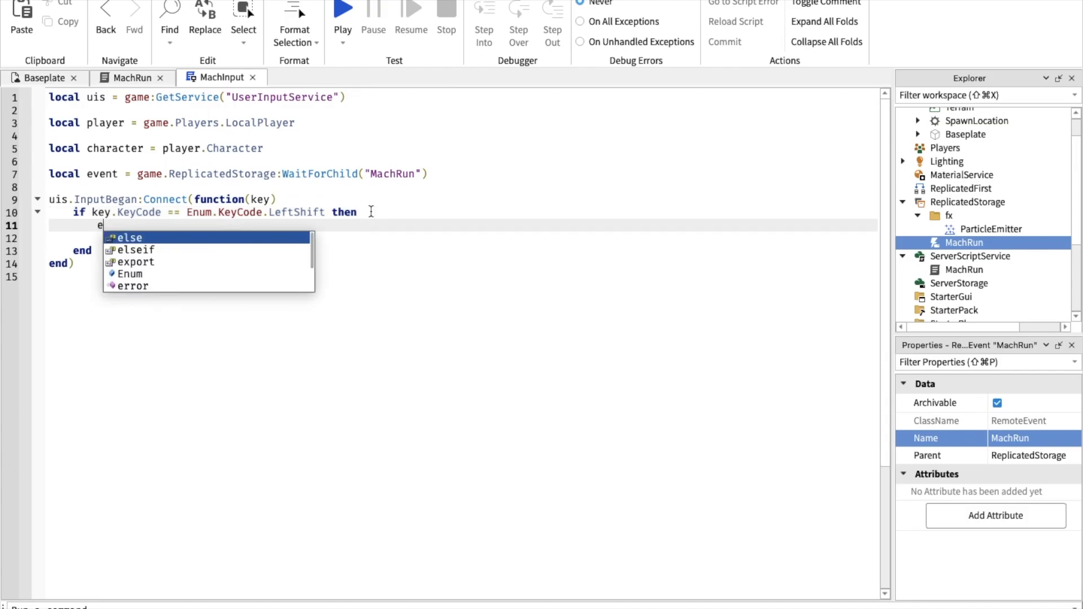
pyautogui.write('vent:FindFirstChil')
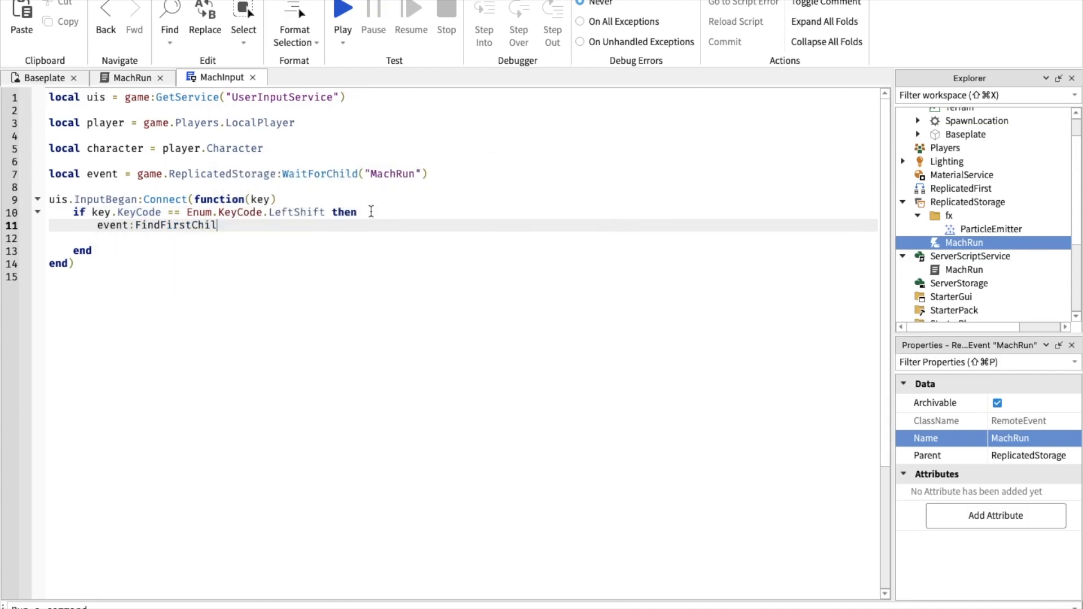
pyautogui.write('FireServer(')
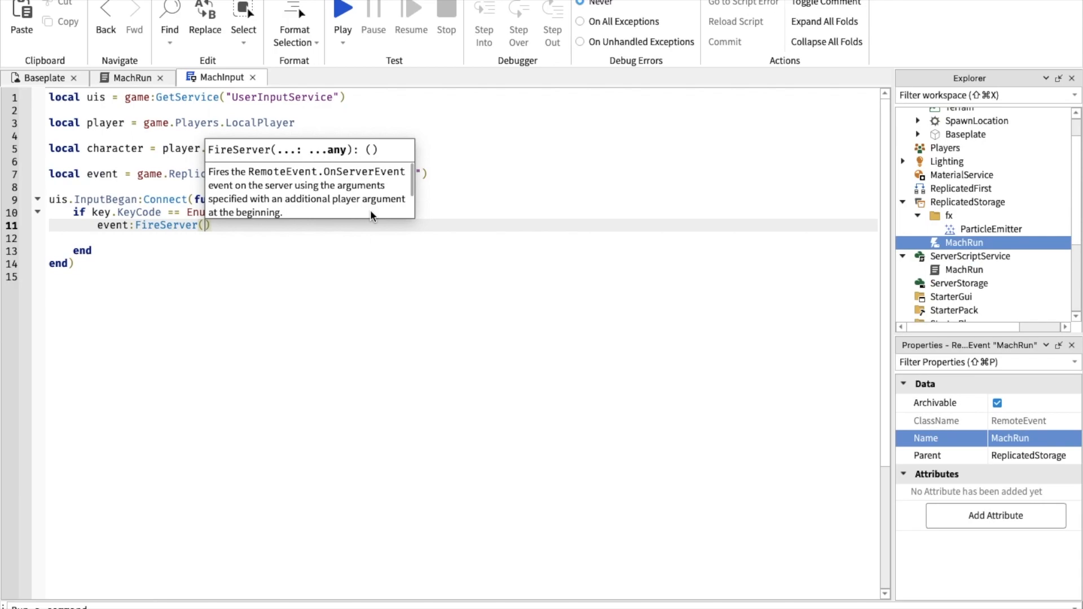
pyautogui.write('1')
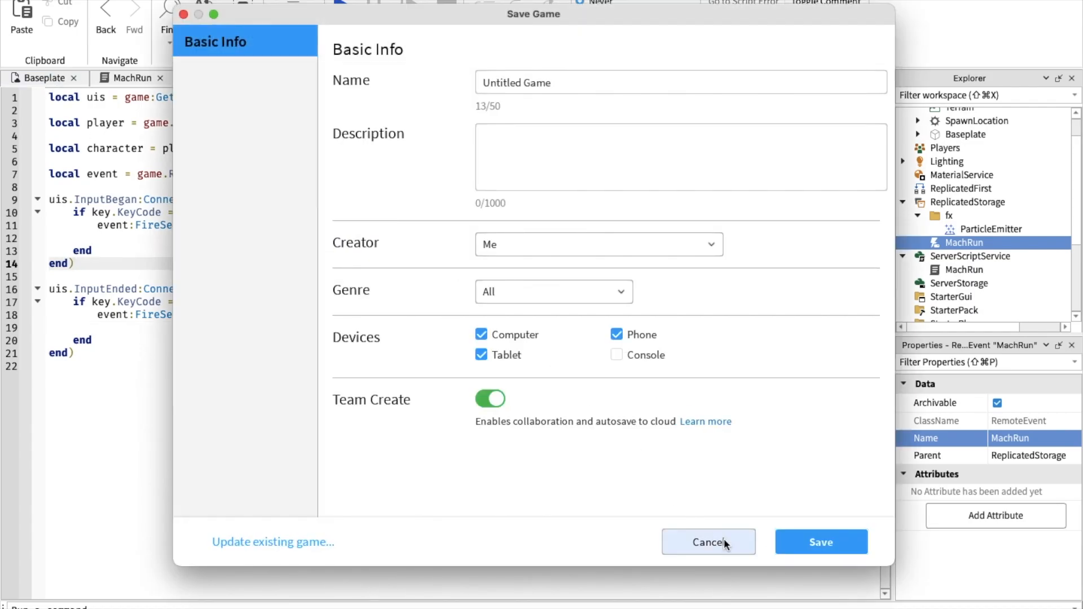
# Step: Dismiss the save prompt, switch to the Baseplate scene and build a character rig
pyautogui.click(708, 541)
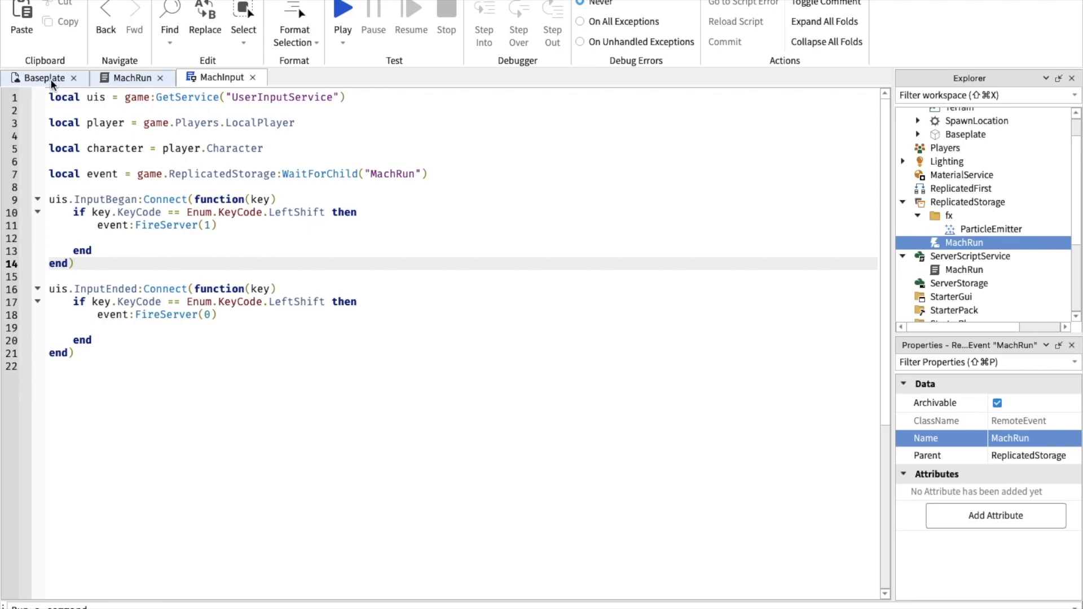
pyautogui.click(43, 78)
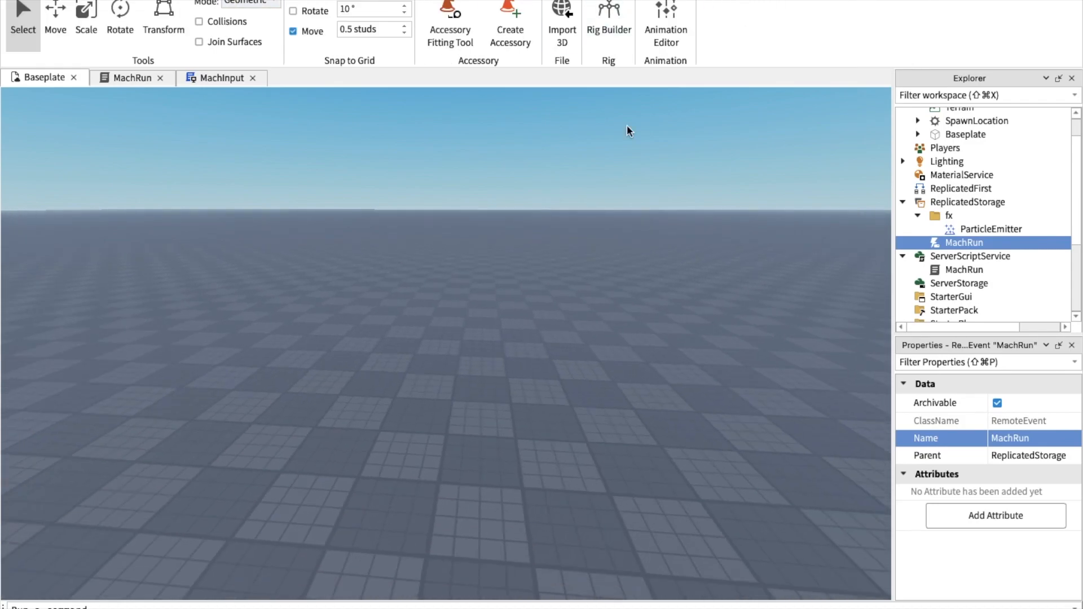
pyautogui.click(609, 21)
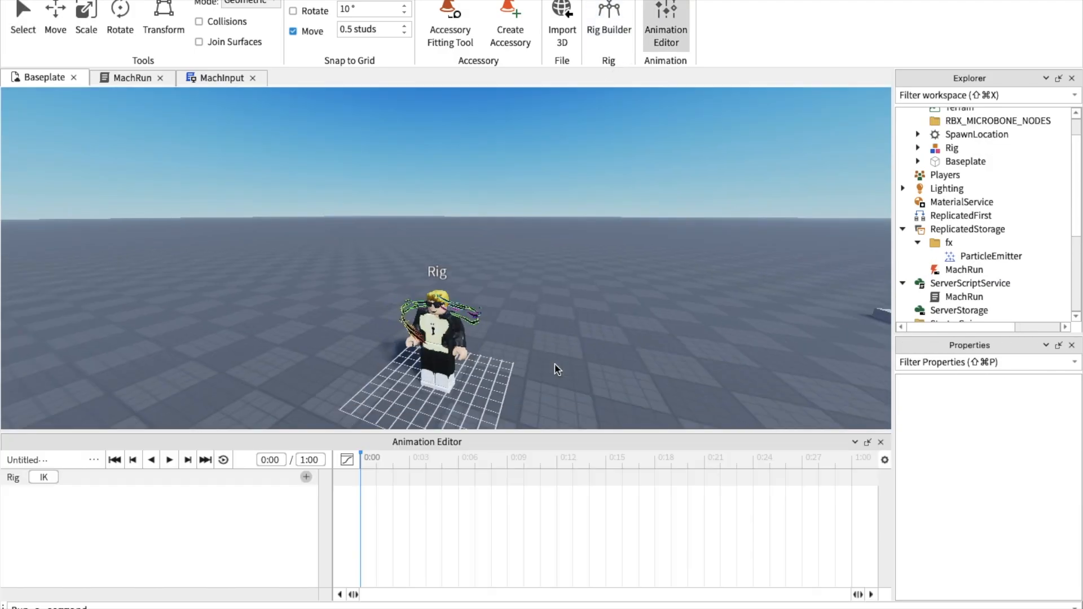
pyautogui.click(93, 460)
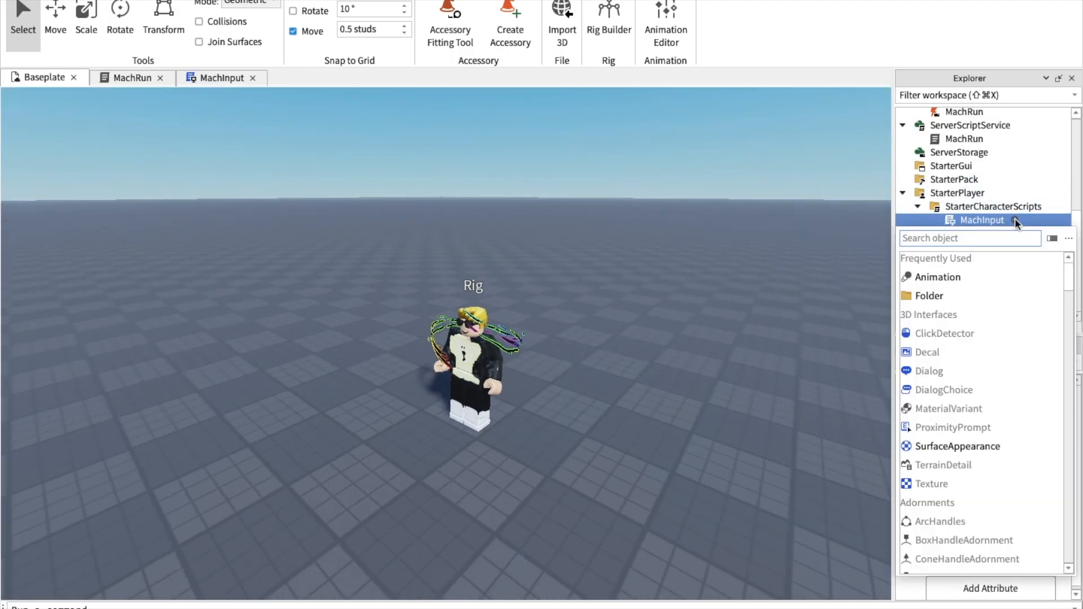
# Step: Insert two Animation objects under MachInput and rename them Mach1 and Mach2
pyautogui.click(935, 277)
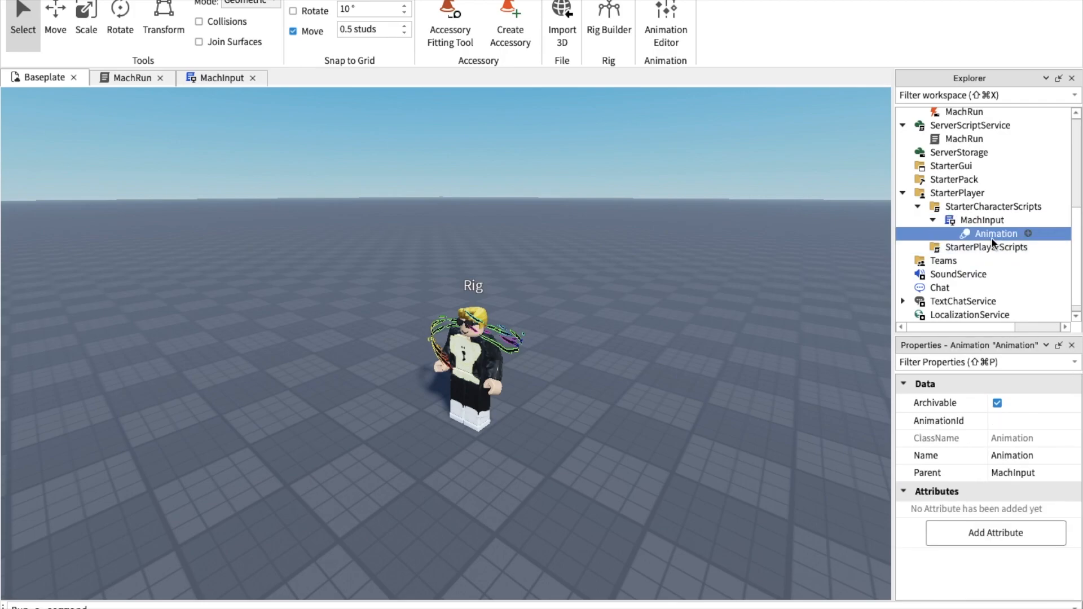
pyautogui.click(1027, 233)
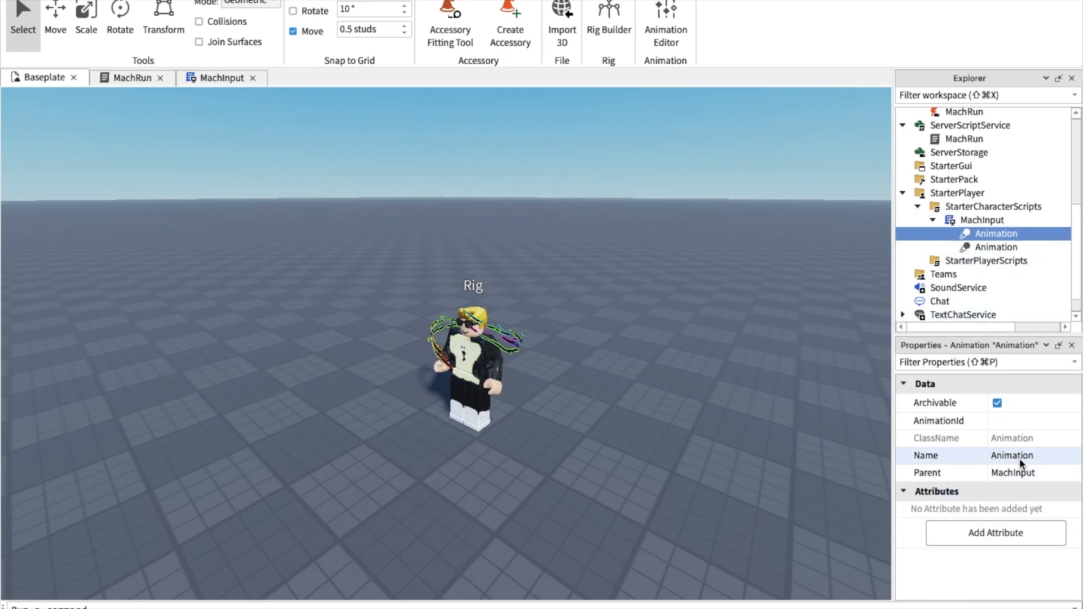
pyautogui.doubleClick(1012, 455)
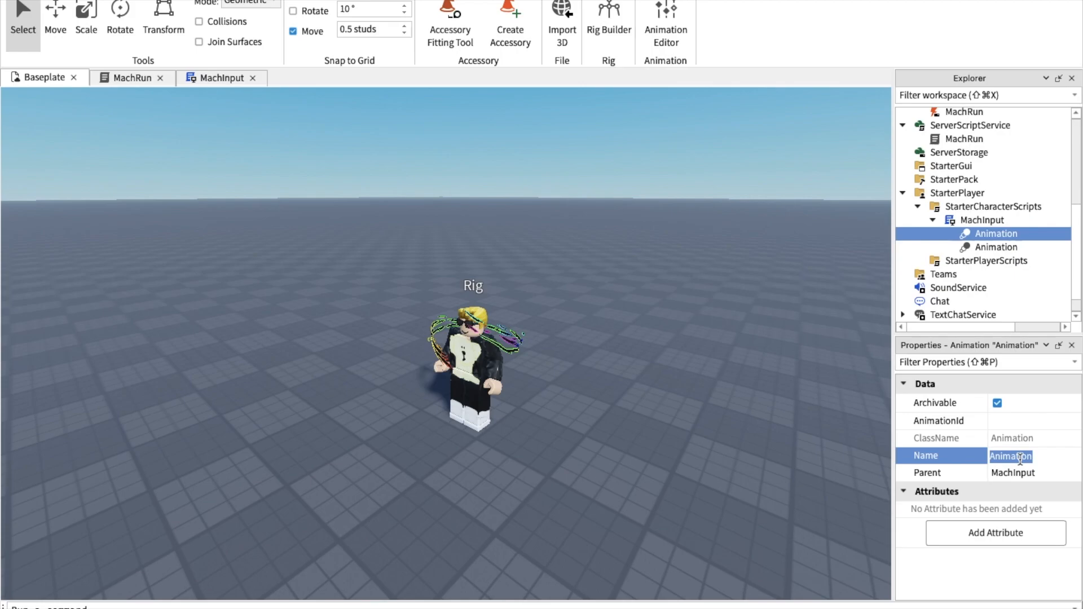
pyautogui.write('Mach1')
pyautogui.click(996, 246)
pyautogui.write('Mach2')
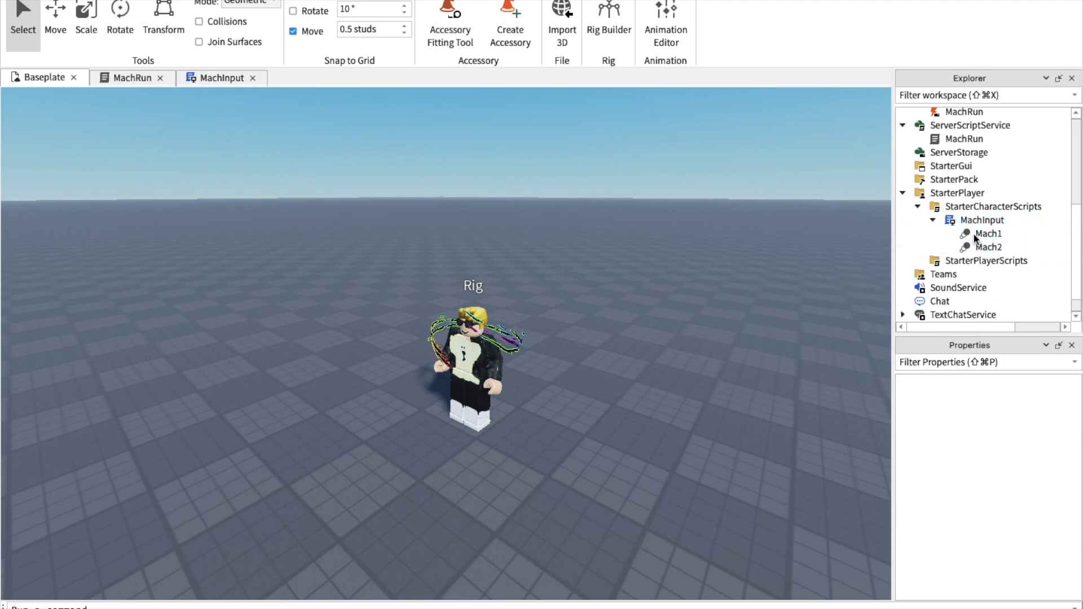
pyautogui.click(988, 233)
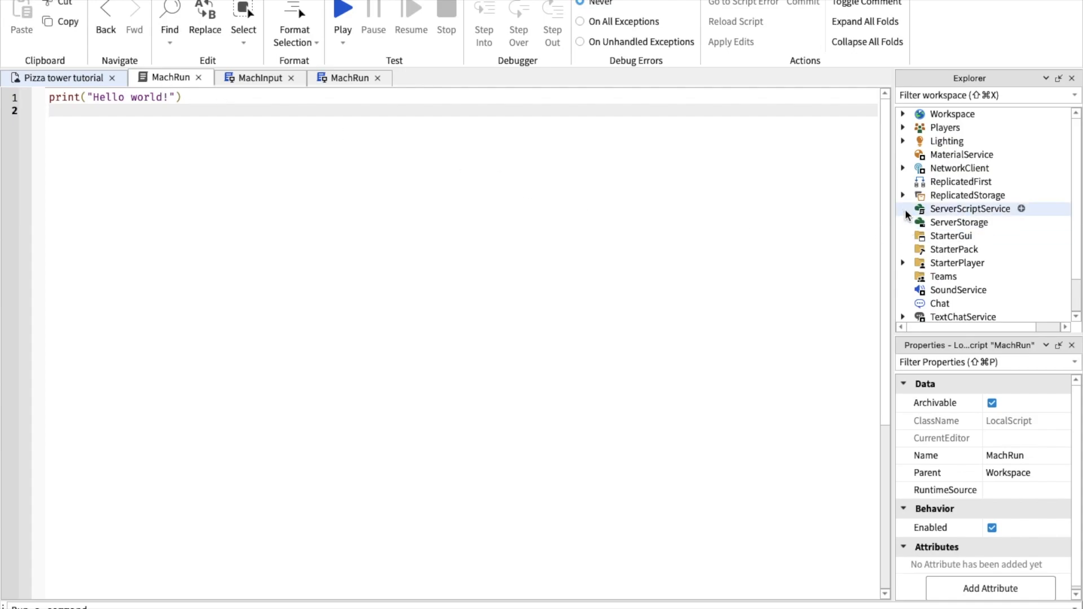
# Step: Write PlayerAdded/CharacterAdded handlers in MachRun calling character:SetAttribute("Mach", 0)
pyautogui.click(903, 209)
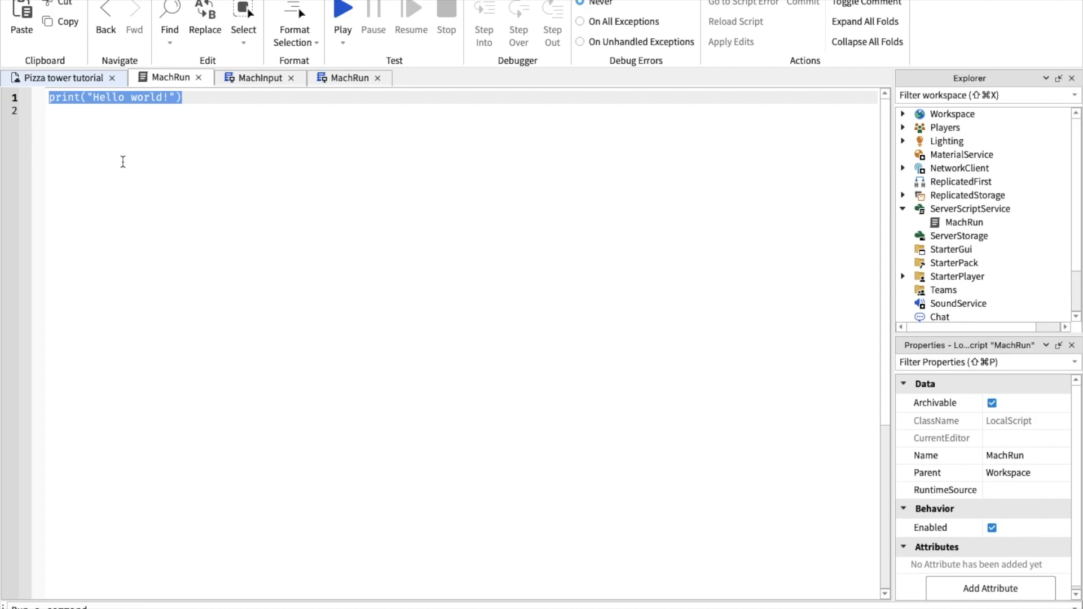
pyautogui.write('game.')
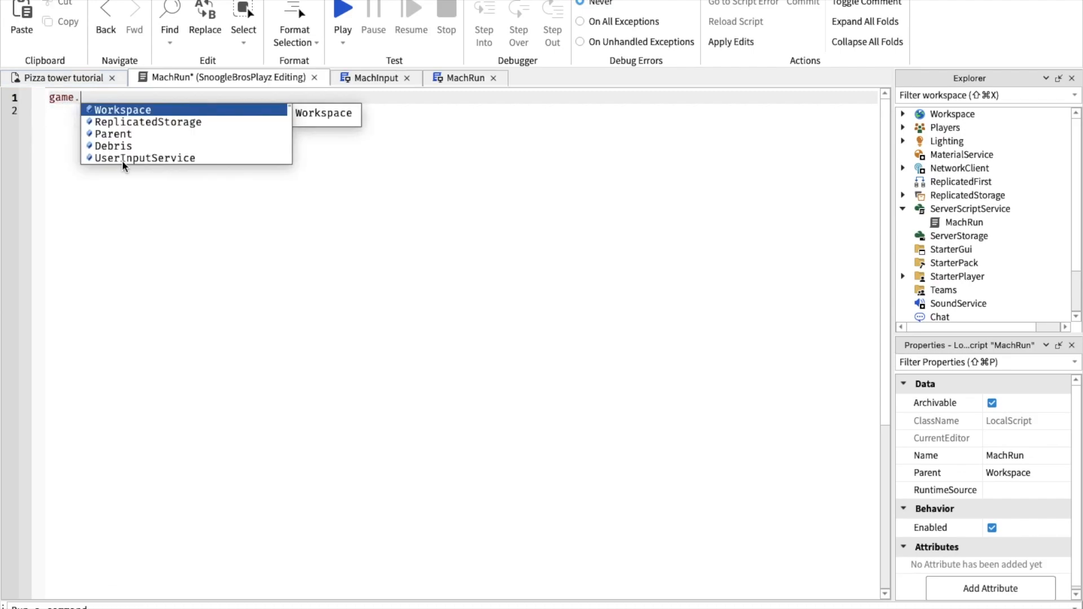
pyautogui.write('Players.PlayerAdded')
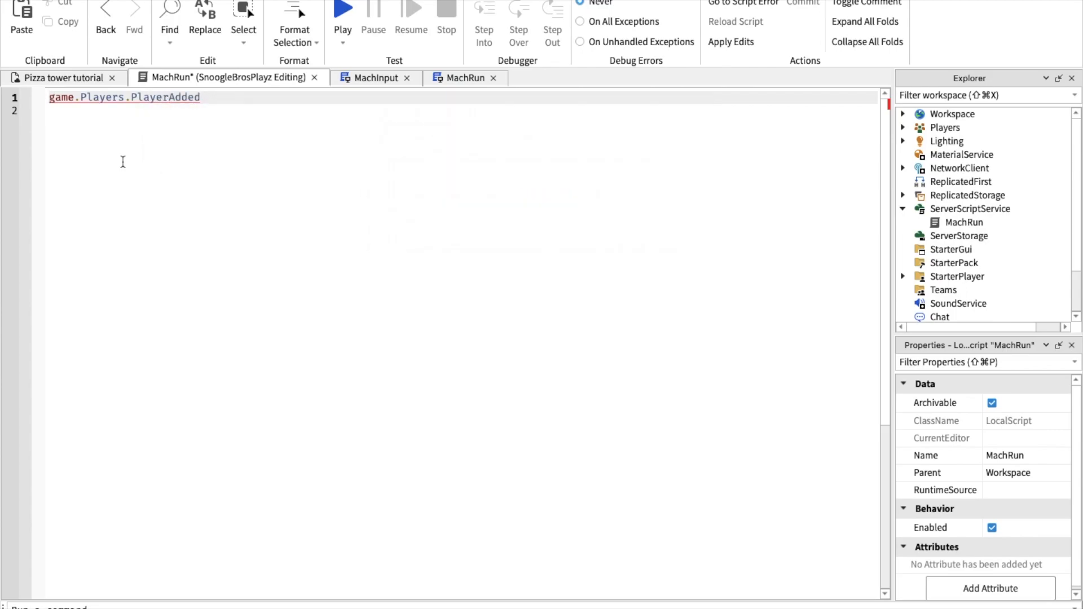
pyautogui.write(':Connect(function')
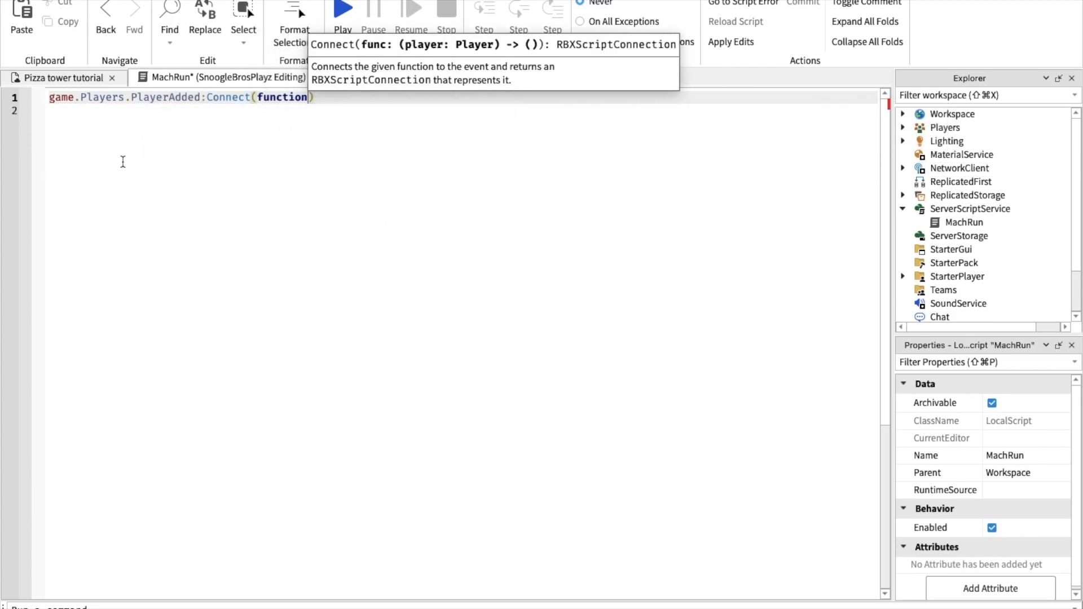
pyautogui.write('player')
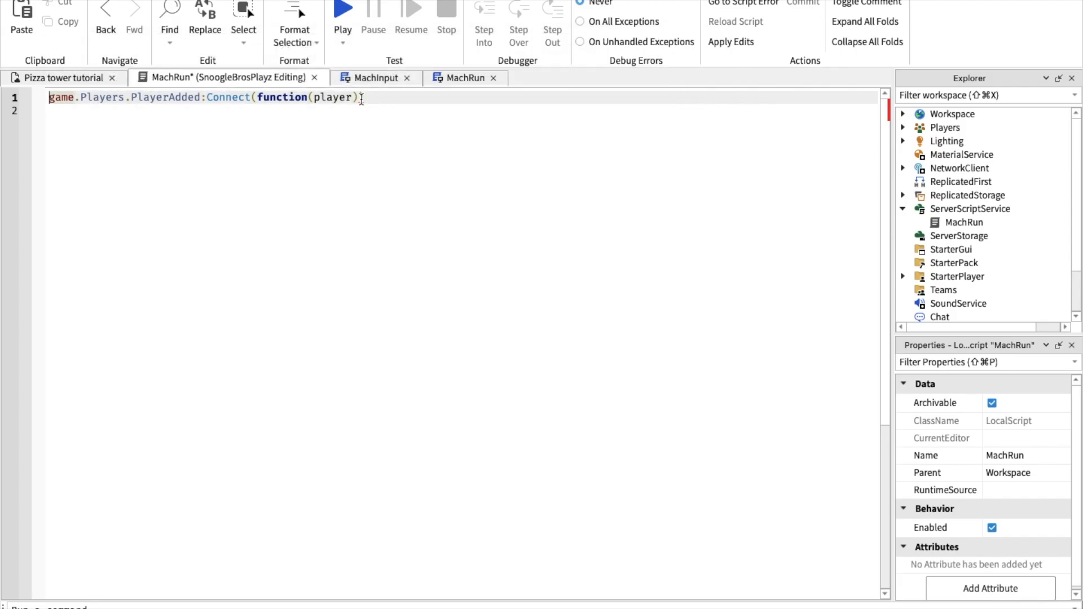
pyautogui.write('player.CharacterAdded:Connect(function(character')
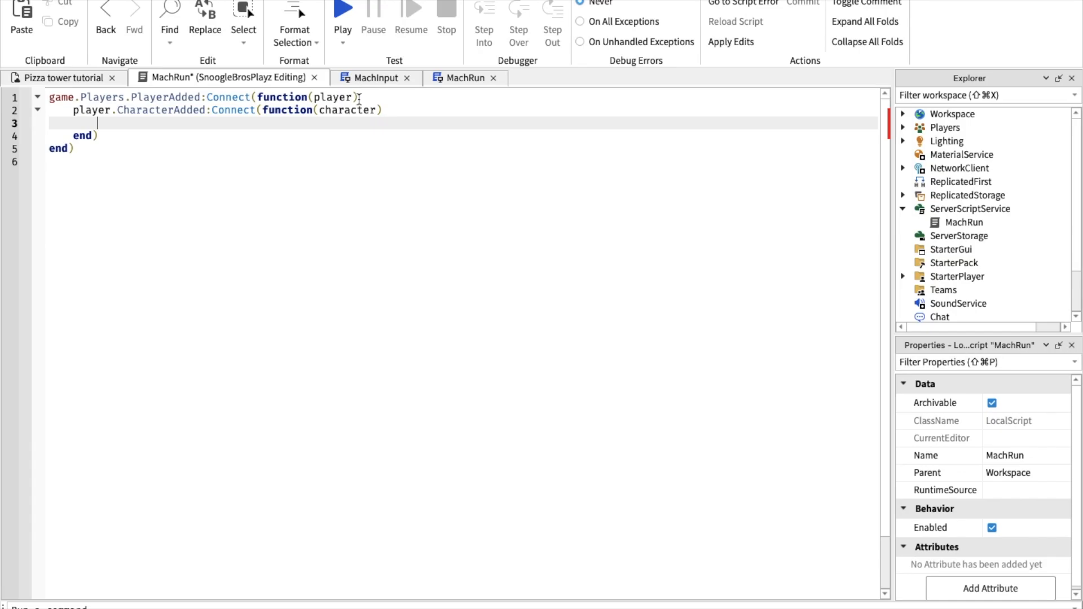
pyautogui.write('character:SetAttribute("Mach", 0')
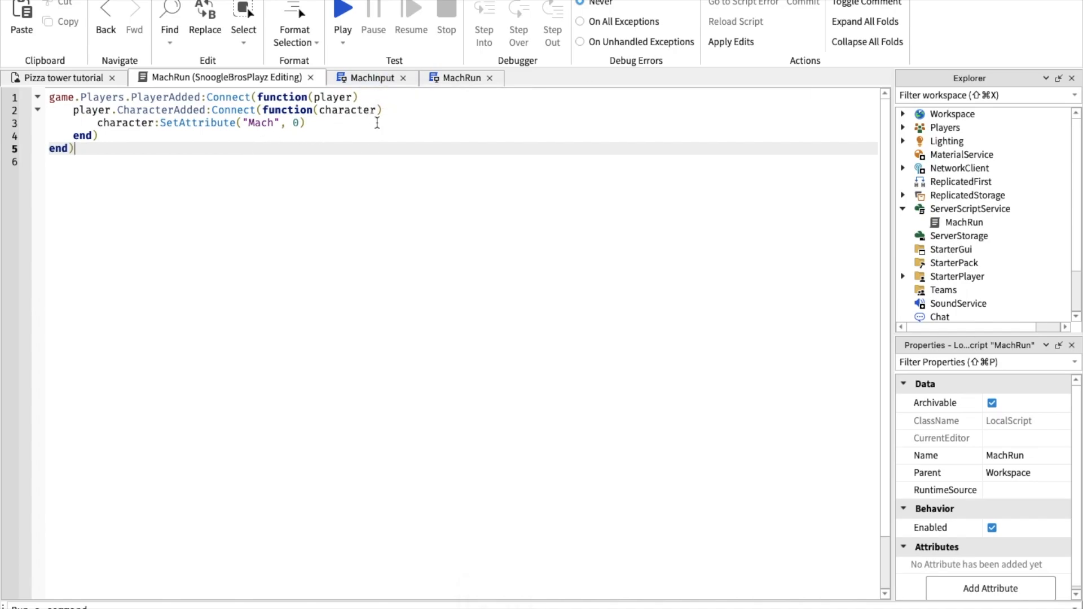
pyautogui.moveTo(461, 77)
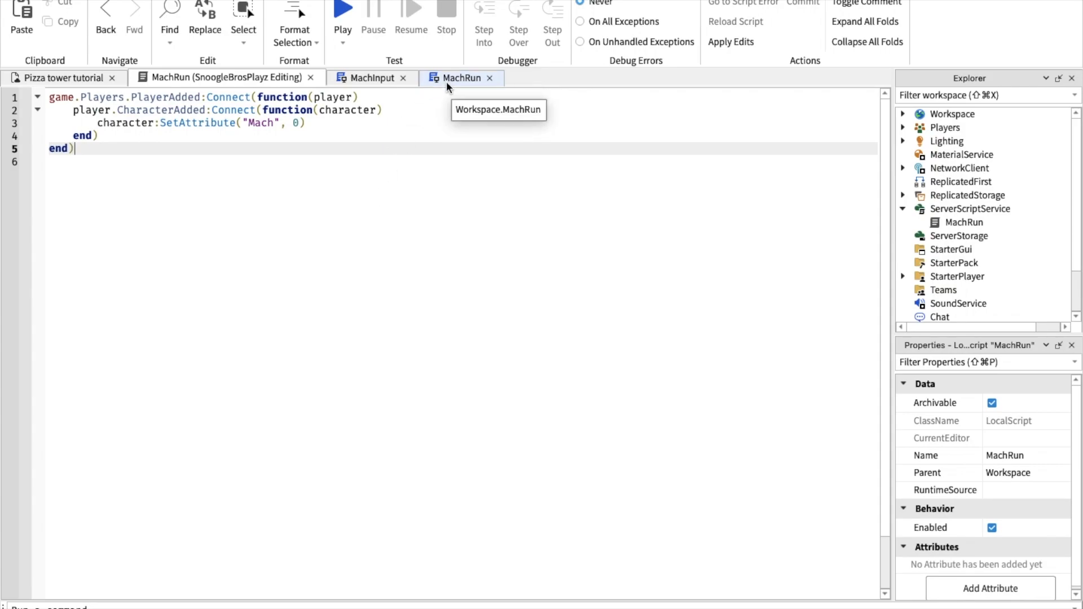
# Step: Add a loop in MachInput stopping playing tracks not named MachRun or MachRun2
pyautogui.click(372, 77)
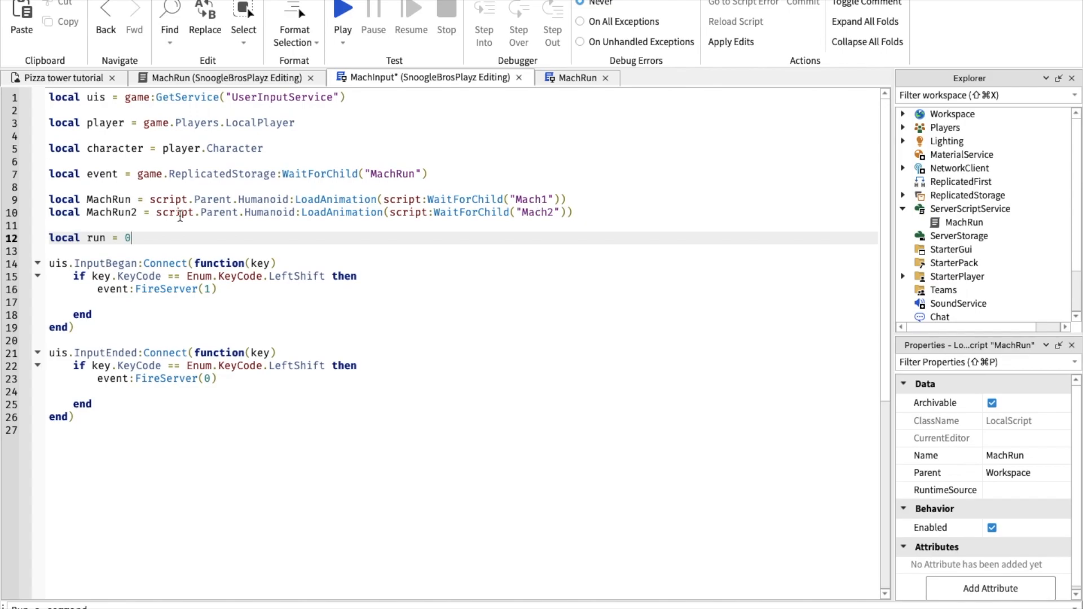
pyautogui.moveTo(481, 216)
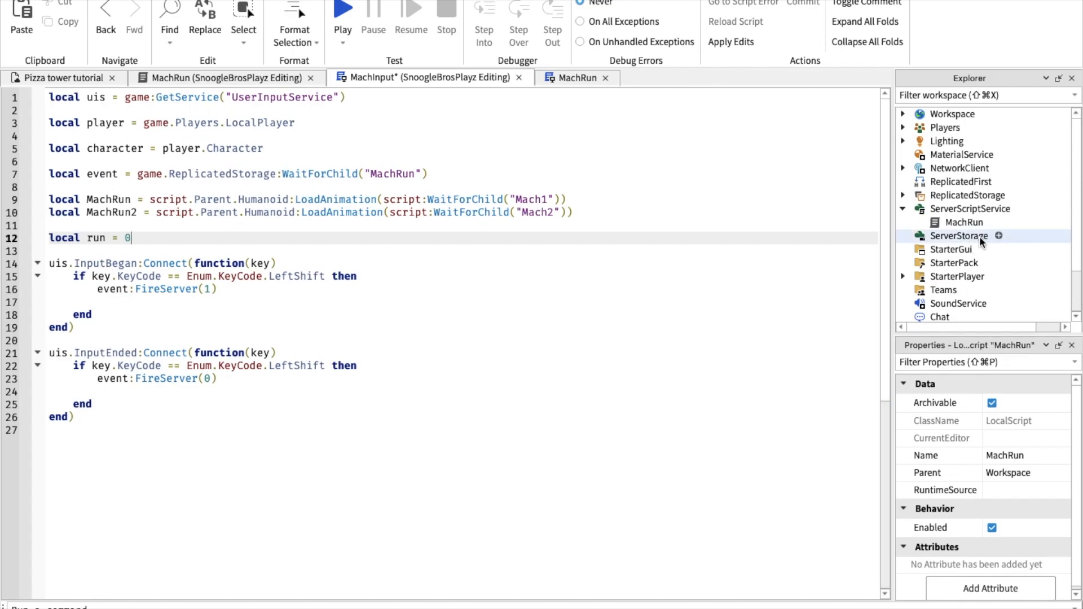
pyautogui.click(902, 276)
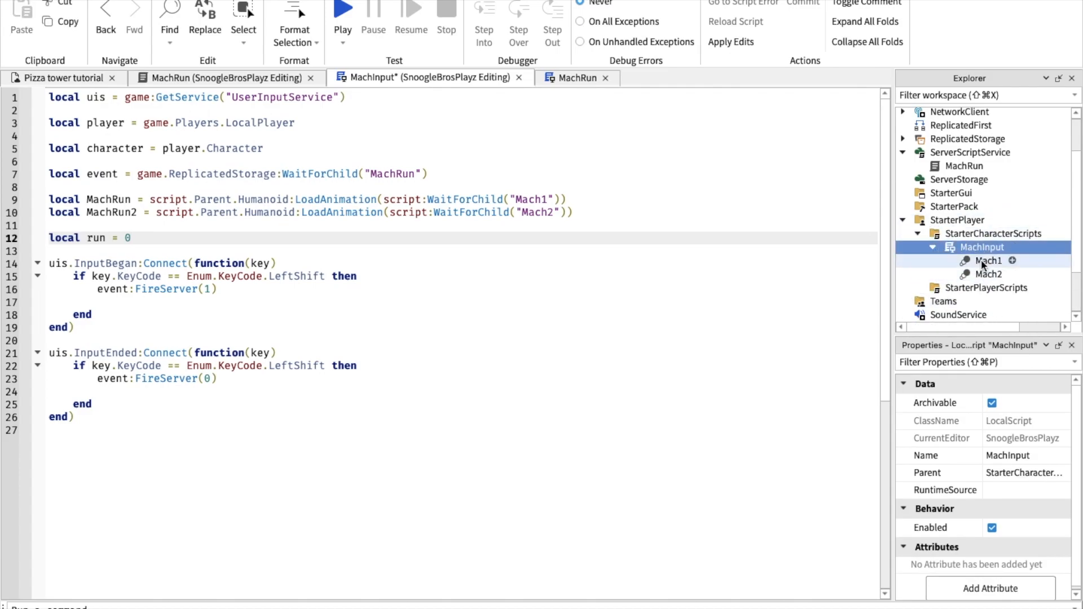
pyautogui.click(988, 274)
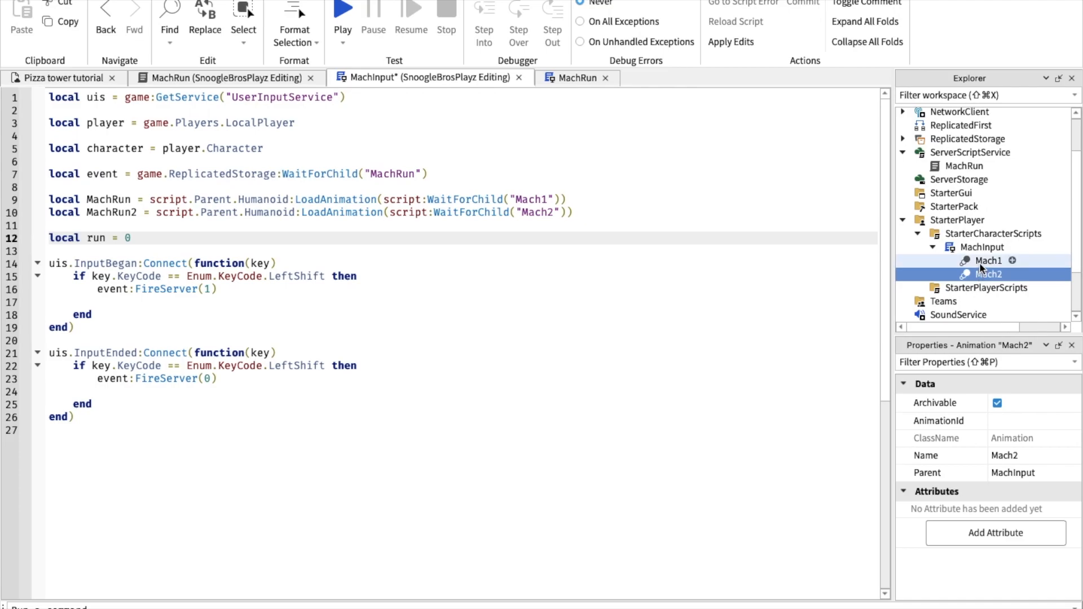
pyautogui.click(990, 261)
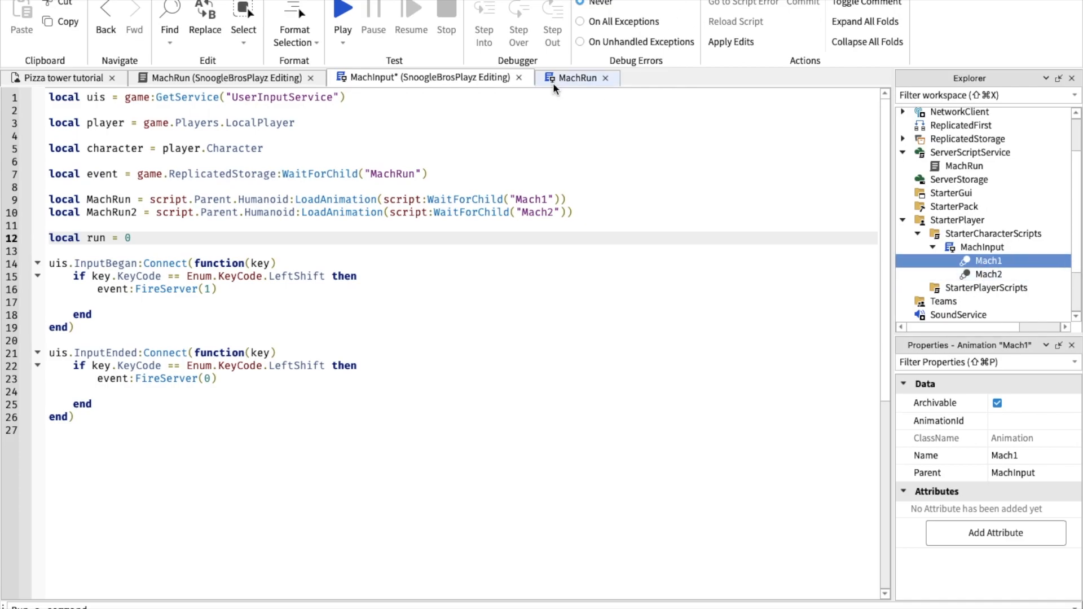
pyautogui.moveTo(988, 274)
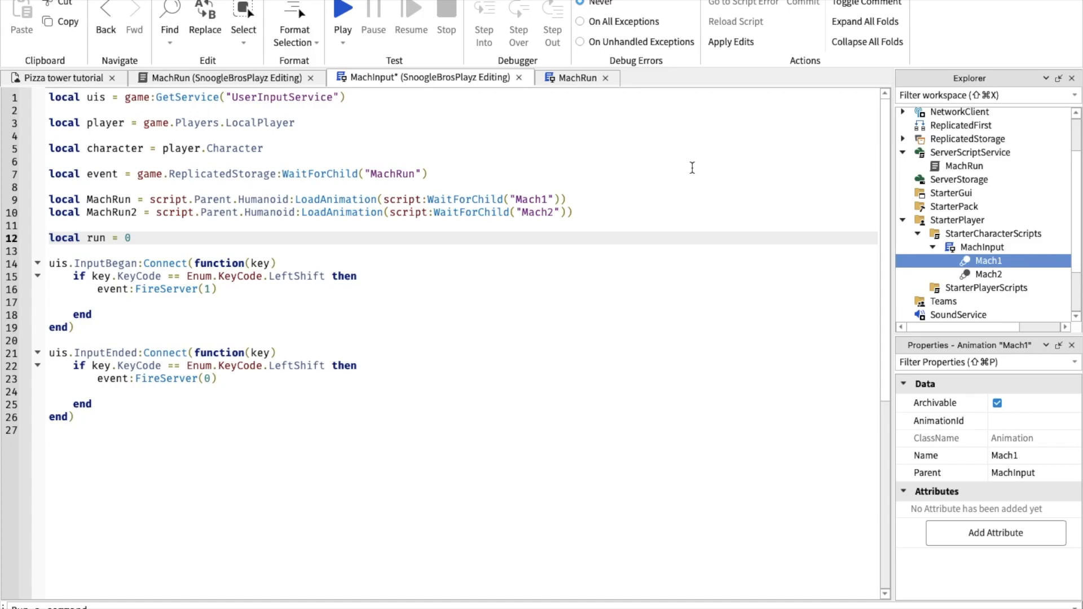
pyautogui.moveTo(565, 92)
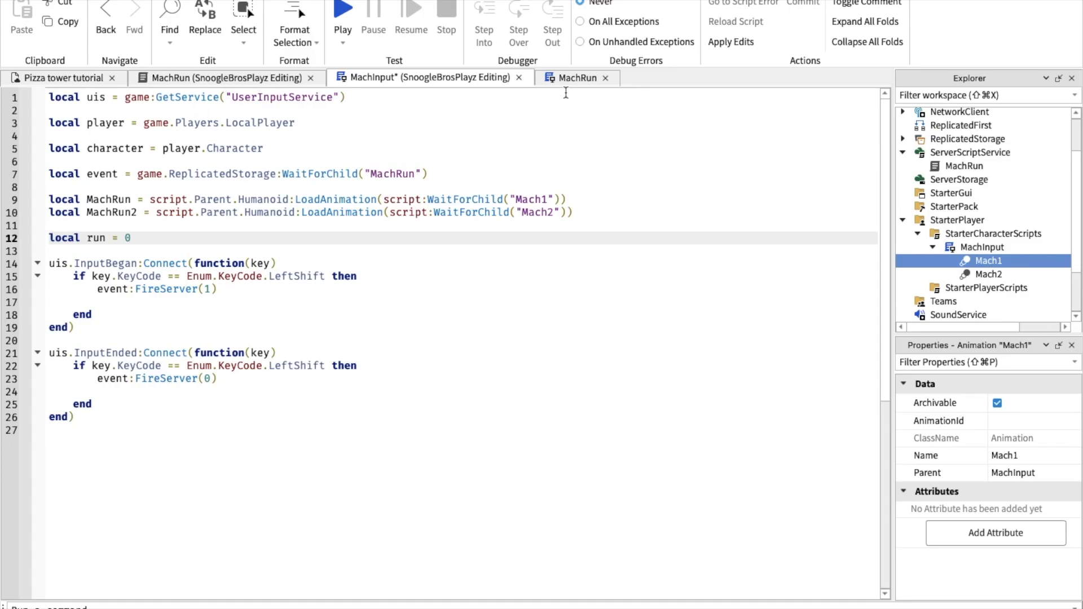
pyautogui.click(367, 277)
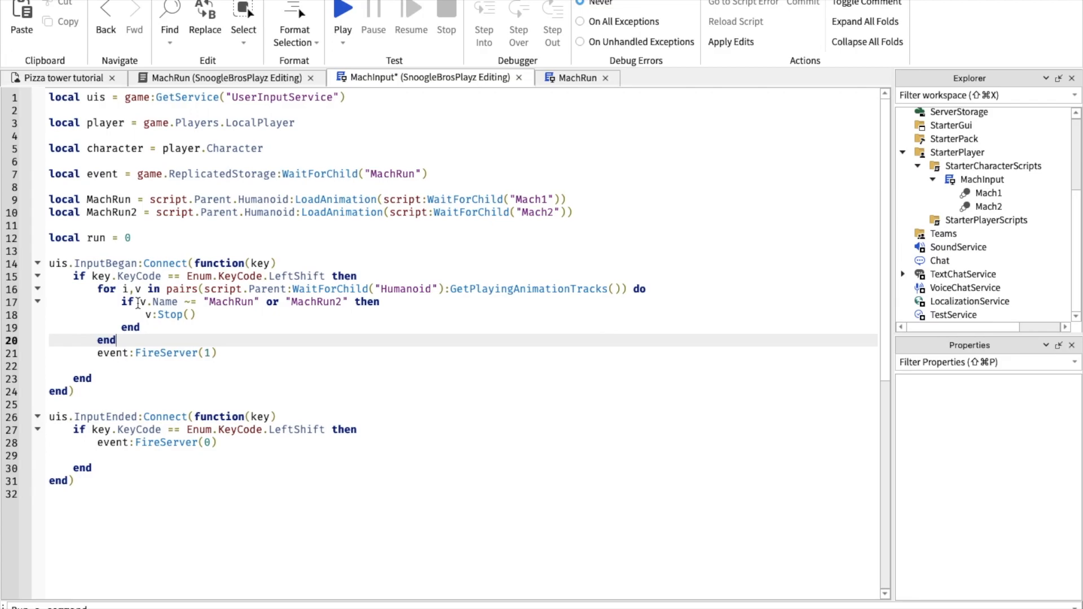
pyautogui.moveTo(363, 349)
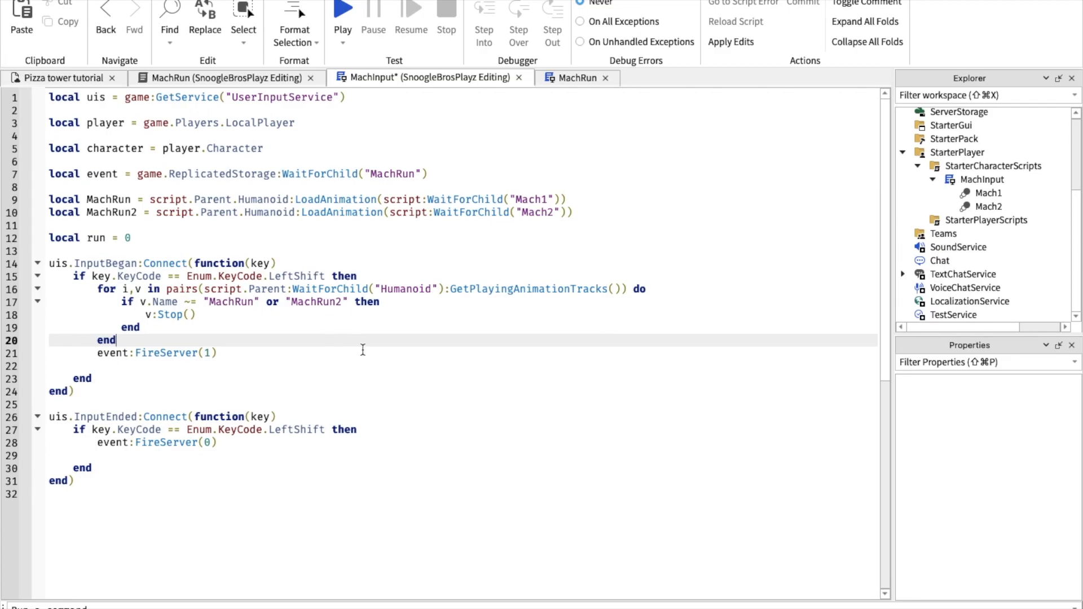
pyautogui.moveTo(420, 305)
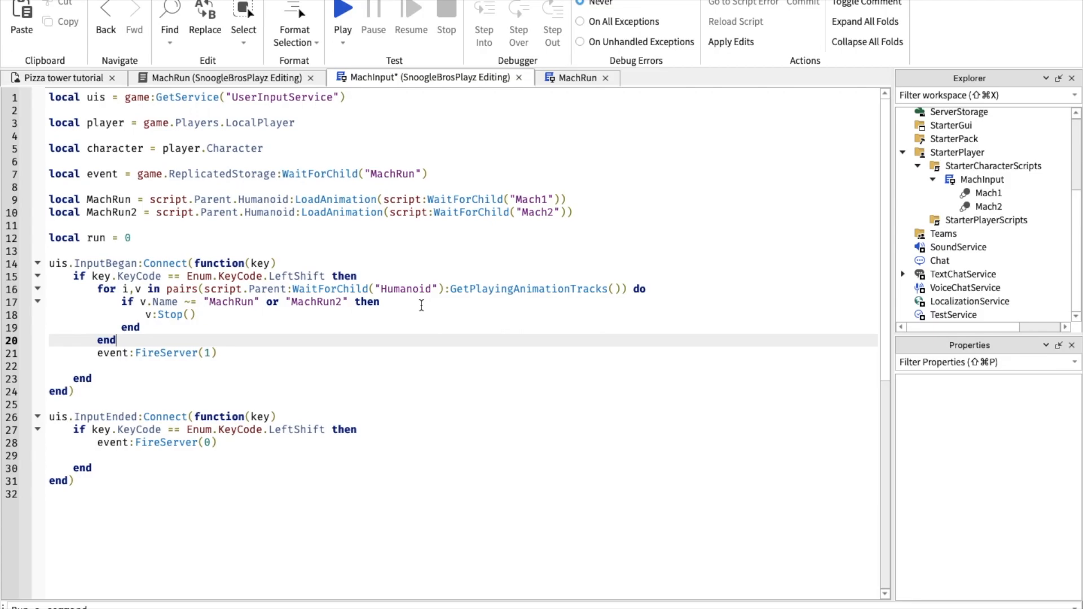
pyautogui.moveTo(602, 305)
pyautogui.write('if script.Parent:WaitForChild("Humanoid").MoveDirection.Magnitude > 0 then')
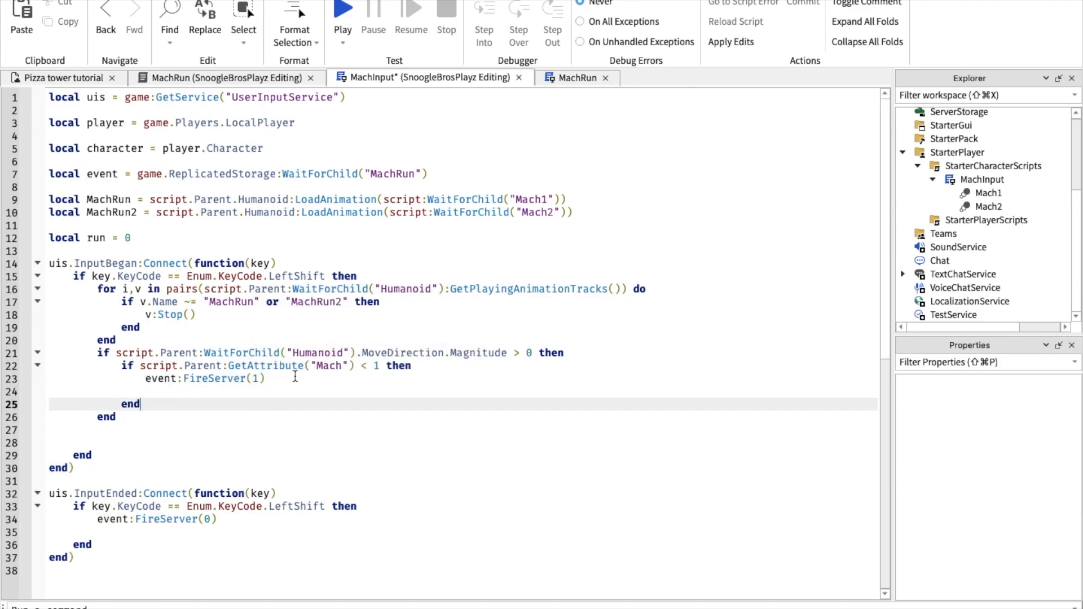
pyautogui.moveTo(325, 361)
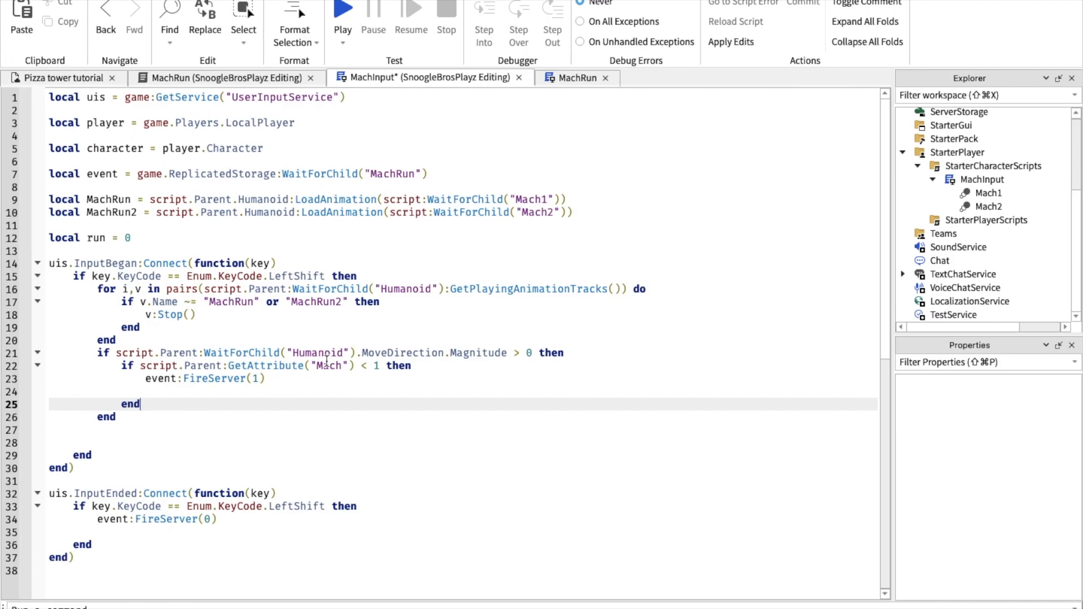
# Step: Guard FireServer(1) with MoveDirection.Magnitude > 0 and Mach < 1 checks, then begin a new line
pyautogui.write('gam')
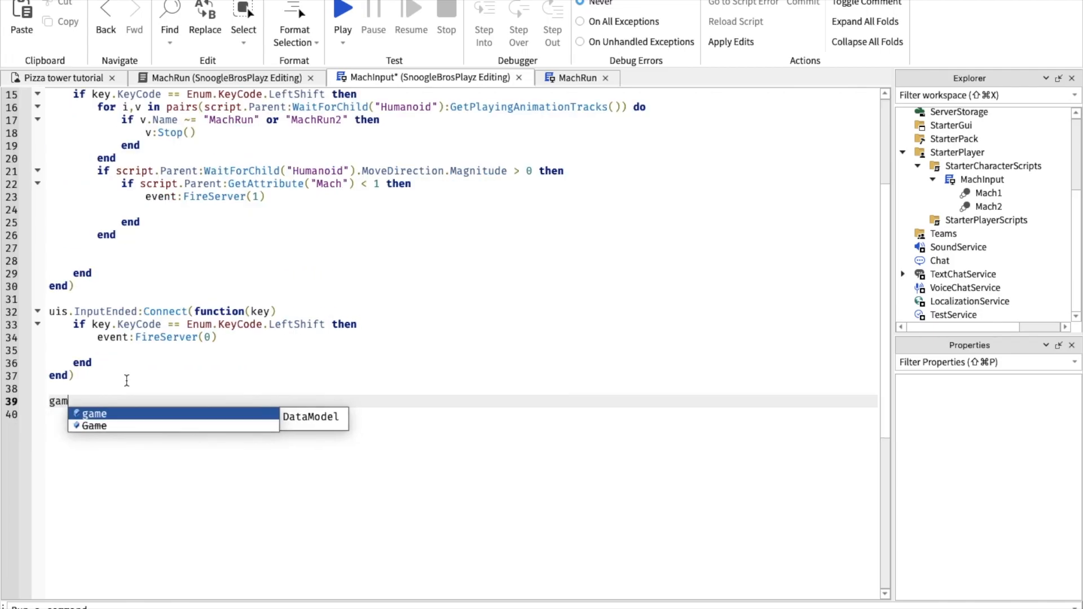
# Step: Connect a Run Service Heartbeat loop that prints 'not run' and calls FireServer(0) when stopped
pyautogui.write('["Run Service"]')
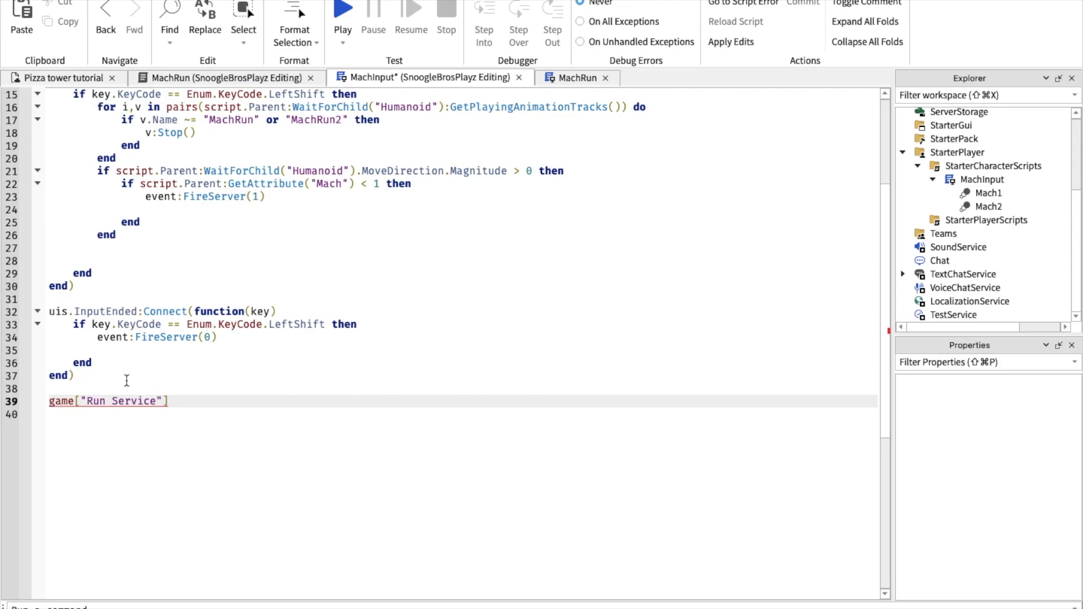
pyautogui.write('.Heartbeat:Connect(function(')
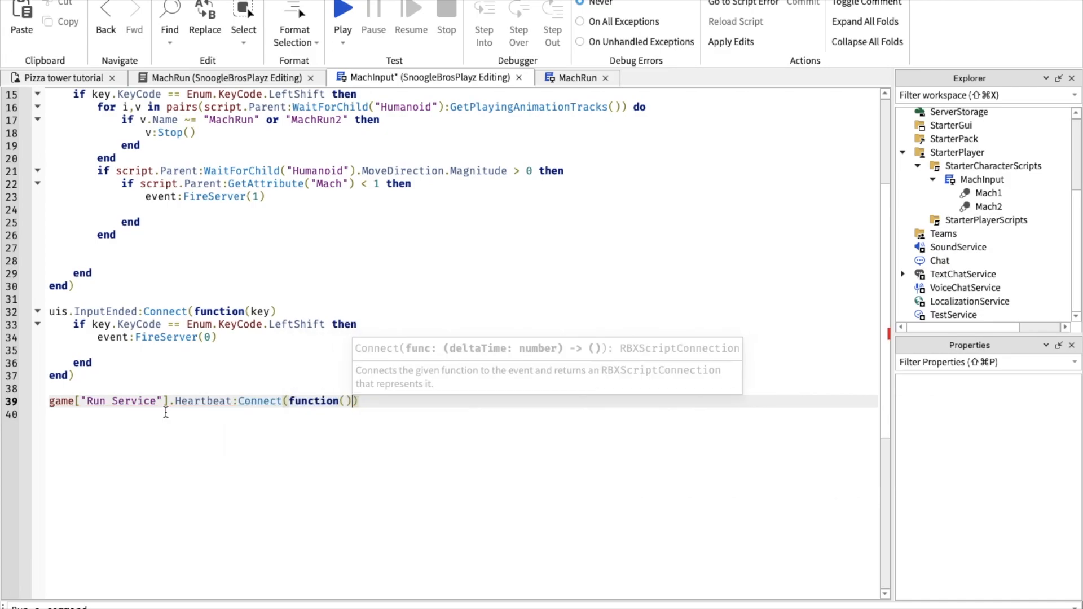
pyautogui.press('Return')
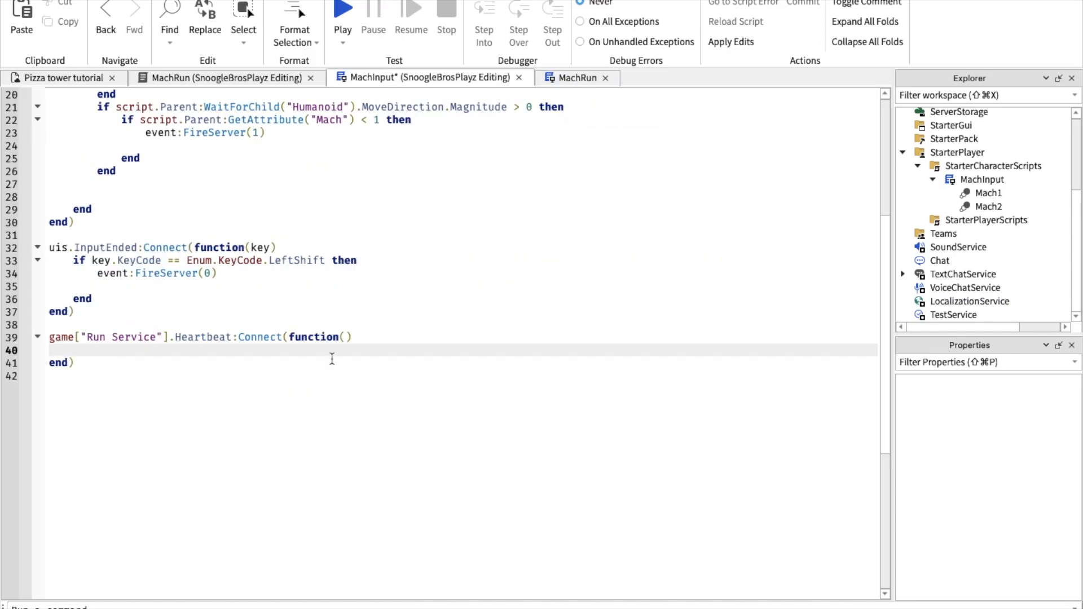
pyautogui.press('enter')
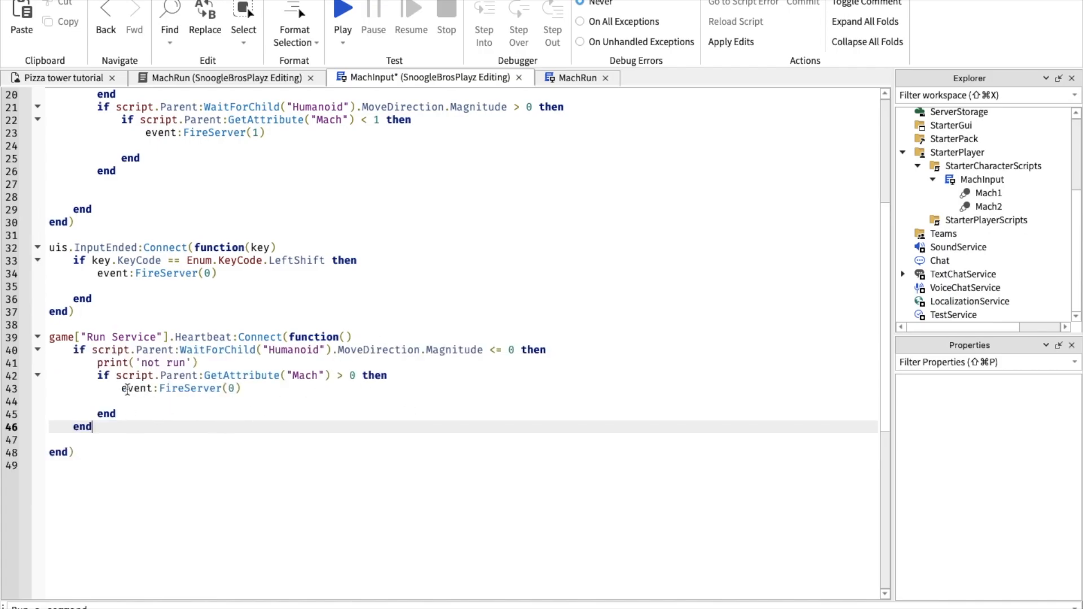
# Step: Paste and re-indent the run-counter block: speed 30, MachRun2 at 60 after 100 frames, reset 16
pyautogui.scroll(-3)
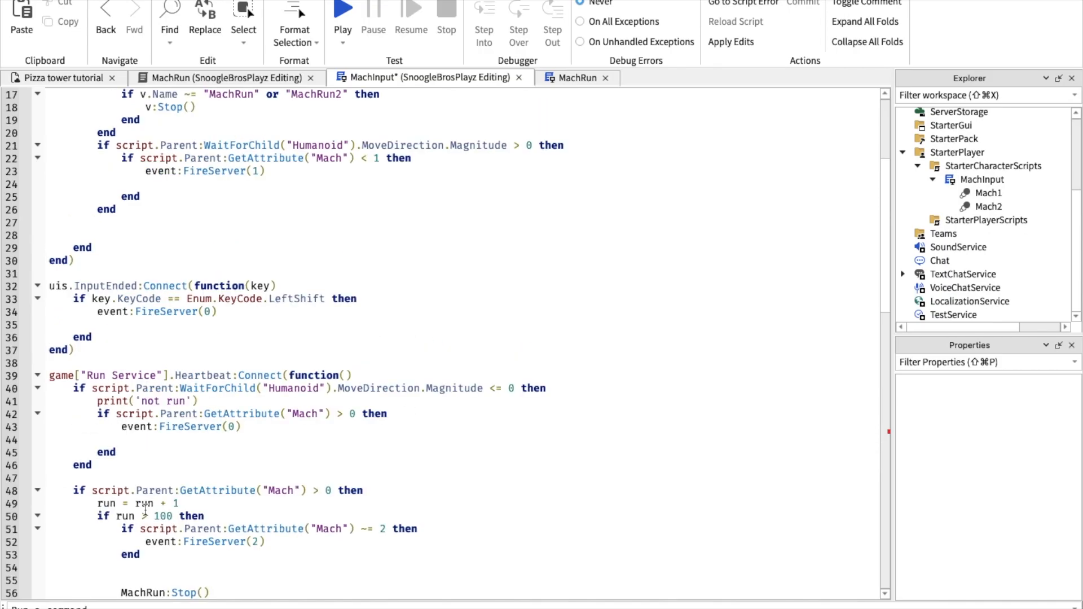
pyautogui.scroll(-3)
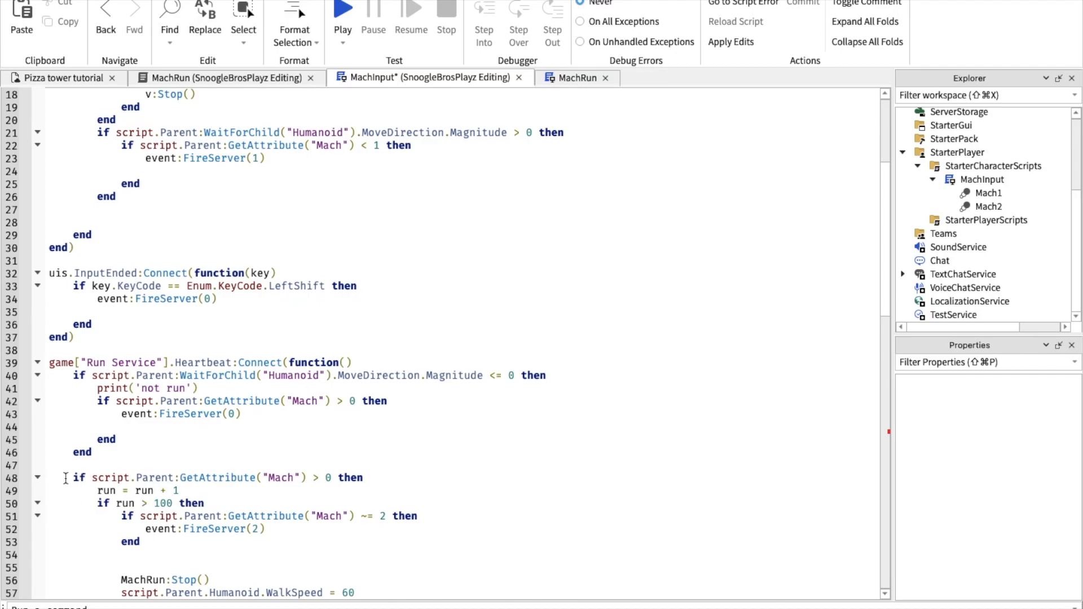
pyautogui.scroll(-3)
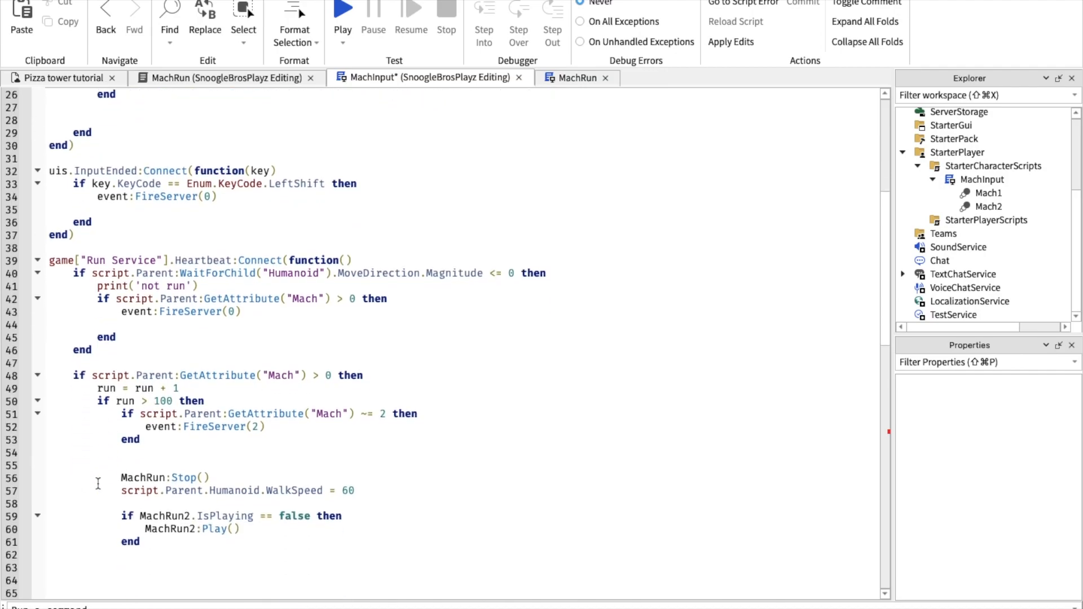
pyautogui.scroll(-3)
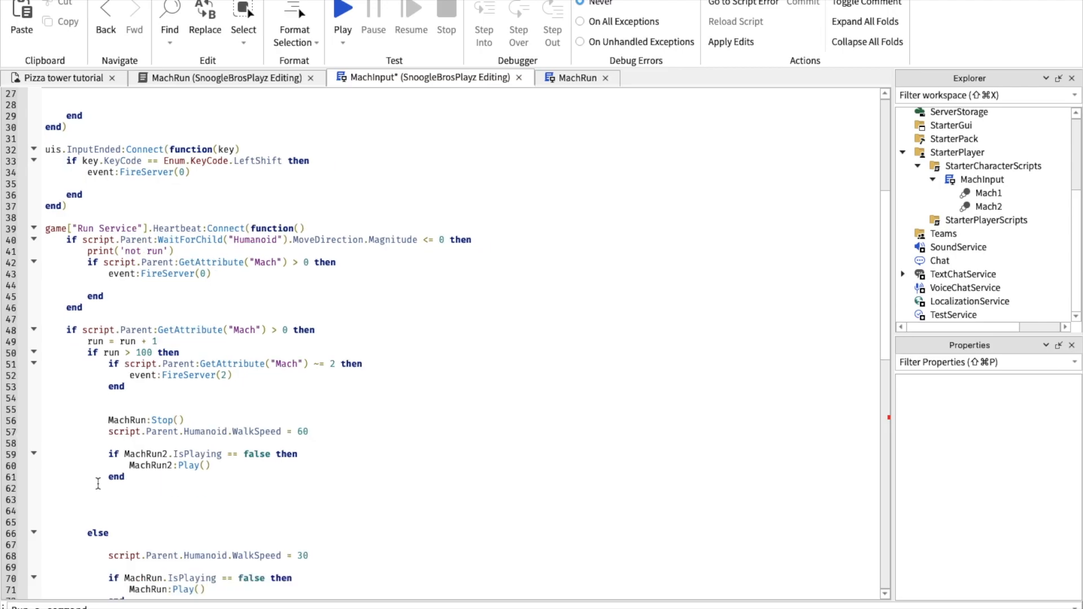
pyautogui.scroll(-3)
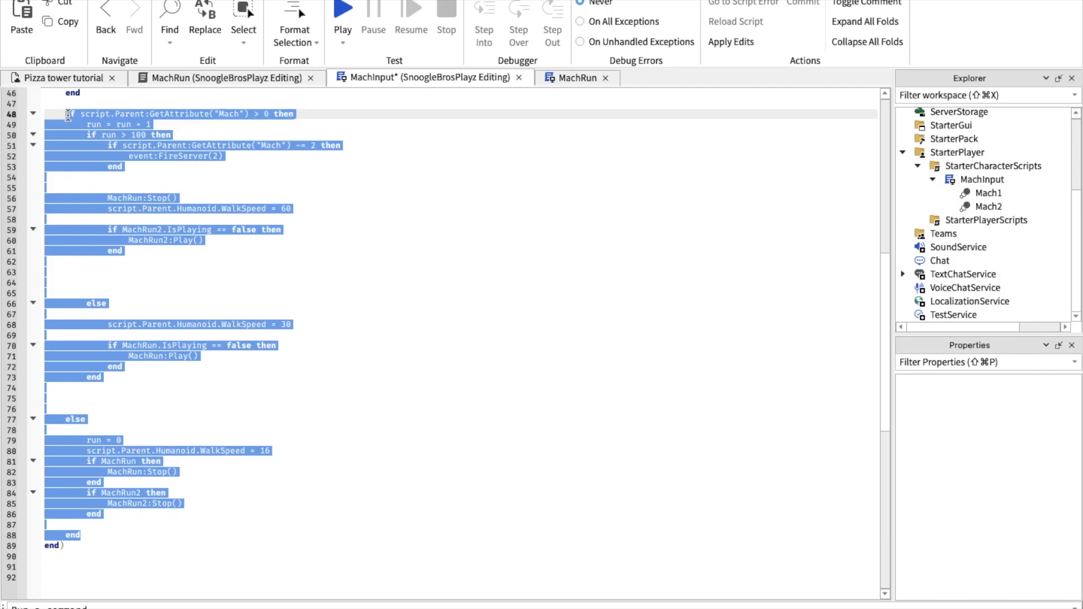
pyautogui.moveTo(127, 104)
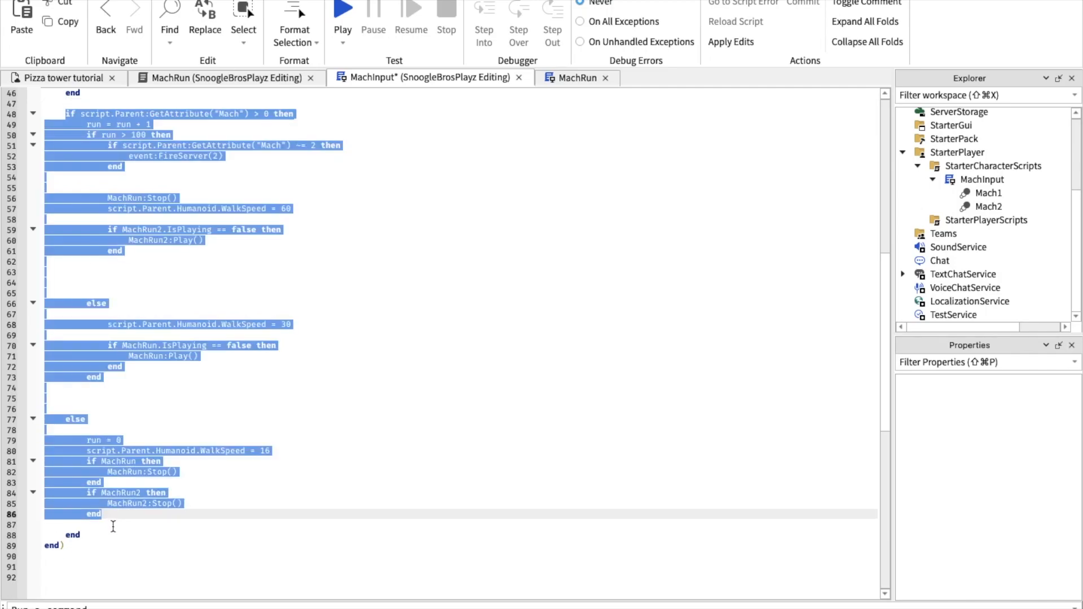
pyautogui.click(81, 536)
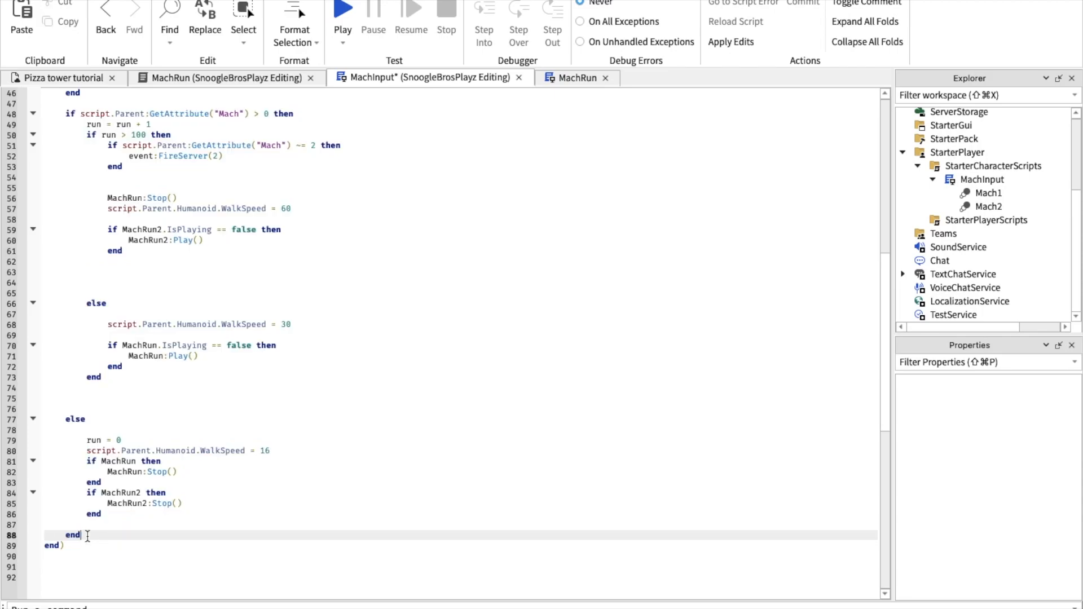
pyautogui.moveTo(238, 303)
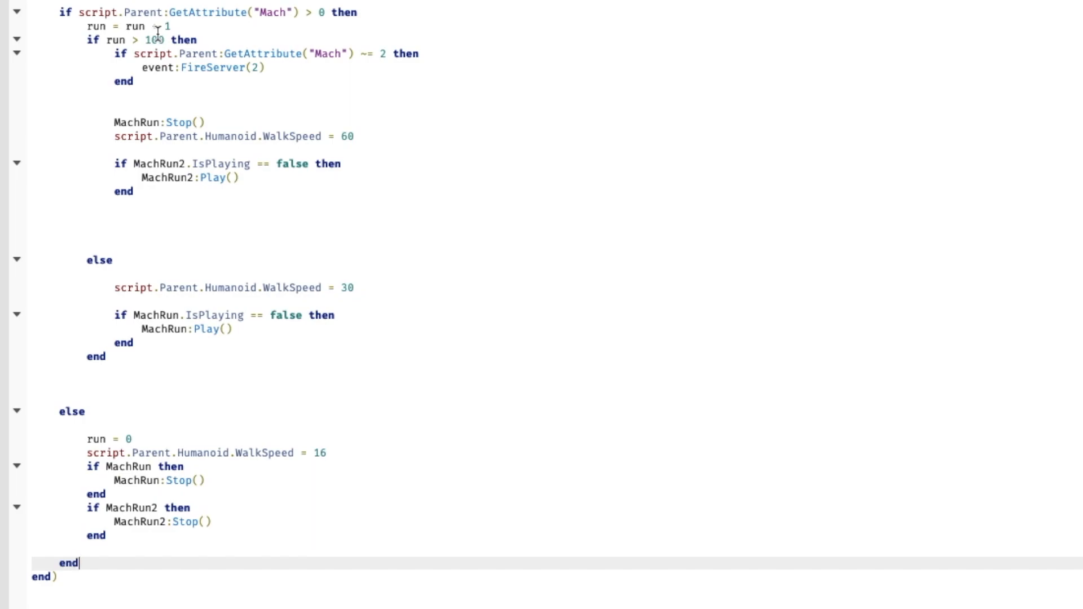
# Step: Review the speed stages: 100-frame threshold, WalkSpeed 60, WalkSpeed 30 and the 16 reset
pyautogui.moveTo(93, 40); pyautogui.dragTo(117, 67)
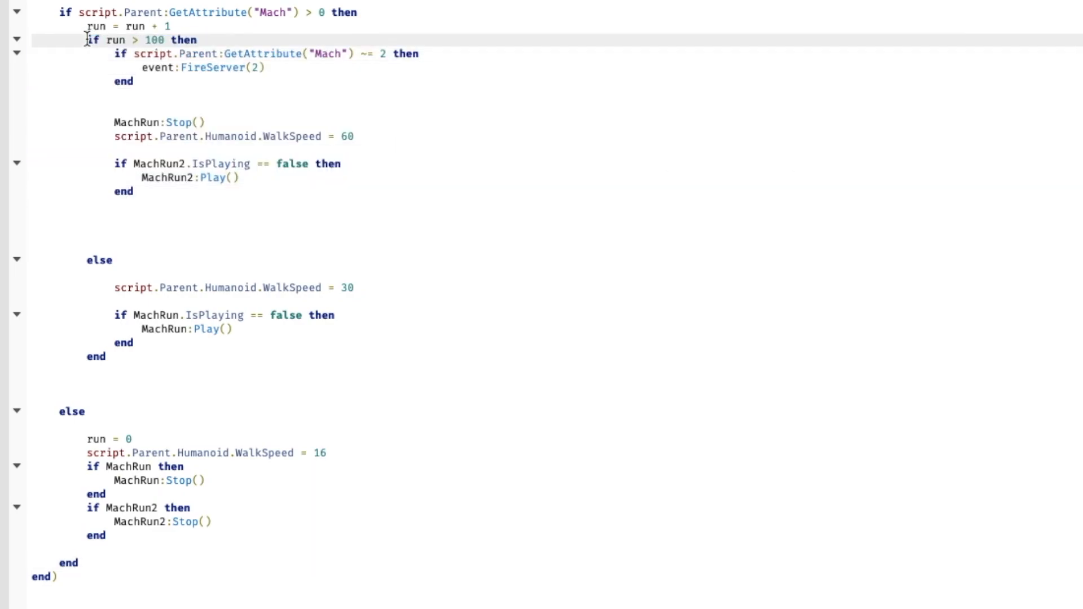
pyautogui.moveTo(88, 39); pyautogui.dragTo(132, 191)
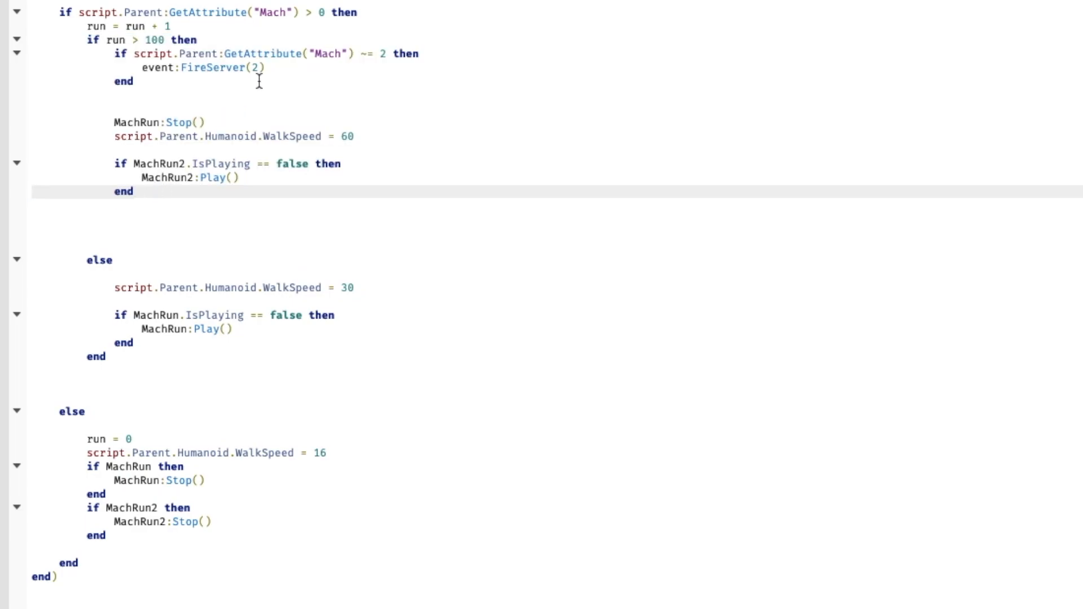
pyautogui.moveTo(233, 49)
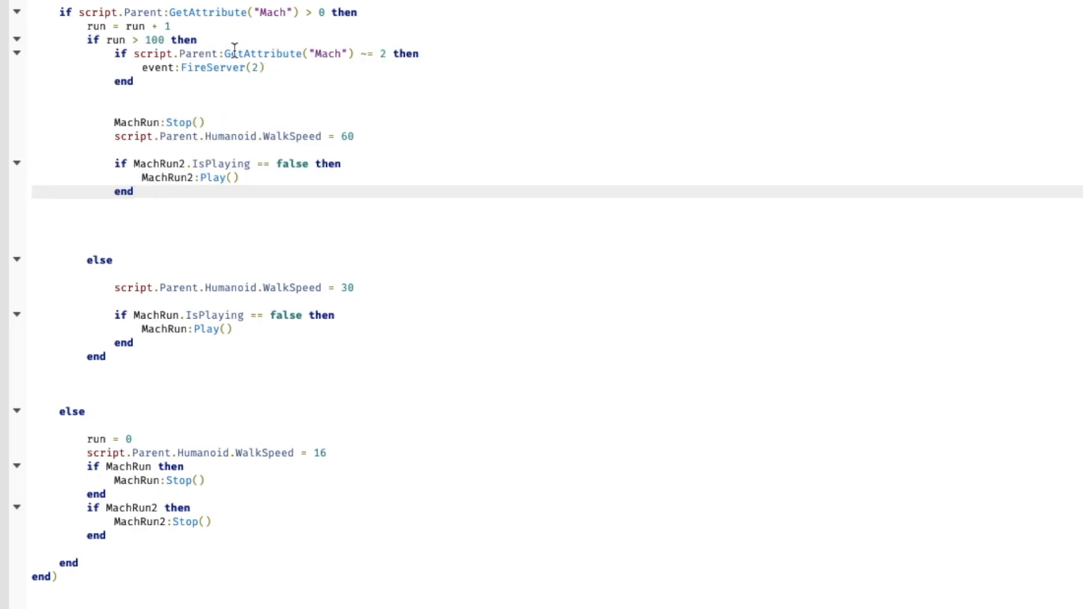
pyautogui.click(270, 67)
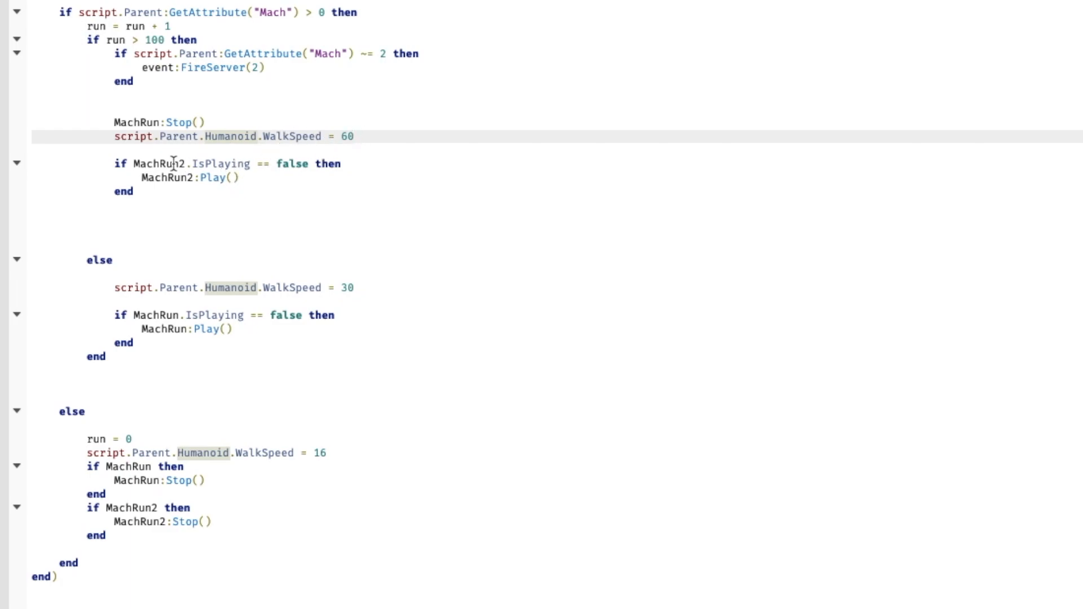
pyautogui.moveTo(114, 164); pyautogui.dragTo(133, 191)
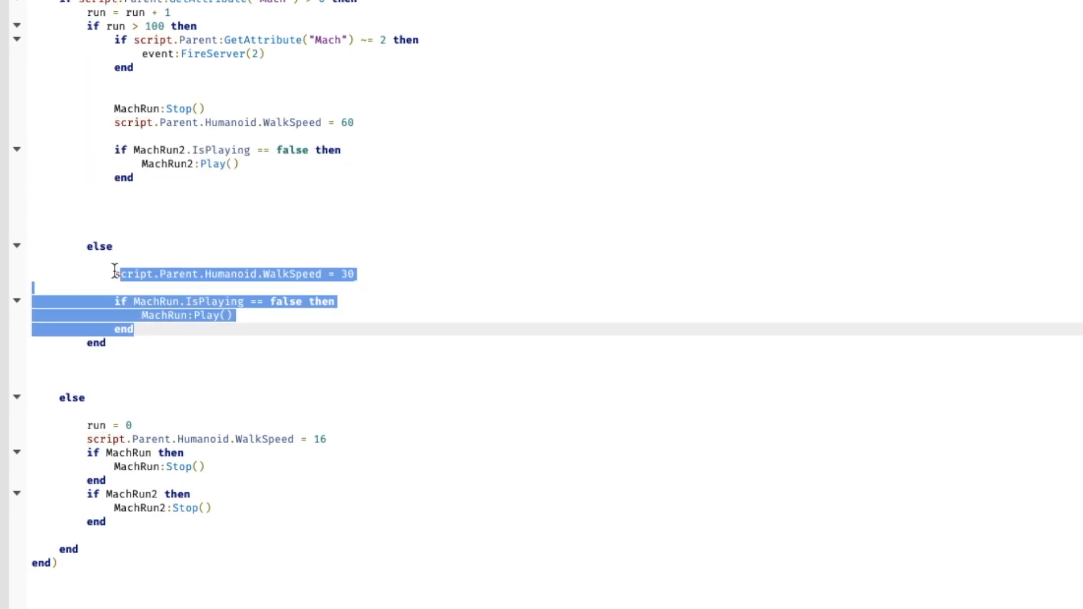
pyautogui.click(187, 330)
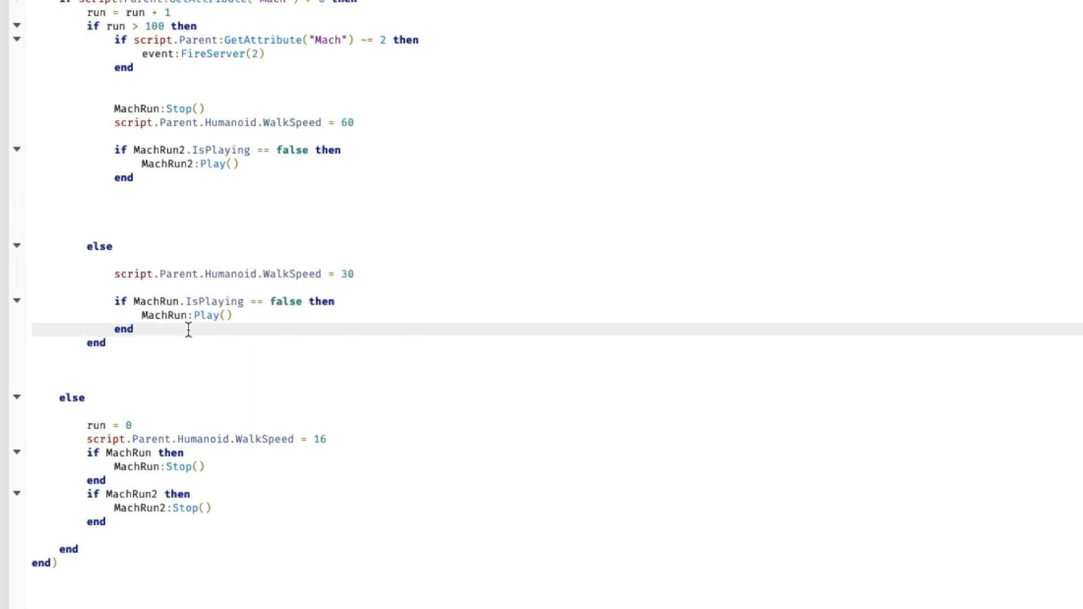
pyautogui.doubleClick(185, 315)
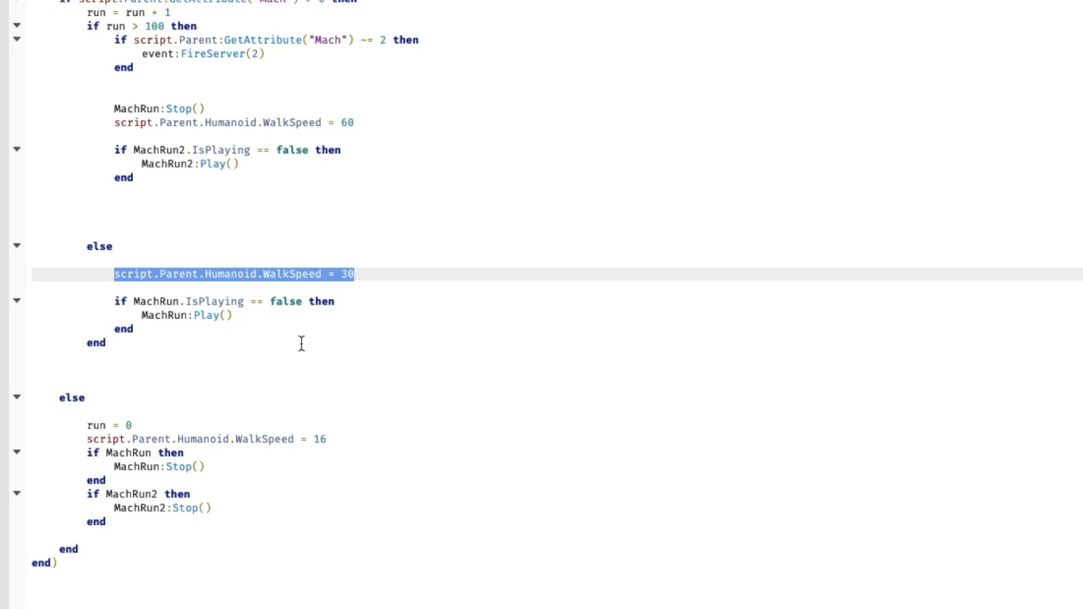
pyautogui.click(35, 356)
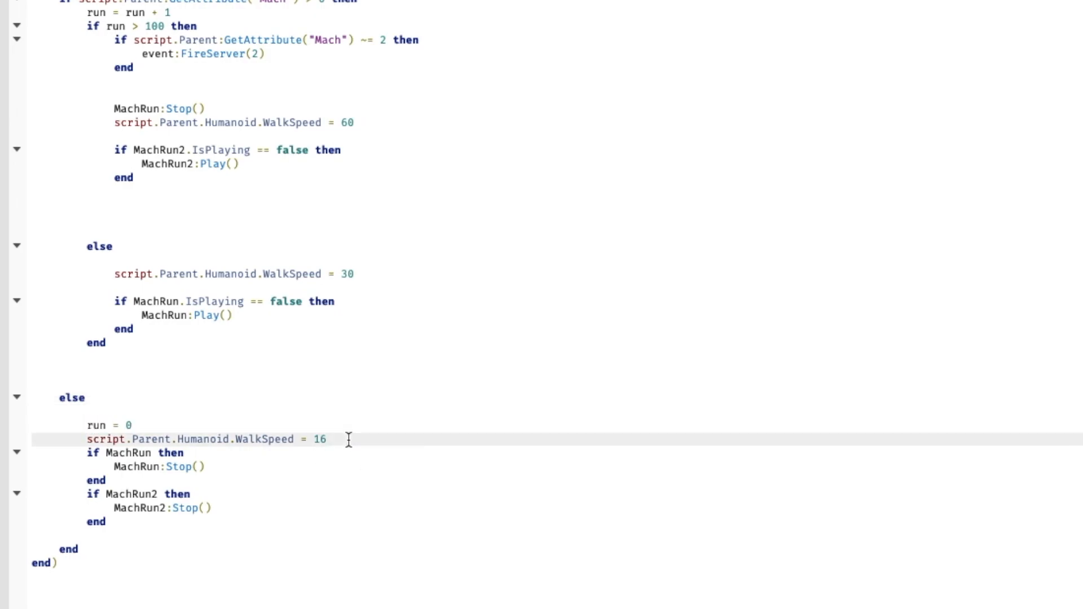
pyautogui.moveTo(332, 438)
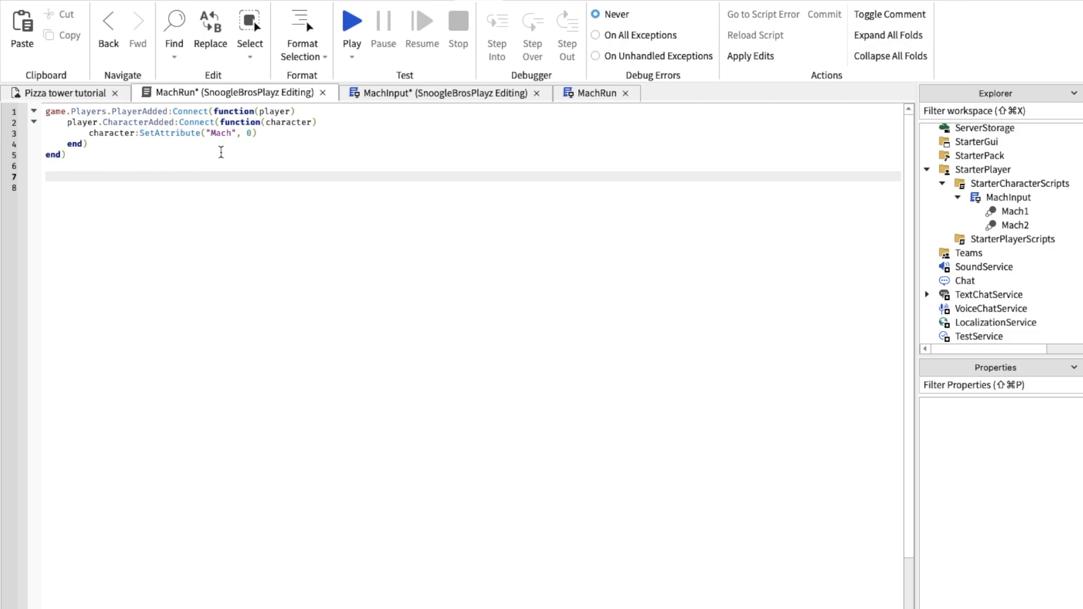
pyautogui.moveTo(443, 220)
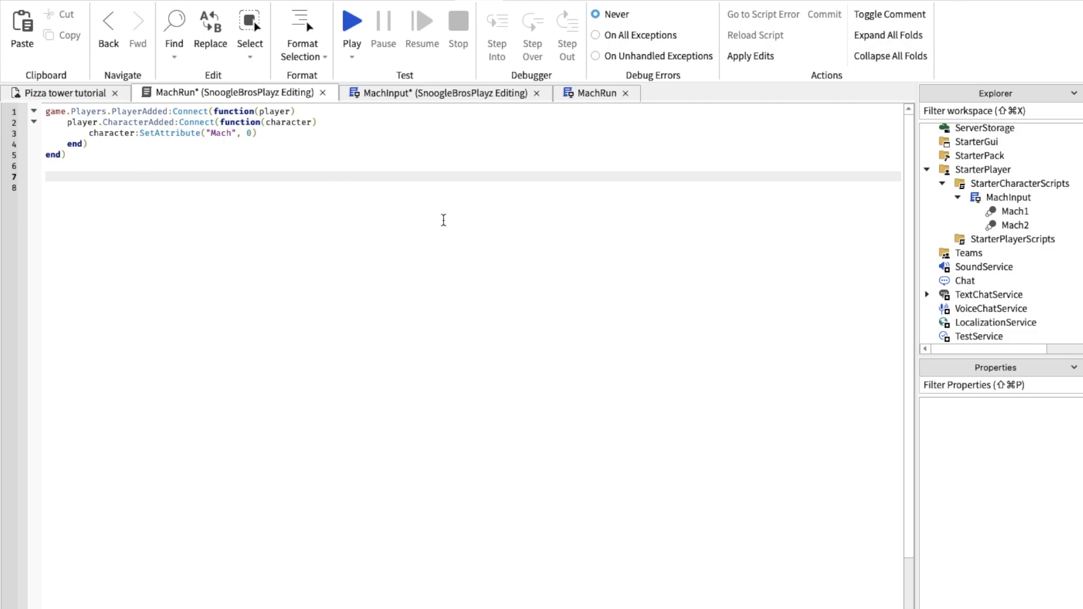
# Step: Define local event (MachRun) and local originalparticle (ParticleEmitter) from ReplicatedStorage in MachRun
pyautogui.write('local')
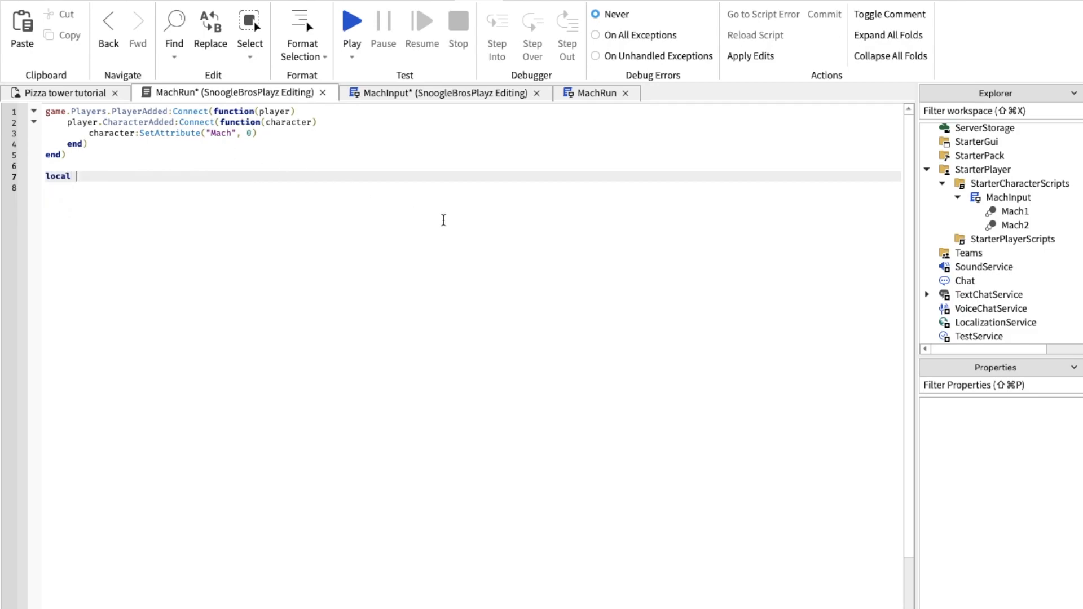
pyautogui.write('event = -')
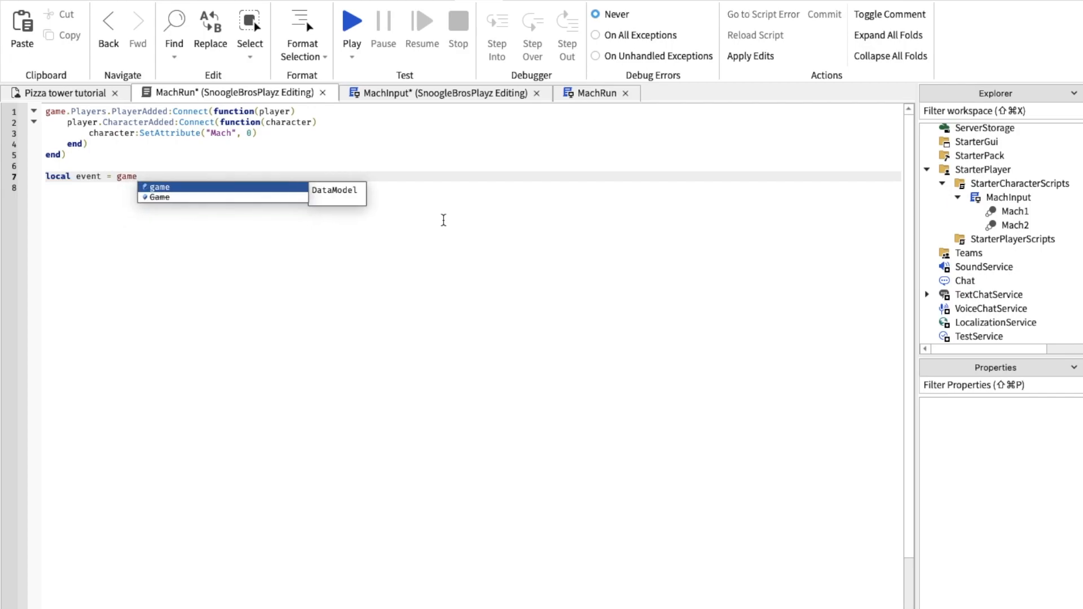
pyautogui.write('.ReplicatedStorage')
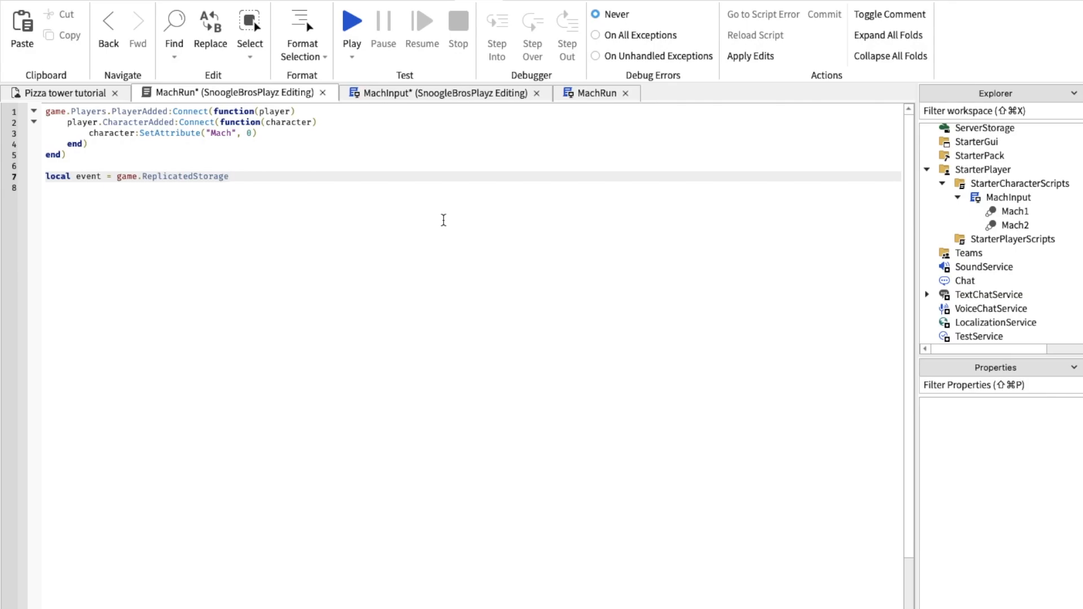
pyautogui.write('.')
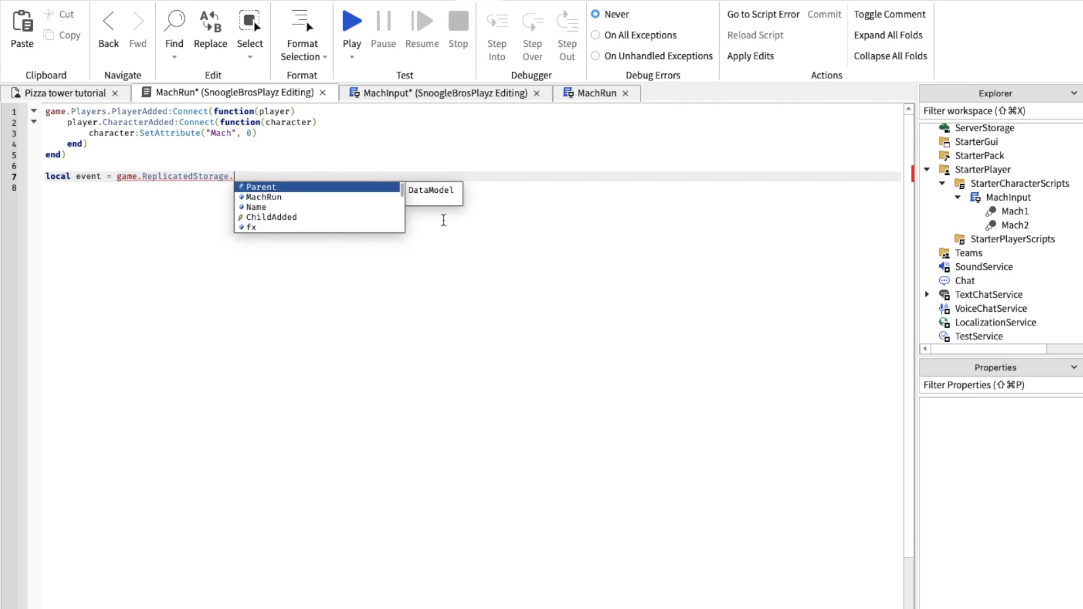
pyautogui.press('Escape')
pyautogui.write(":WaitForChild('MachRun")
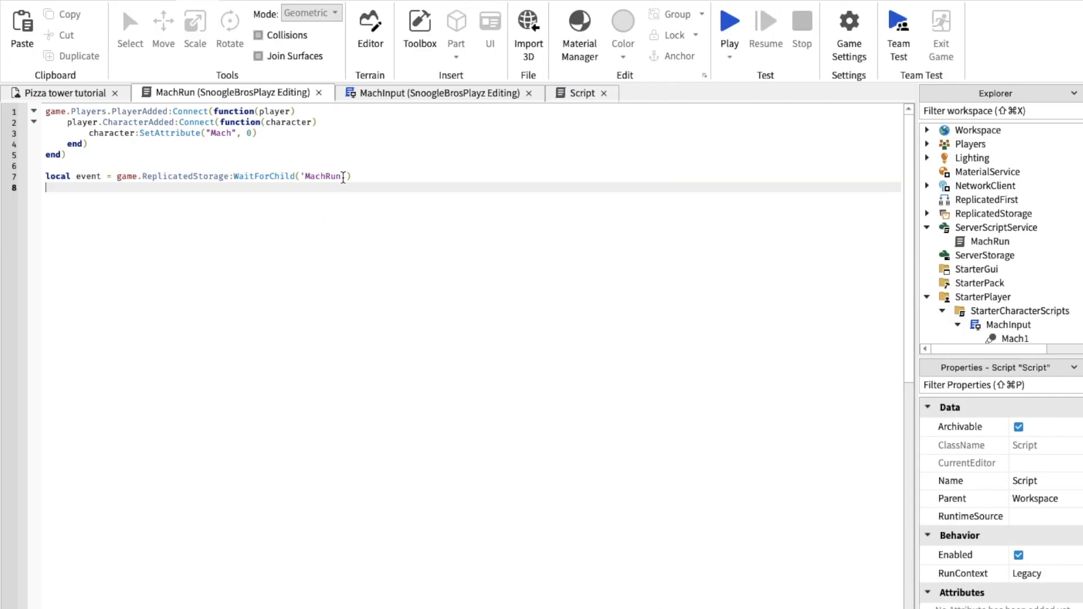
pyautogui.write('local originalparticle = game.ReplicatedStorage:WaitForChild("ParticleEmitter")')
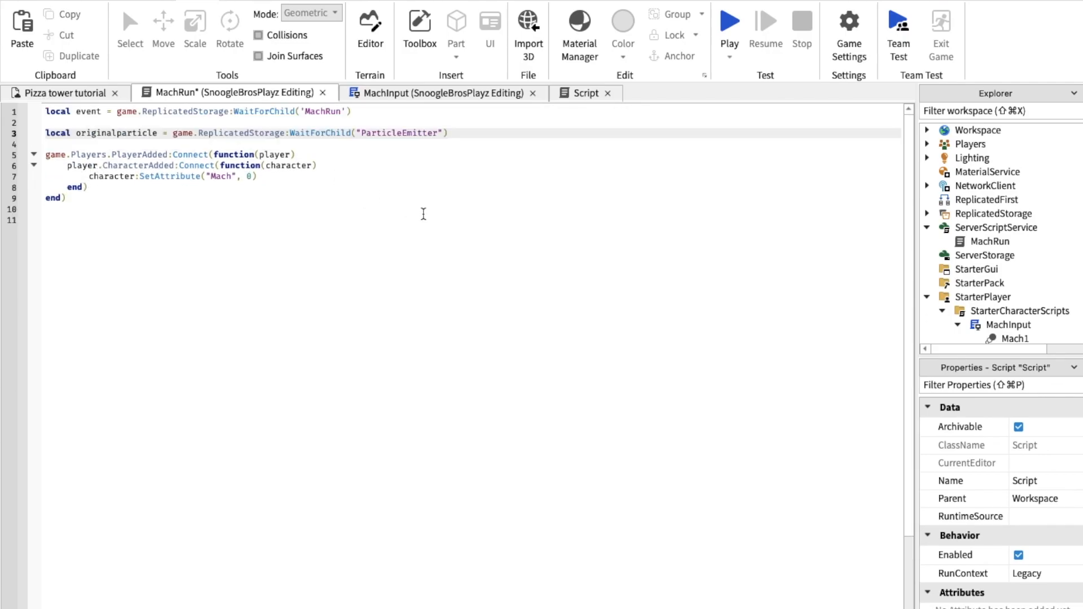
pyautogui.press('Return')
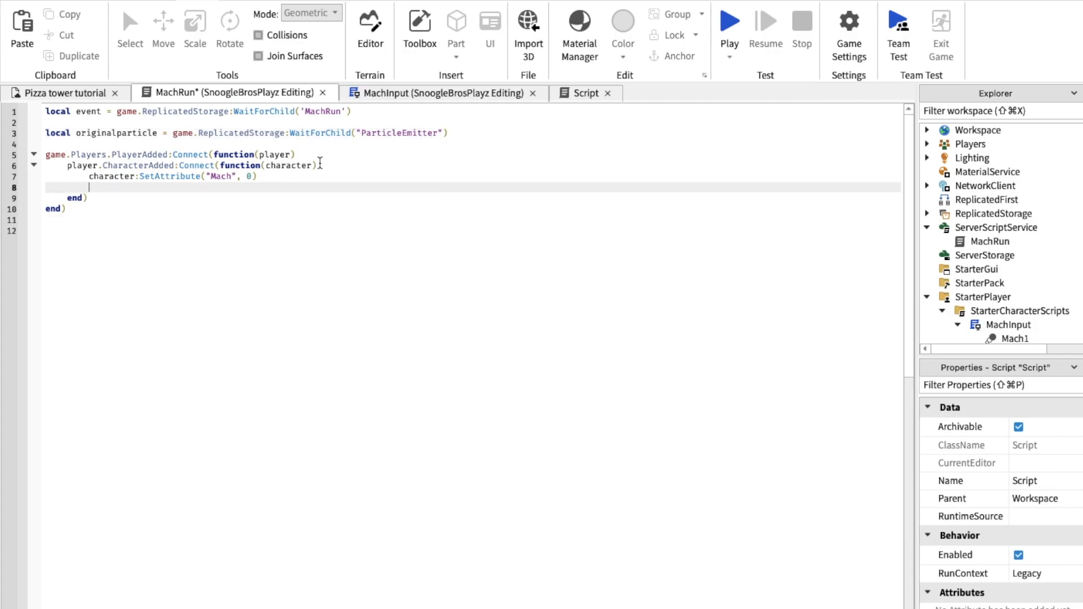
# Step: Paste the particle clone and invisible hitbox setup into the CharacterAdded handler
pyautogui.press('Return')
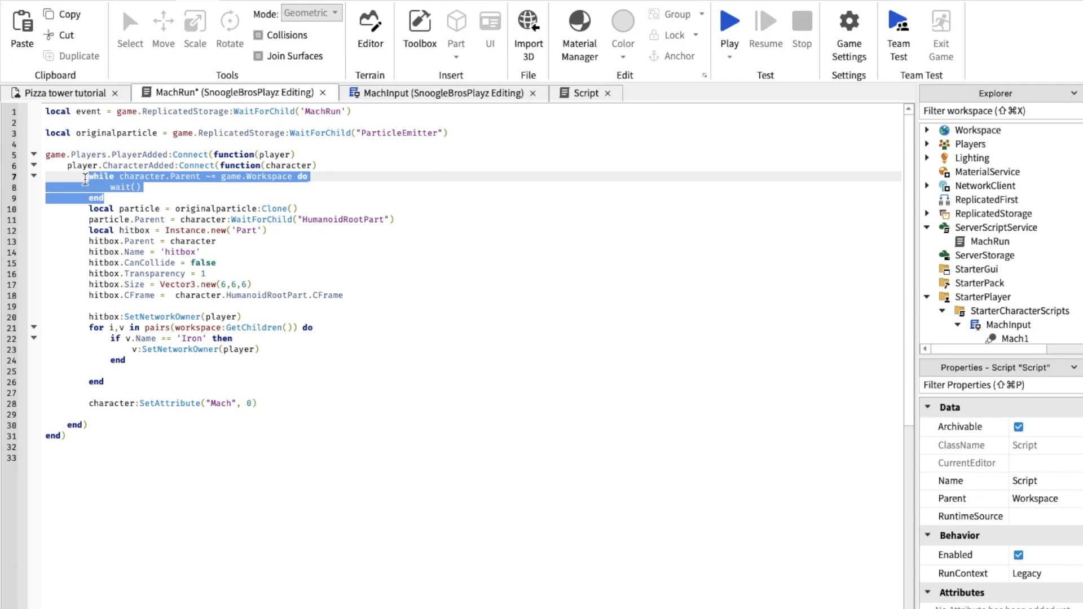
pyautogui.moveTo(129, 200)
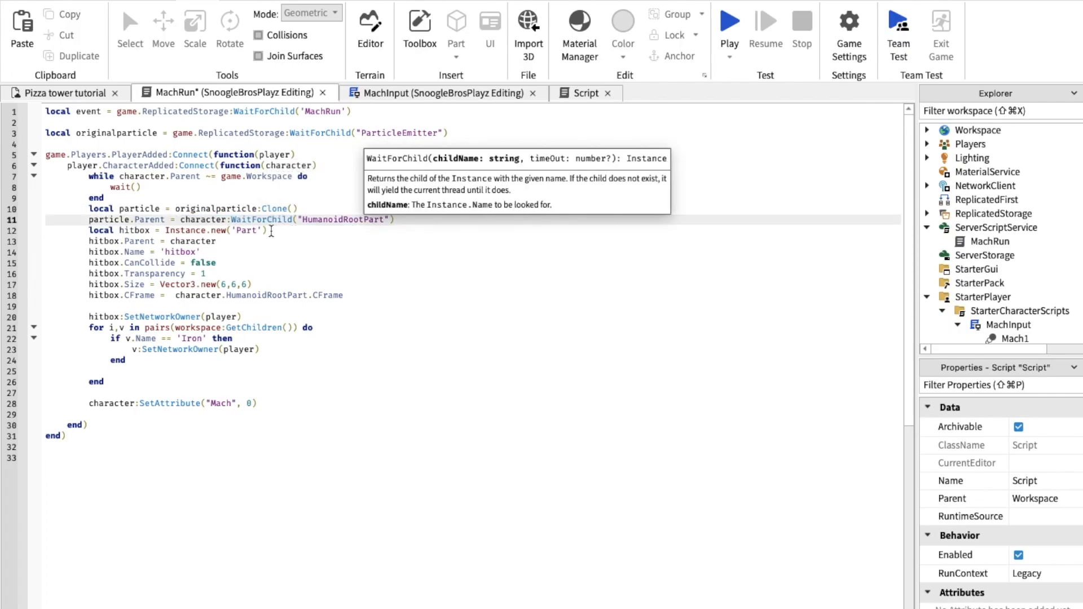
pyautogui.click(209, 241)
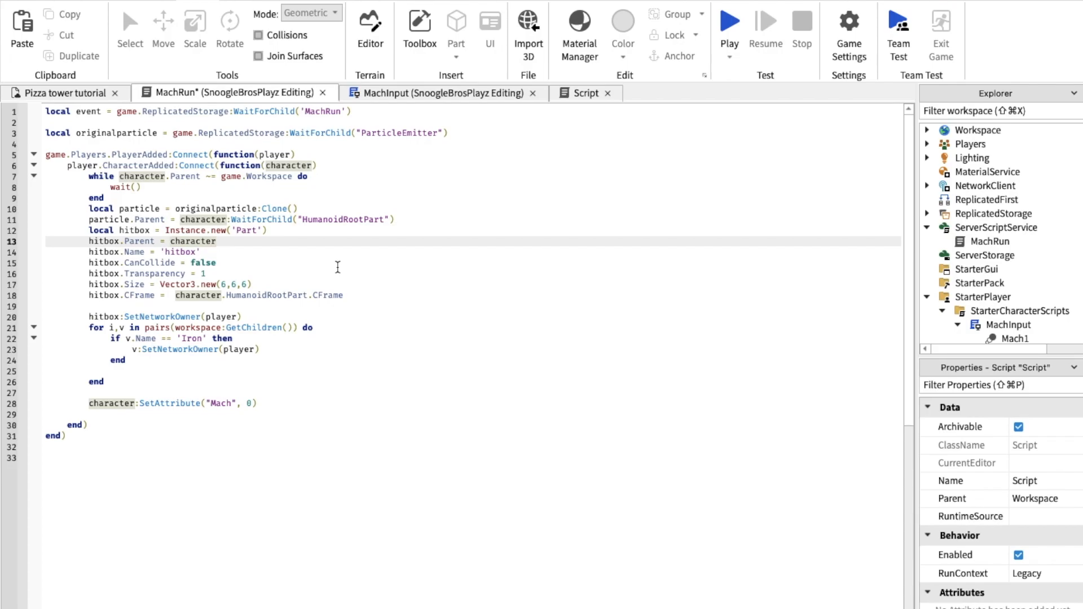
pyautogui.moveTo(236, 323)
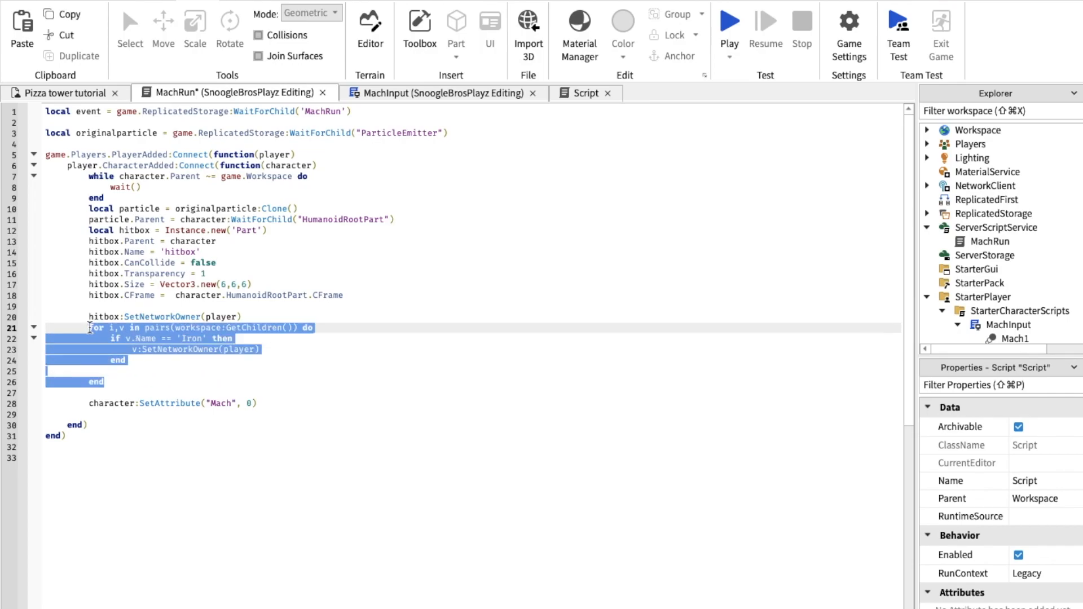
pyautogui.click(114, 382)
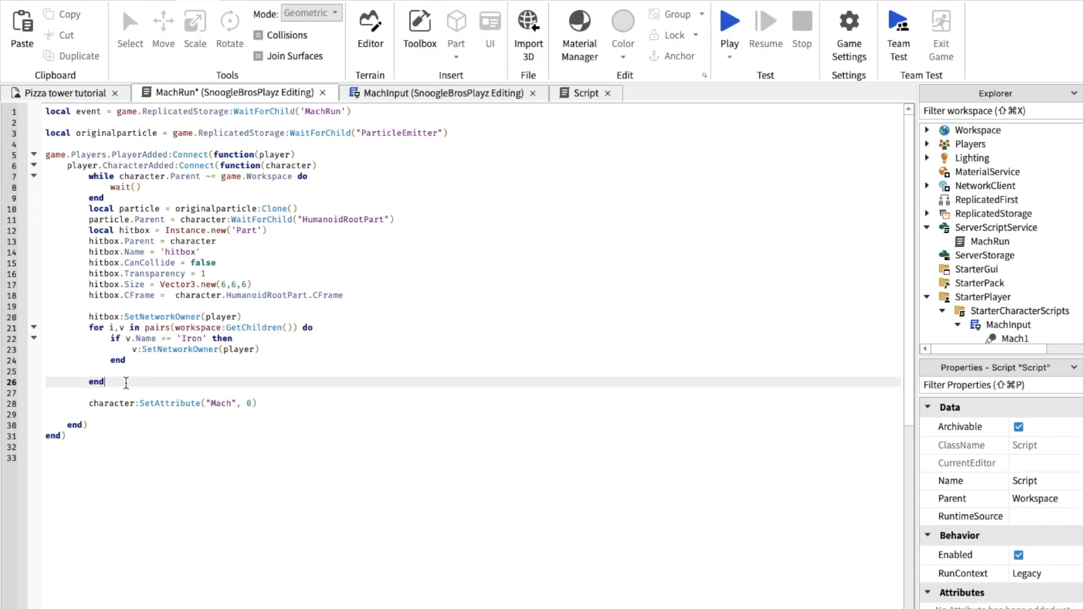
pyautogui.doubleClick(144, 403)
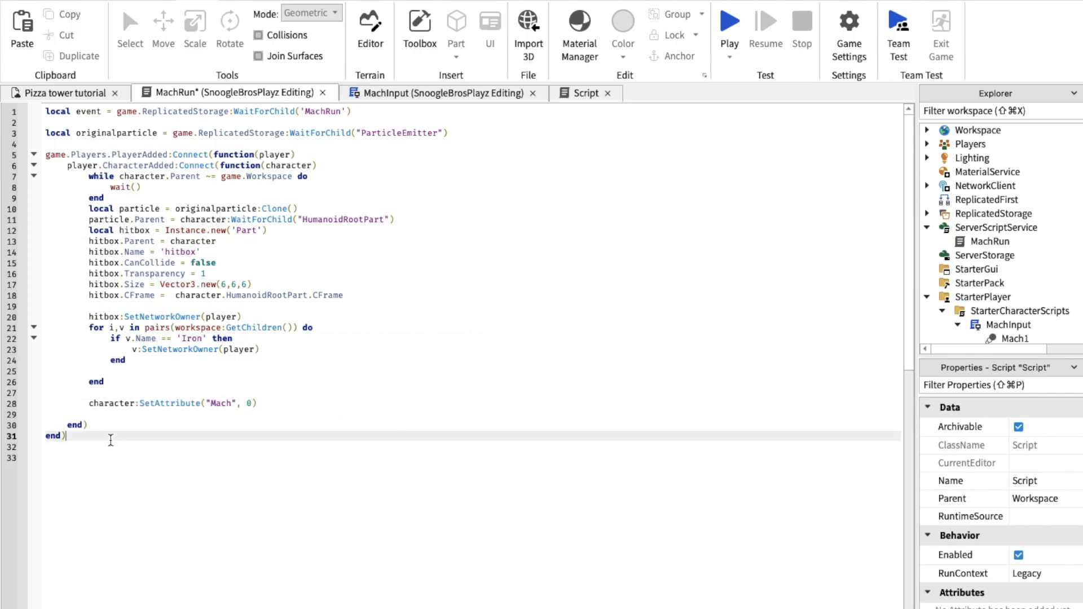
# Step: Add an OnServerEvent handler that sets Mach and toggles ParticleEmitter.Enabled
pyautogui.press('enter')
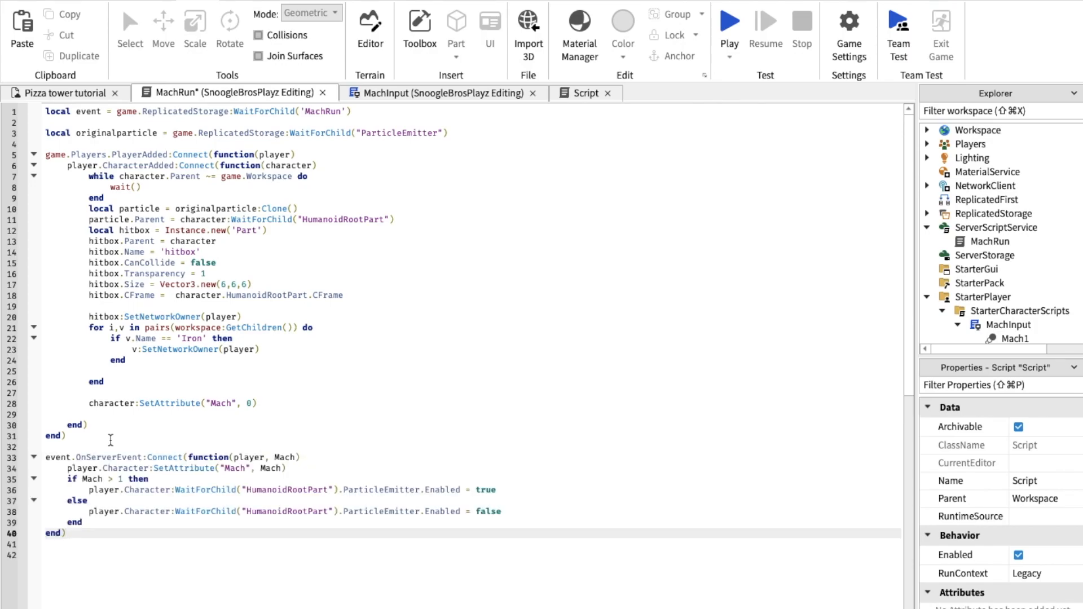
pyautogui.scroll(-3)
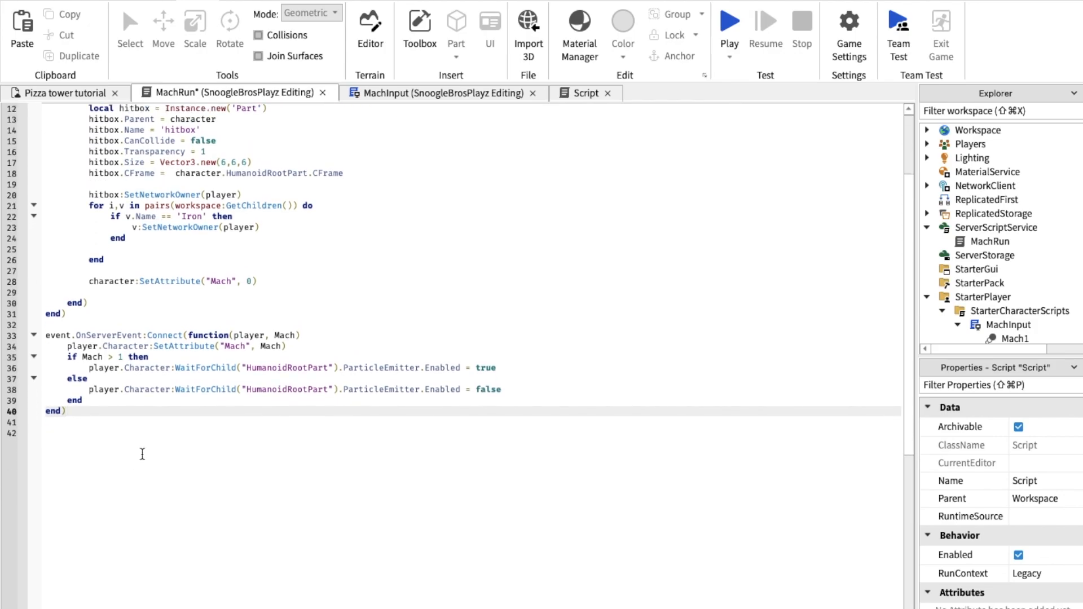
pyautogui.scroll(-3)
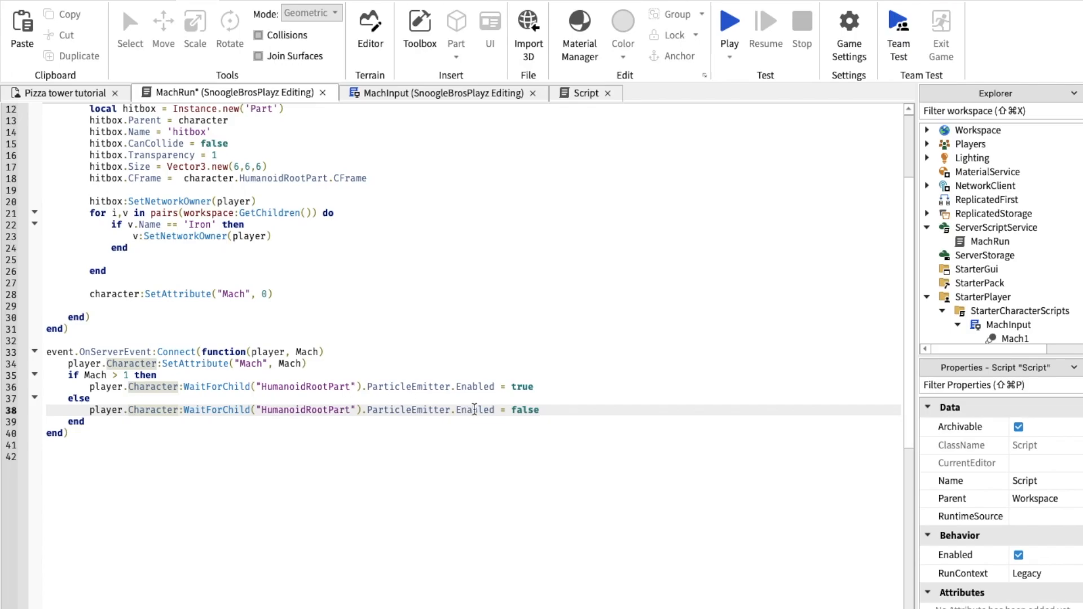
pyautogui.scroll(3)
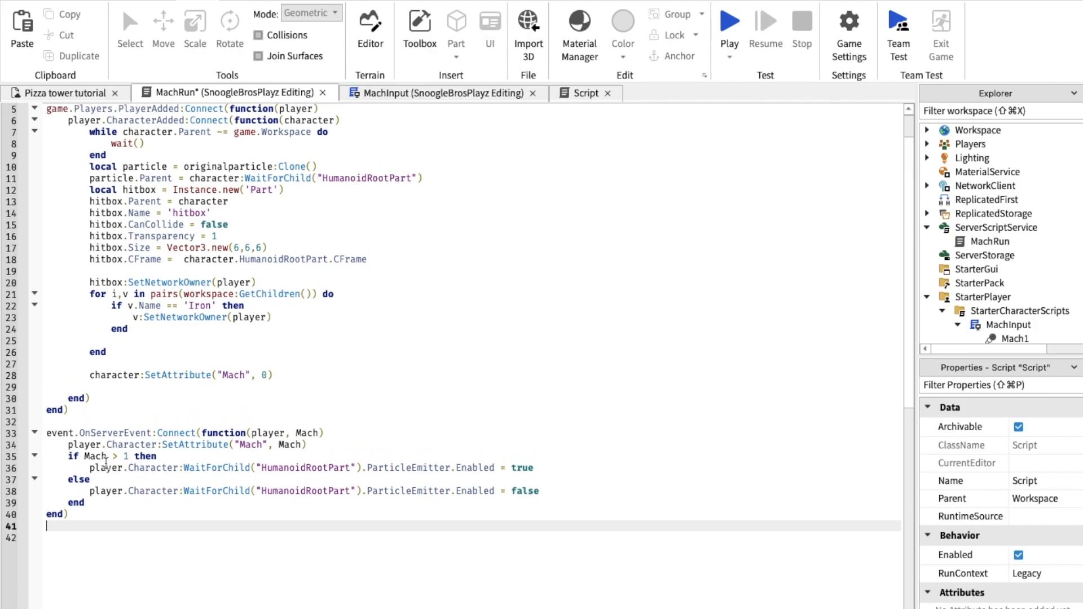
pyautogui.scroll(3)
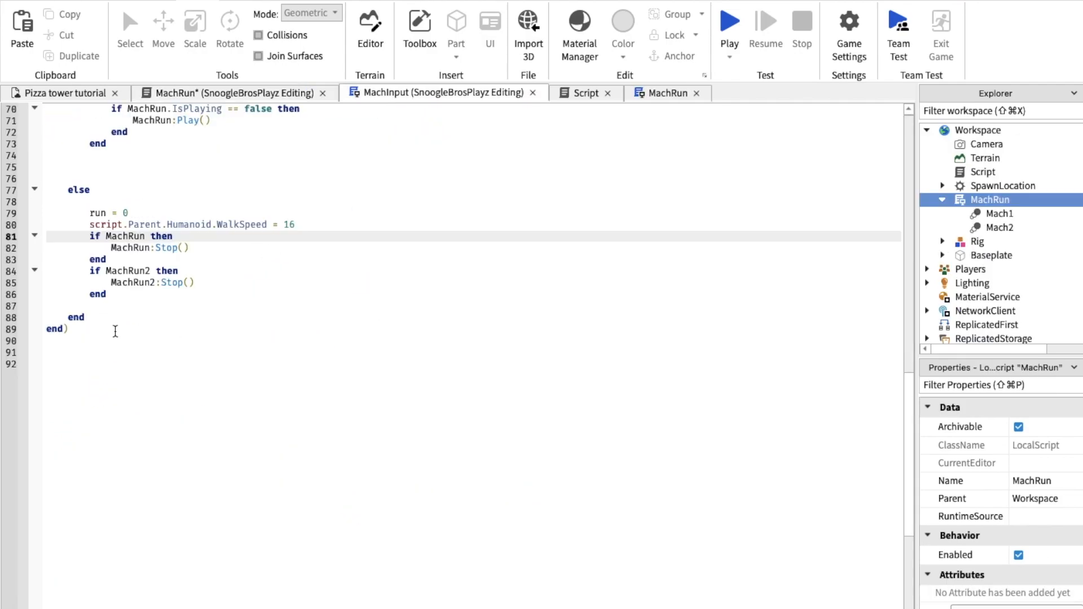
# Step: Add the hitbox Touched handler destroying Iron parts at Mach 2+ and delete the PillarJohn branch
pyautogui.press('enter')
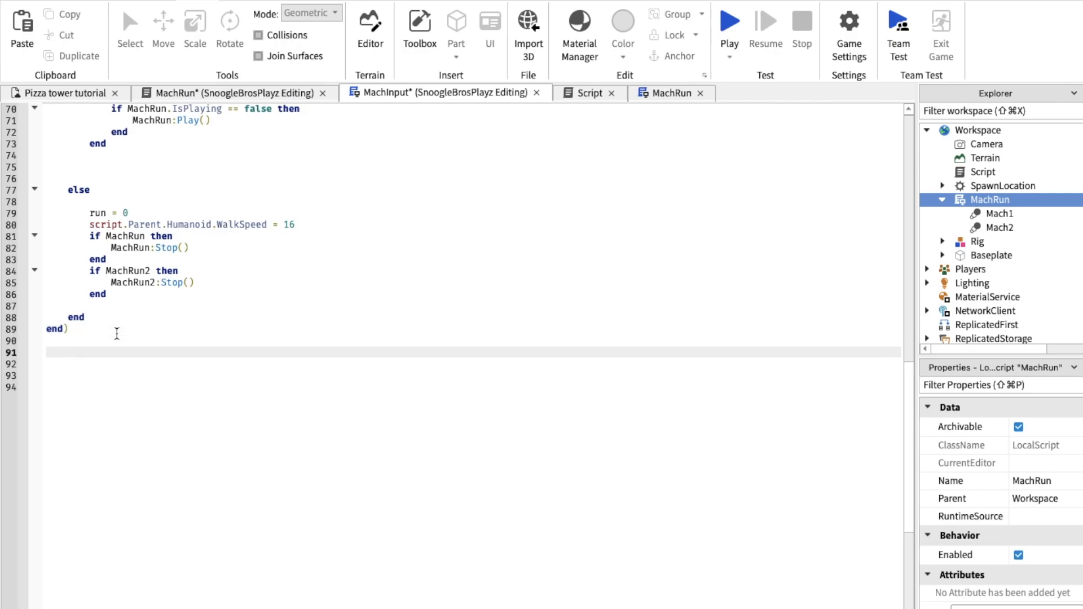
pyautogui.moveTo(314, 297)
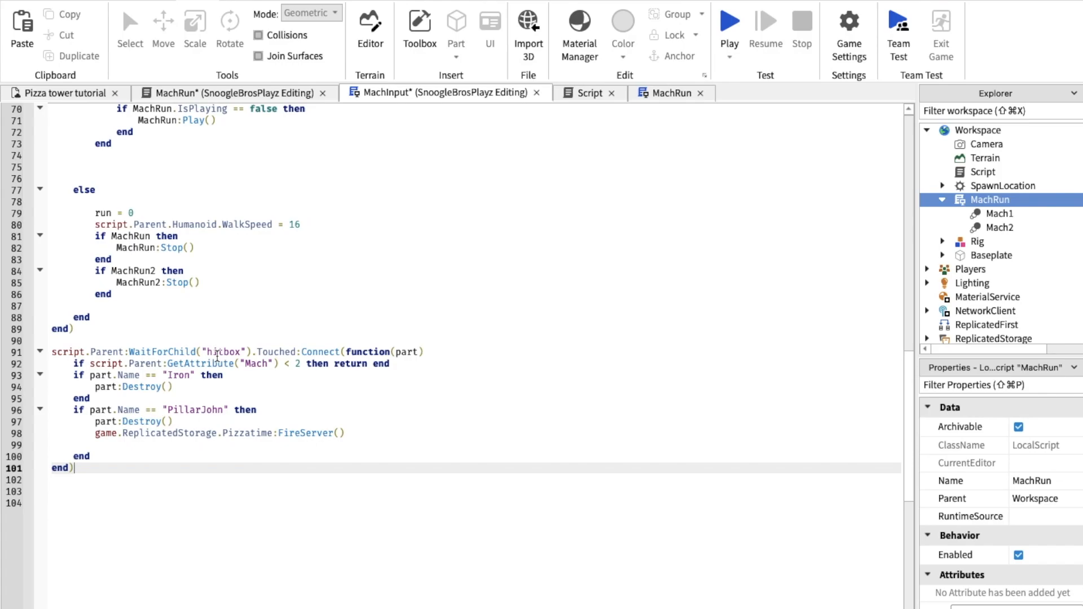
pyautogui.moveTo(395, 443)
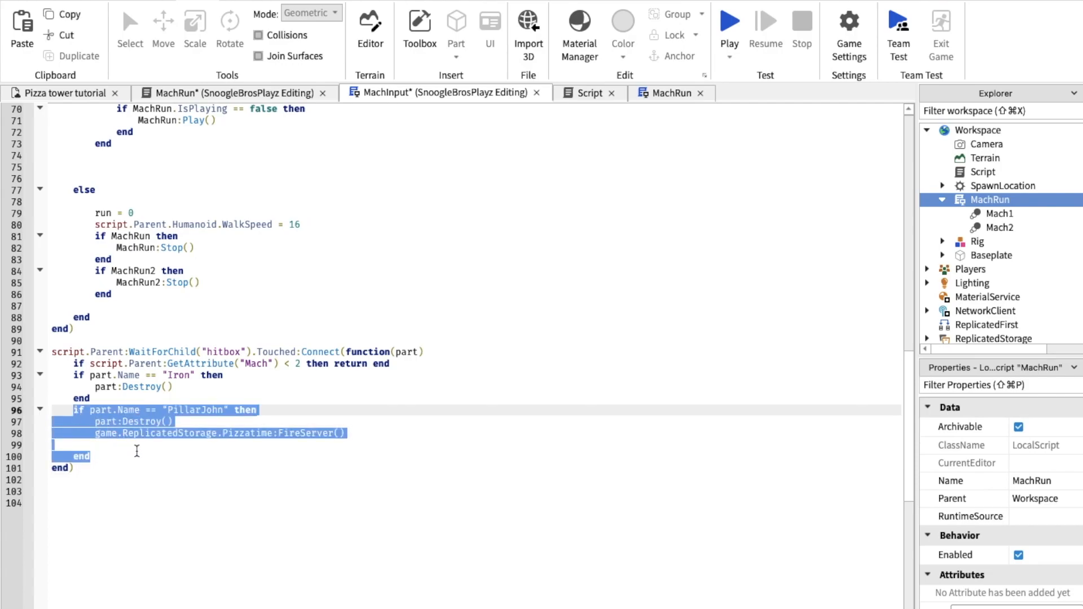
pyautogui.press('Delete')
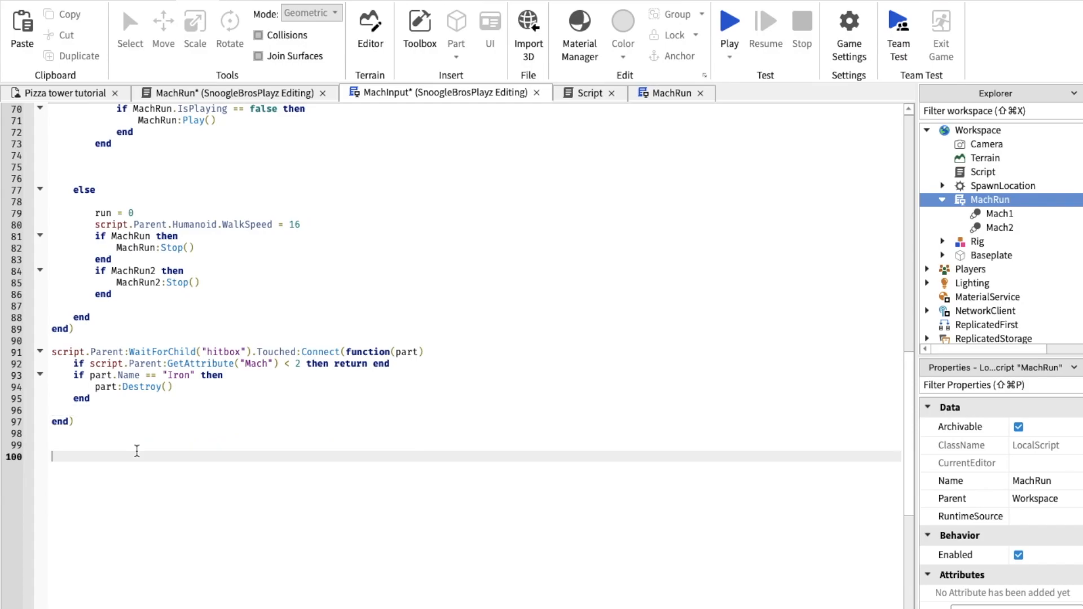
pyautogui.moveTo(606, 328)
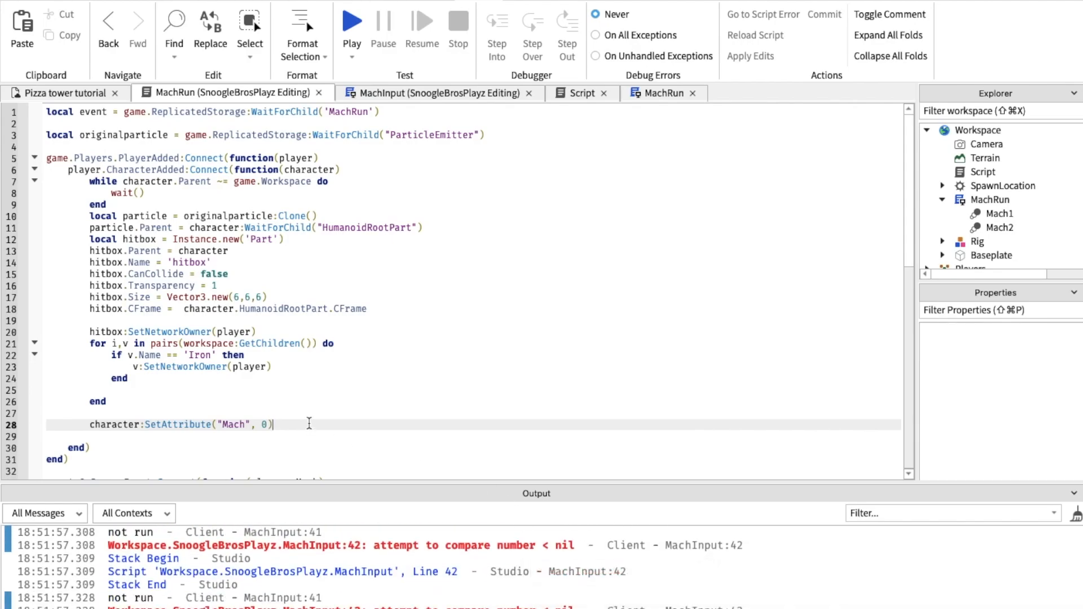
# Step: Enter character:SetAttribute("Mach", 0) on line 28 and scroll the Explorer toward ReplicatedStorage
pyautogui.tripleClick(178, 424)
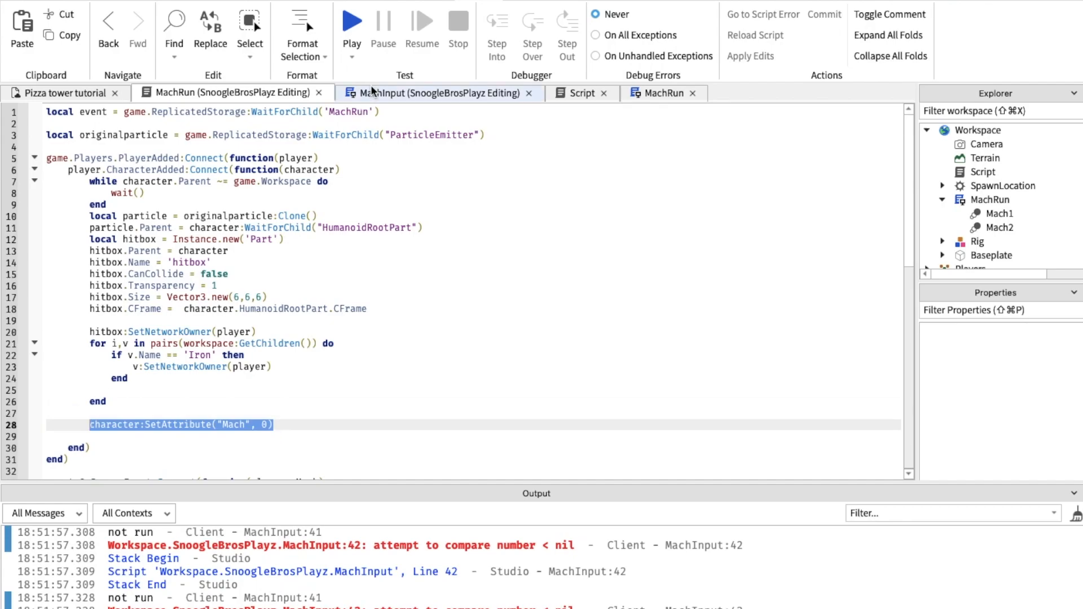
pyautogui.click(414, 92)
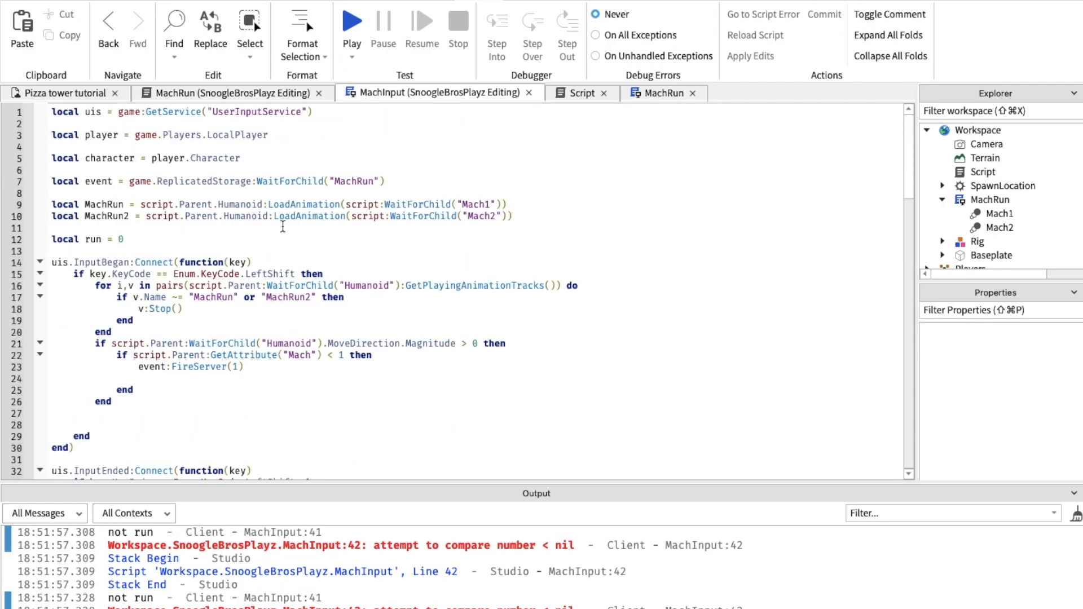
pyautogui.write('character:SetAttribute("Mach", 0)')
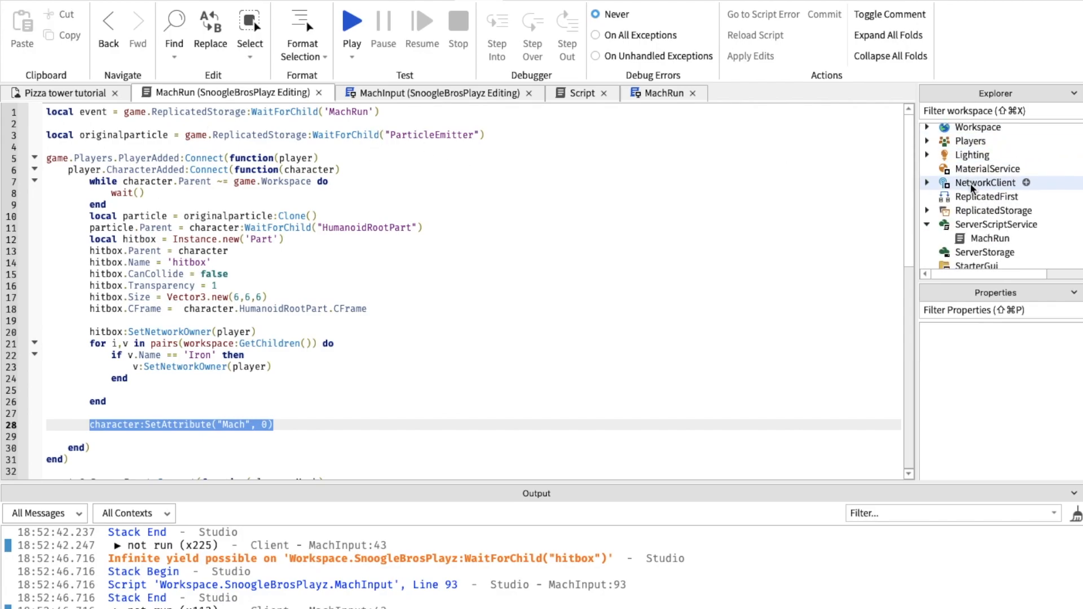
pyautogui.scroll(-3)
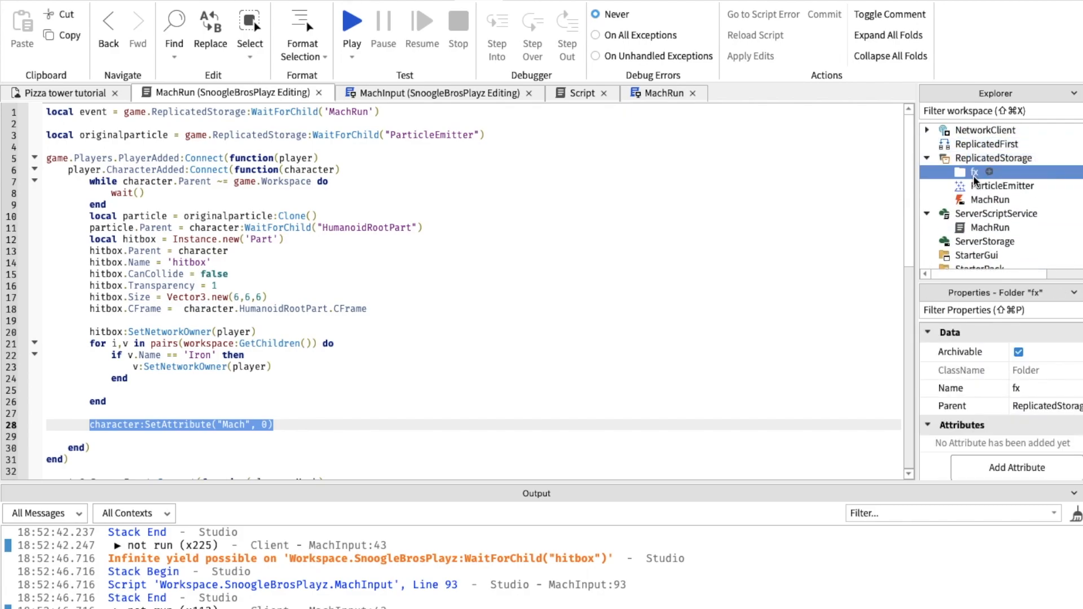
# Step: Inspect the ParticleEmitter and MachRun event properties, then start a playtest
pyautogui.click(1003, 172)
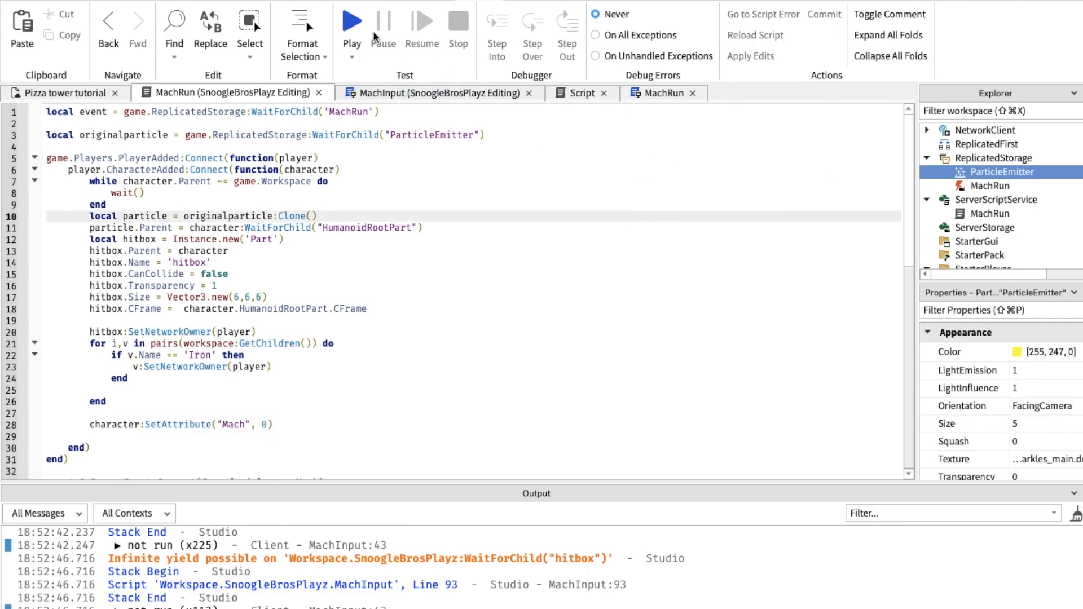
pyautogui.click(987, 218)
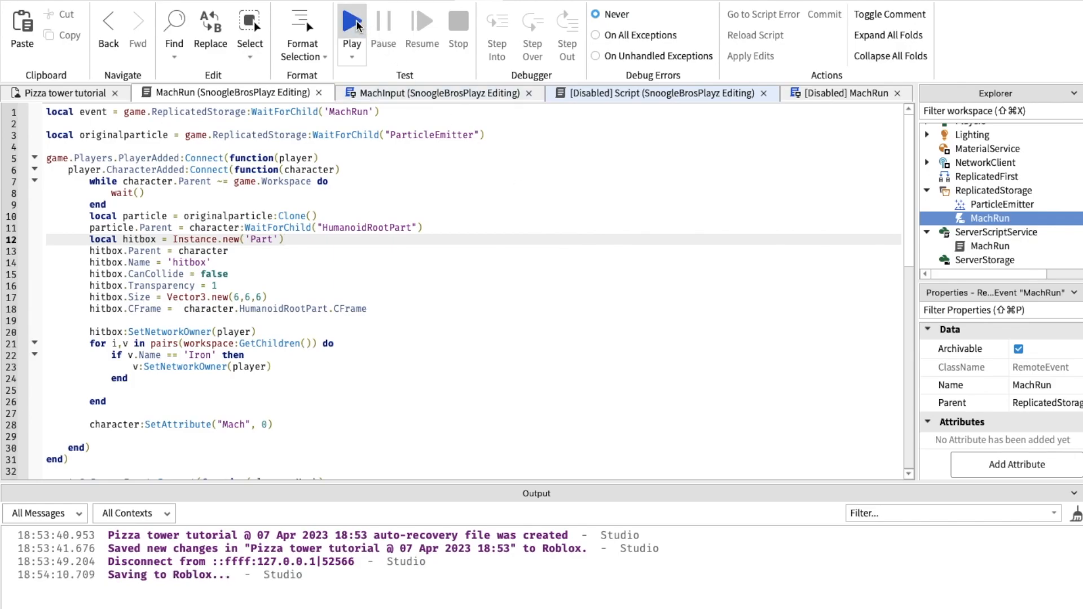
pyautogui.click(351, 25)
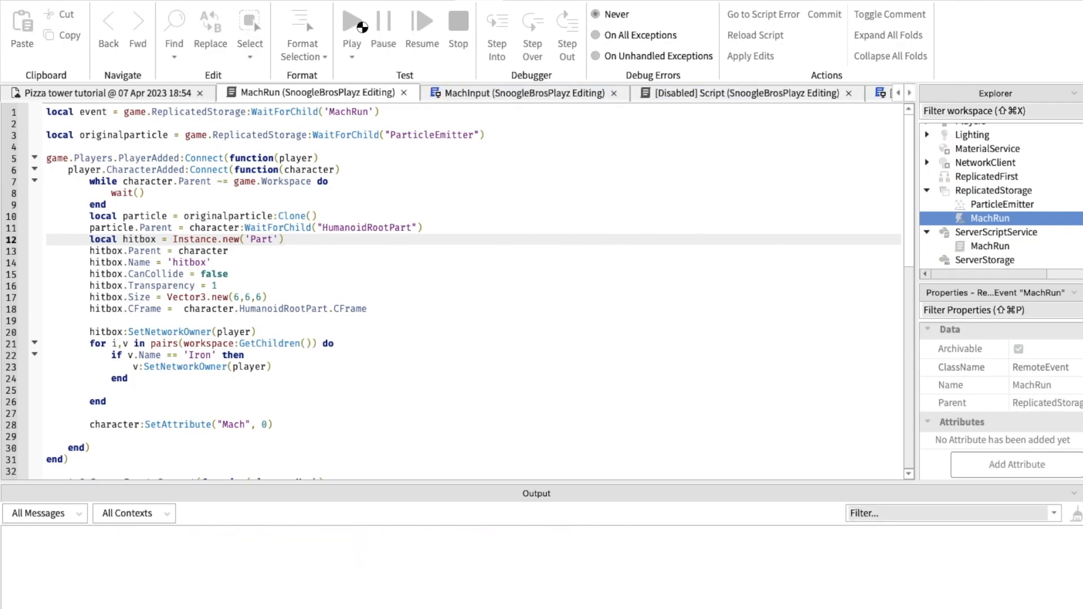
# Step: Uncheck Enabled on the stored ParticleEmitter and start another playtest
pyautogui.click(1003, 188)
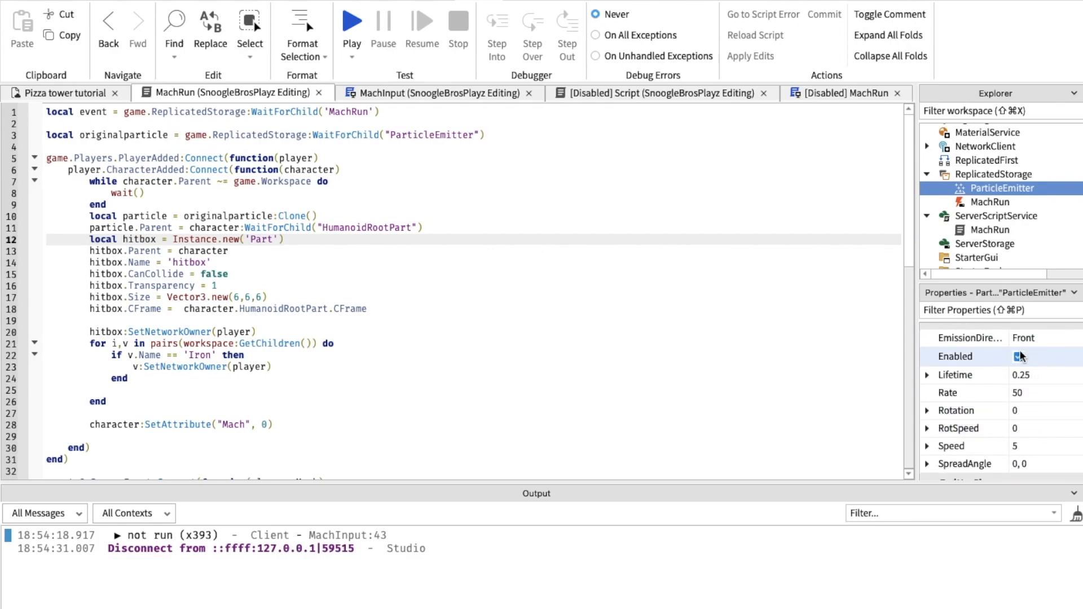
pyautogui.click(1018, 356)
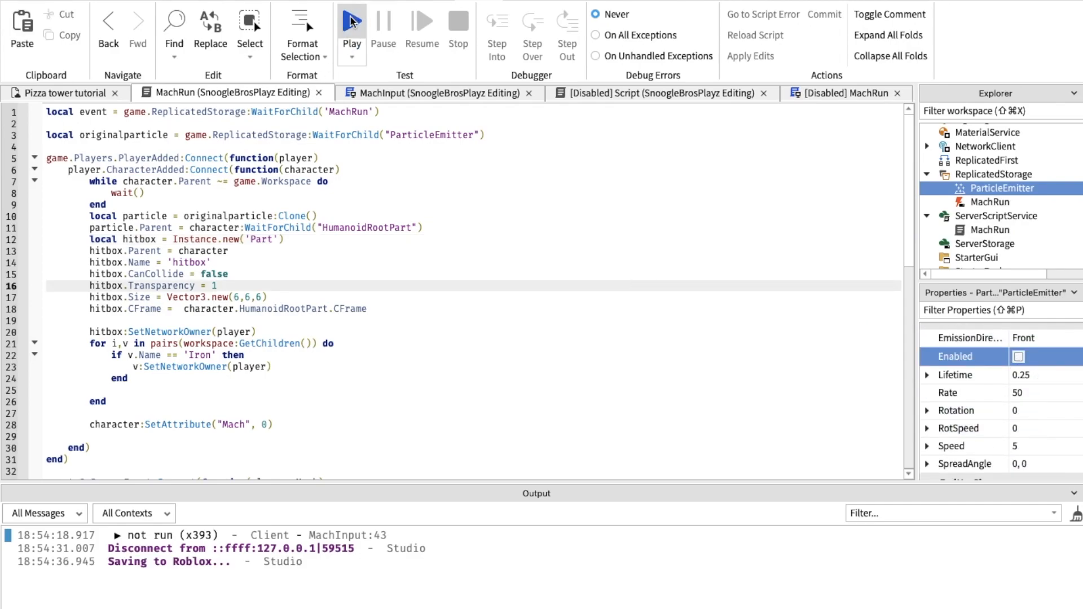
pyautogui.click(351, 22)
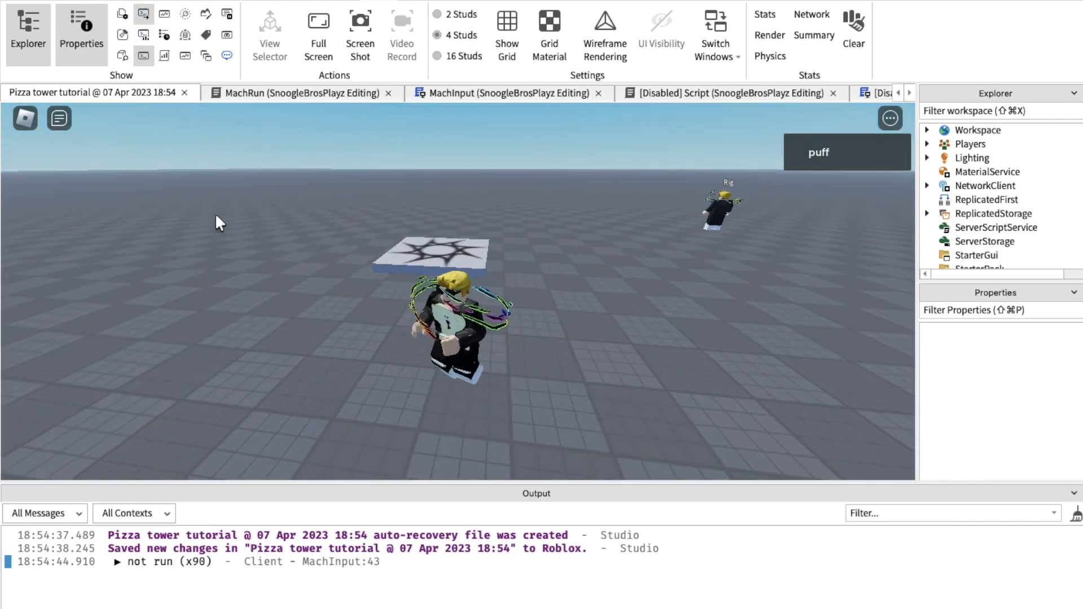
# Step: Stop the playtest, scroll through MachRun, and switch to the MachInput script
pyautogui.click(234, 93)
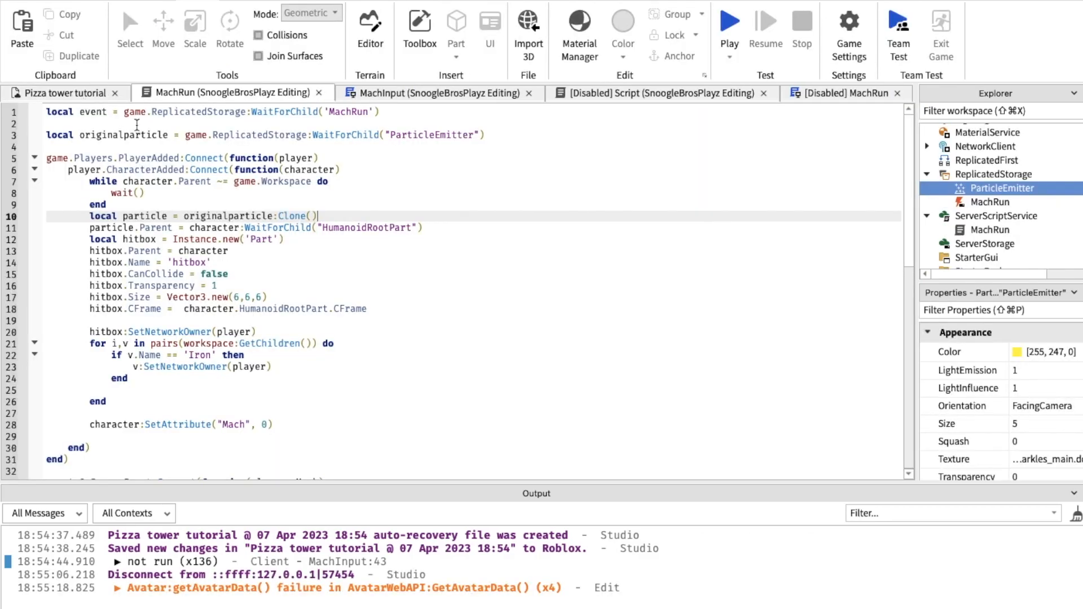
pyautogui.moveTo(310, 204)
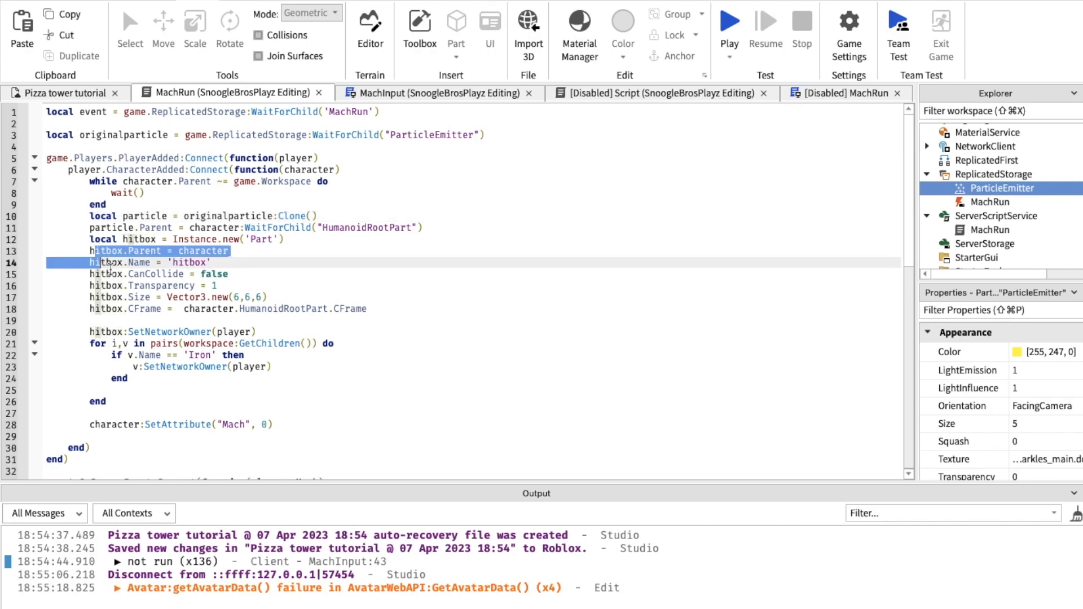
pyautogui.scroll(-3)
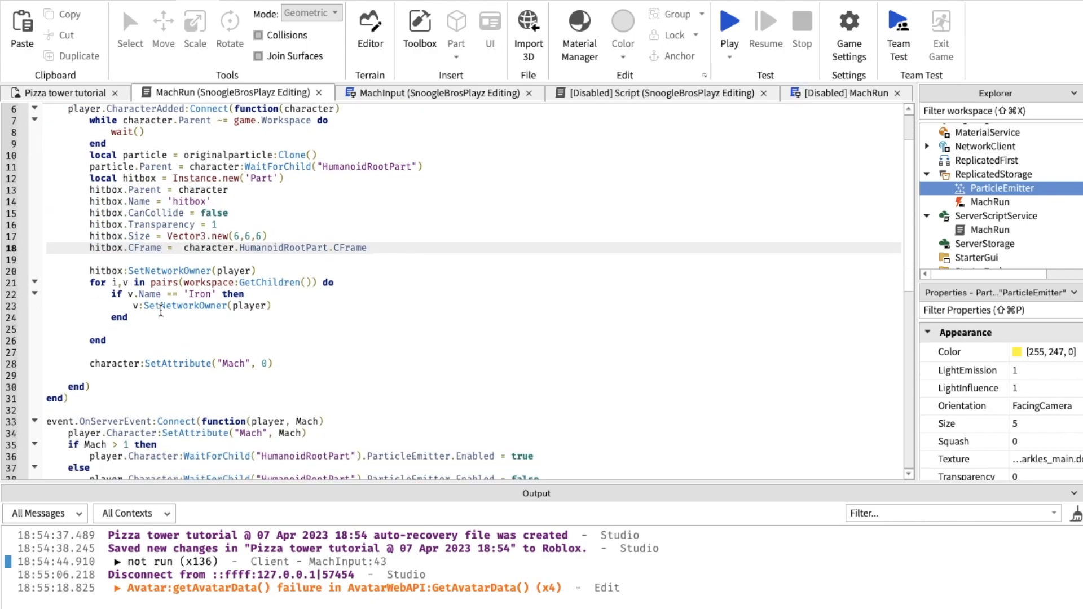
pyautogui.scroll(-3)
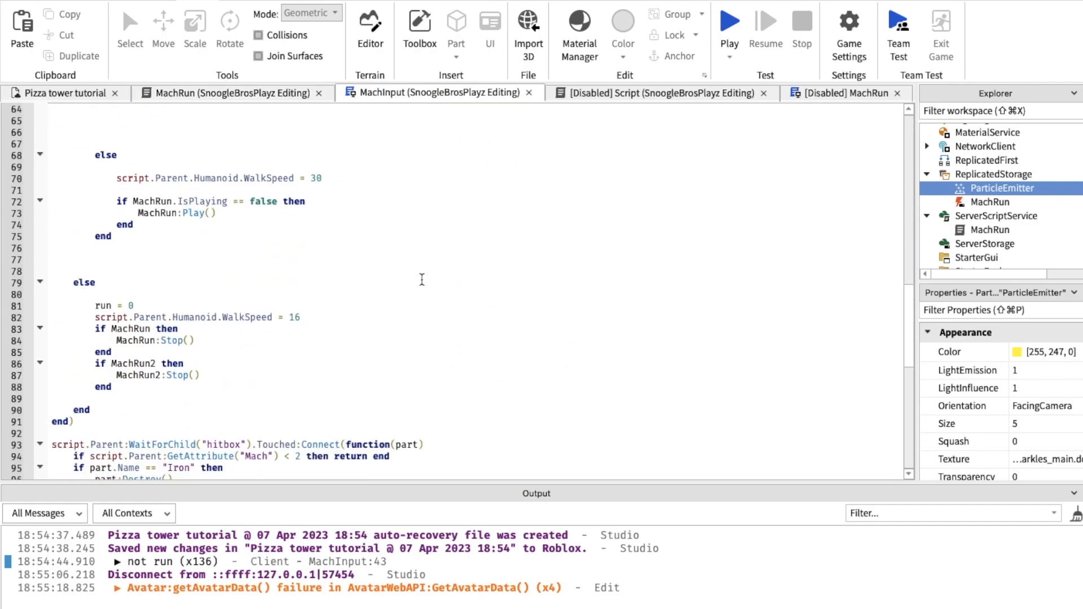
pyautogui.scroll(-3)
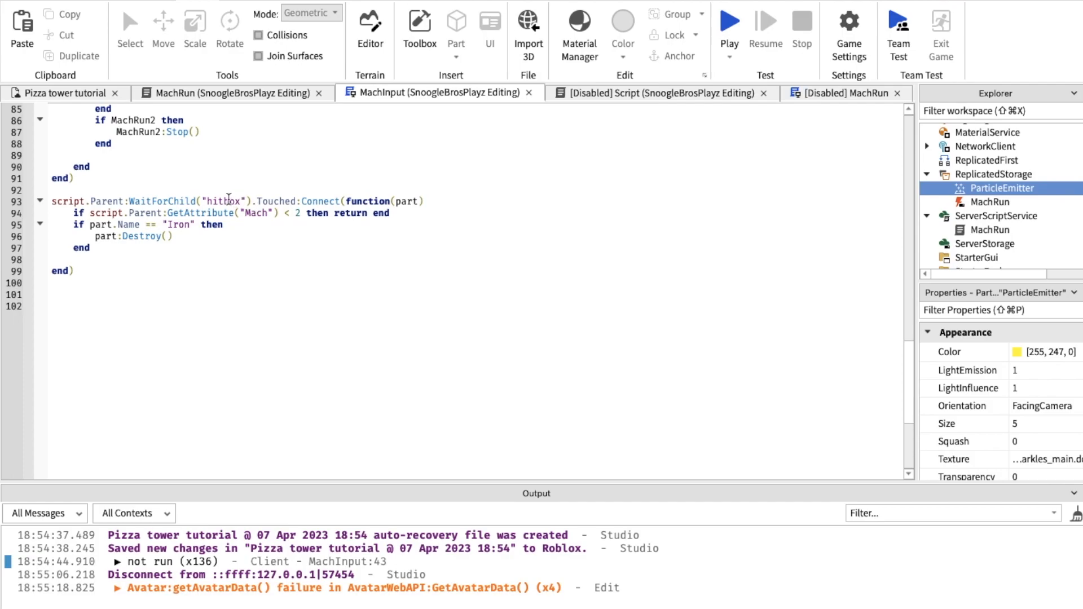
pyautogui.moveTo(182, 233)
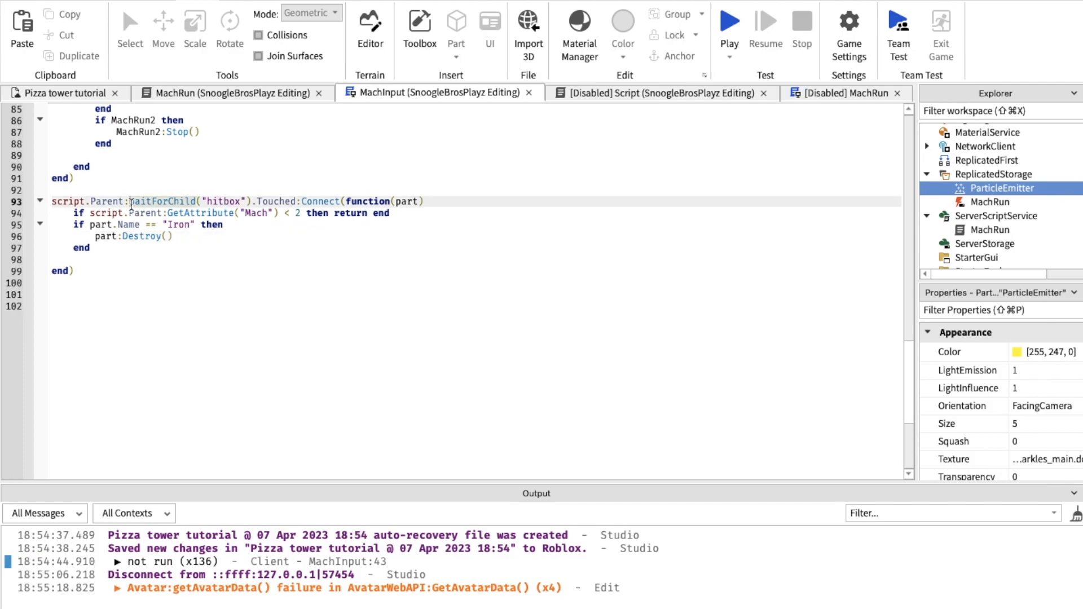
pyautogui.scroll(3)
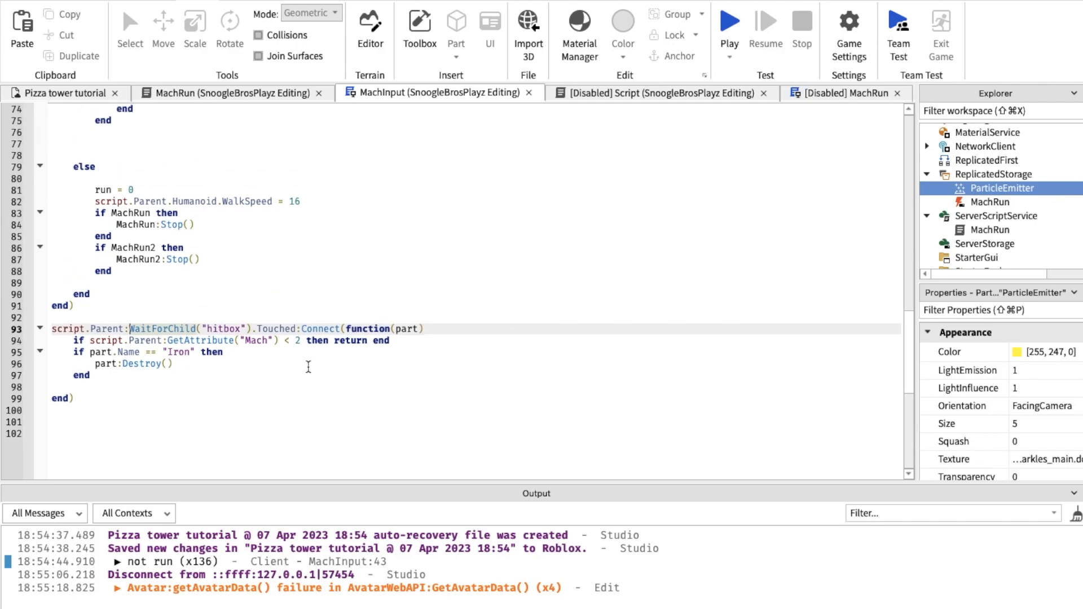
pyautogui.scroll(3)
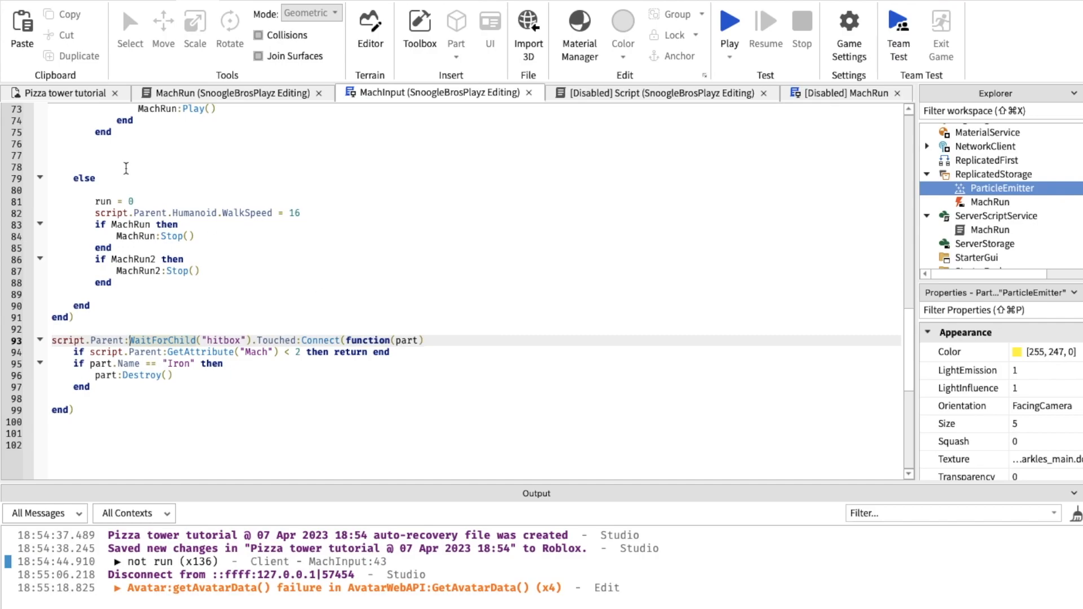
pyautogui.click(64, 92)
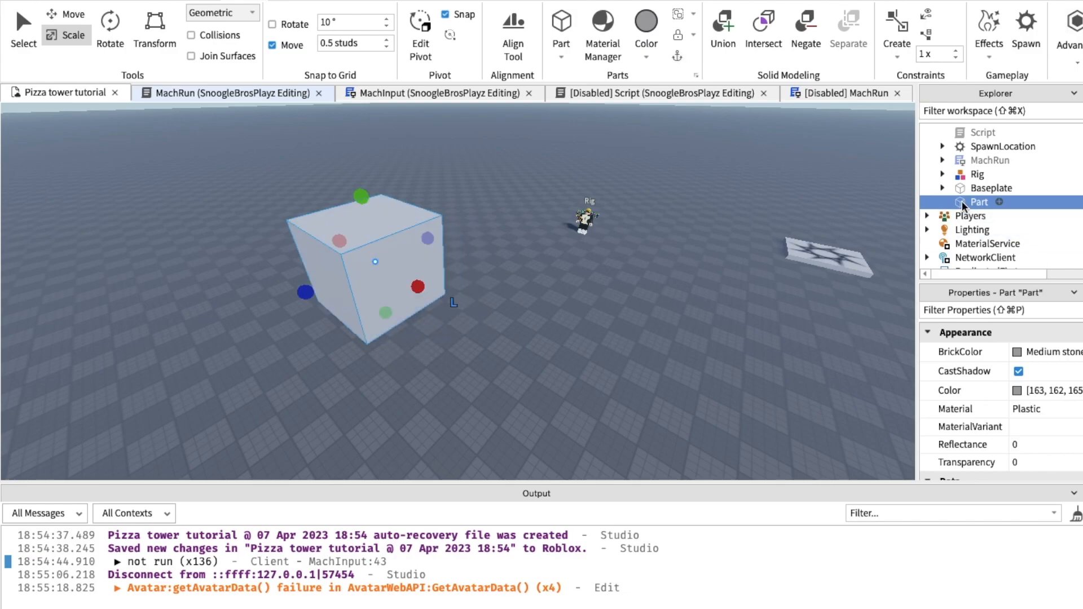
# Step: Rename the new Part to Iron and set its Material to Metal
pyautogui.doubleClick(979, 202)
pyautogui.write('Iron')
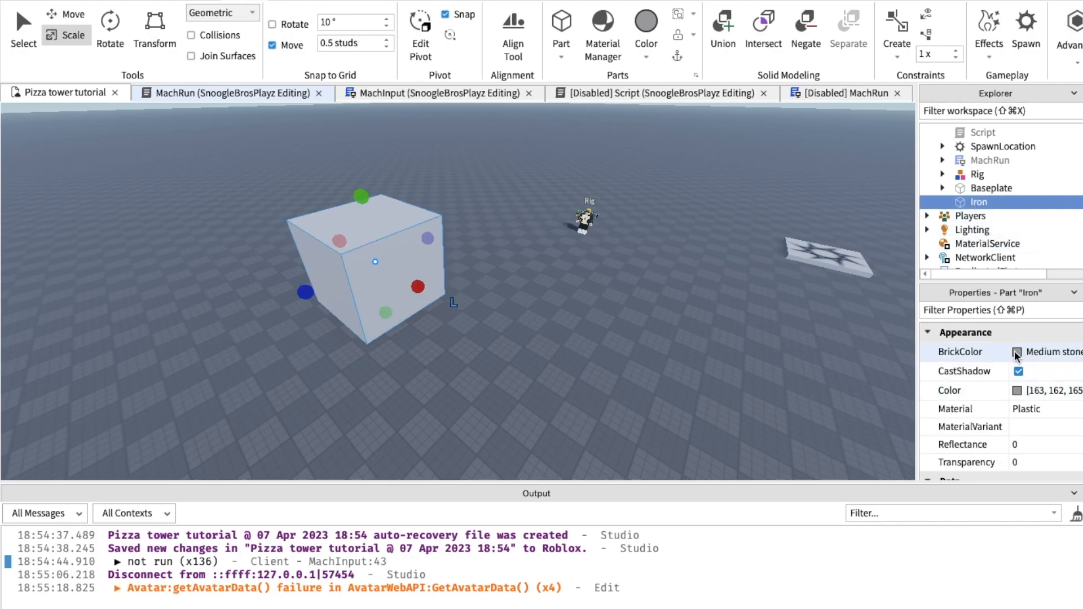
pyautogui.click(1043, 409)
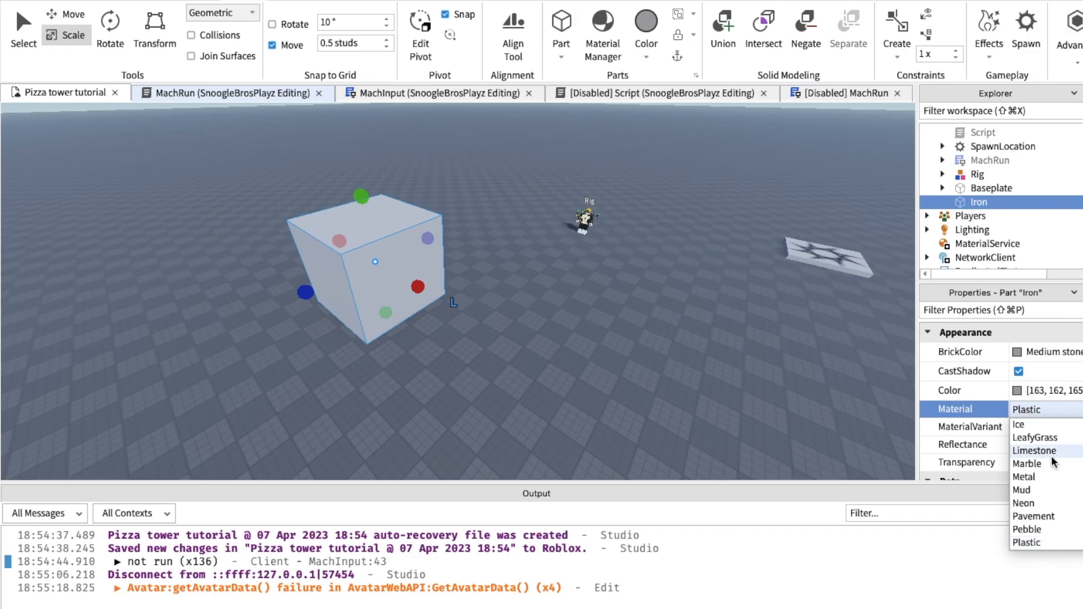
pyautogui.click(1025, 477)
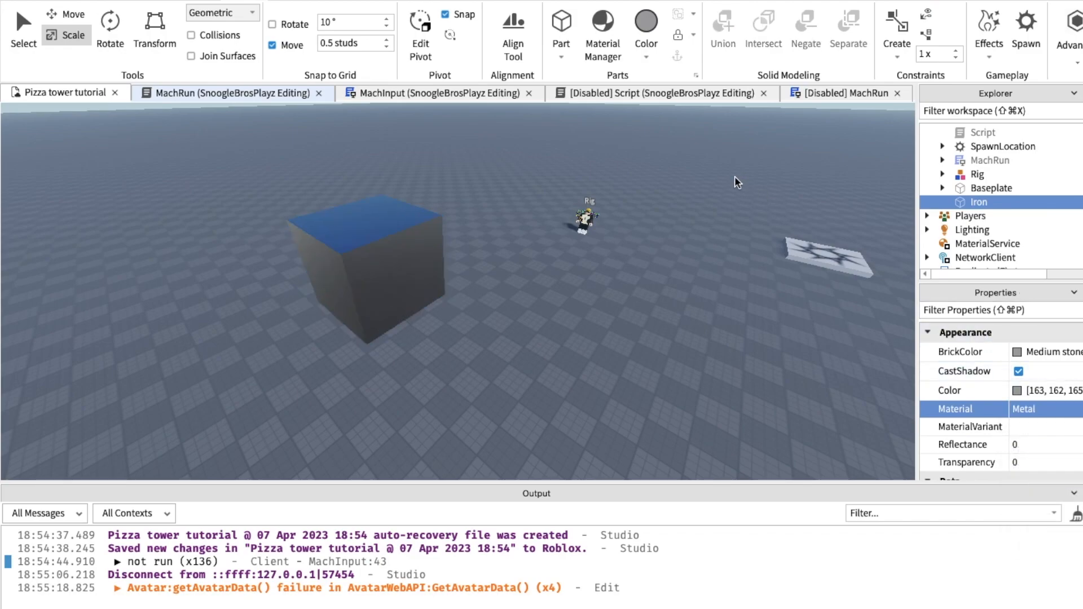
pyautogui.click(442, 269)
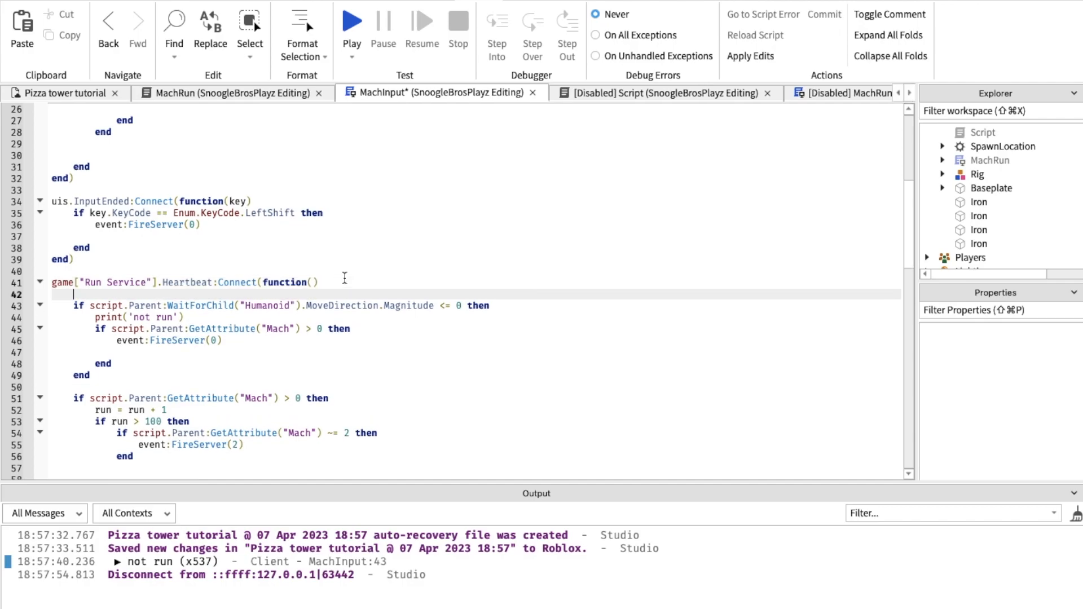
# Step: Make Heartbeat set hitbox Position to HumanoidRootPart Position, then run and stop a playtest
pyautogui.write('script.Parent:WaitForChild("hitbox").Position = script.Parent:WaitForChild("HumanoidRootPart").Position')
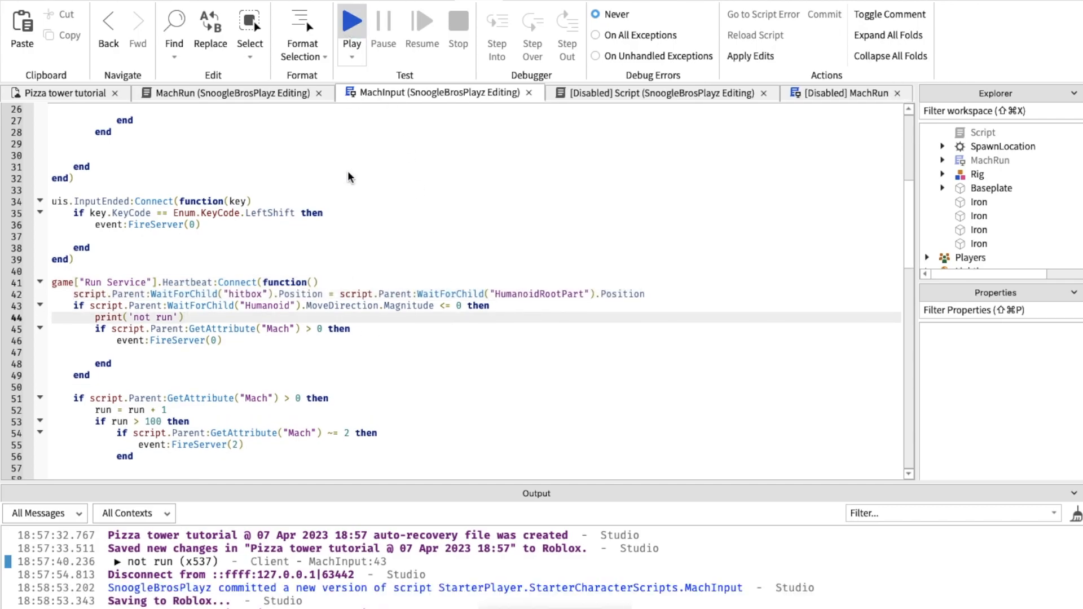
pyautogui.click(351, 20)
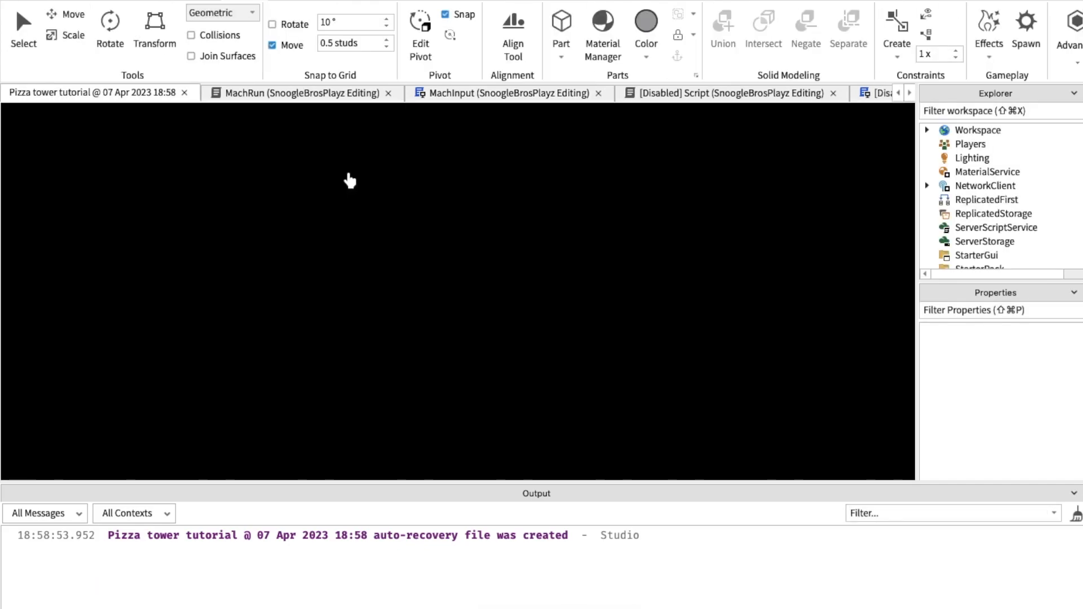
pyautogui.click(234, 92)
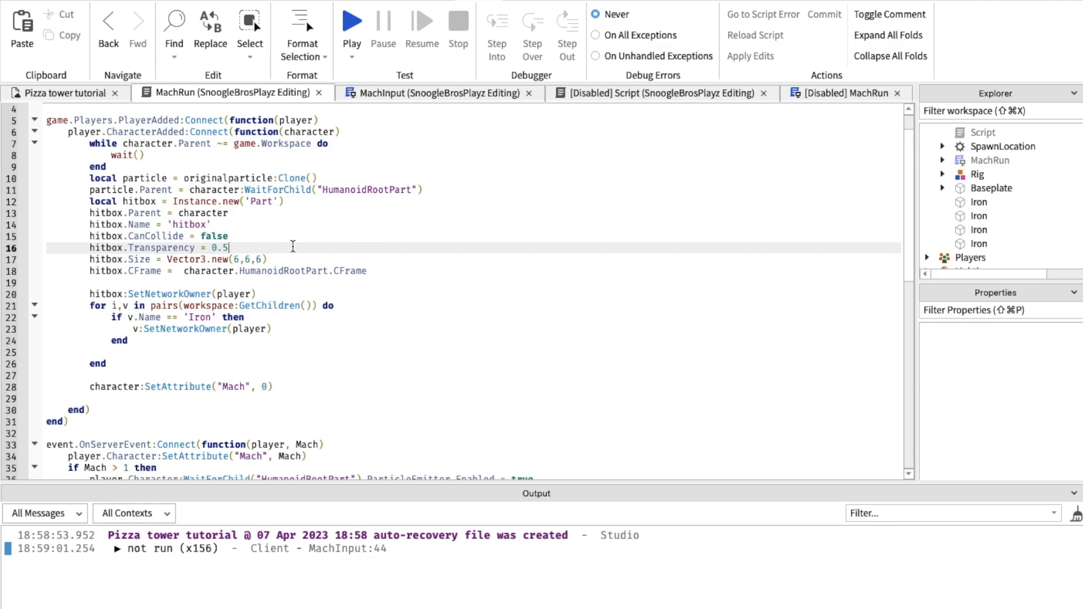
# Step: Set MachRun's hitbox Transparency to 1 and start a new playtest
pyautogui.write('1')
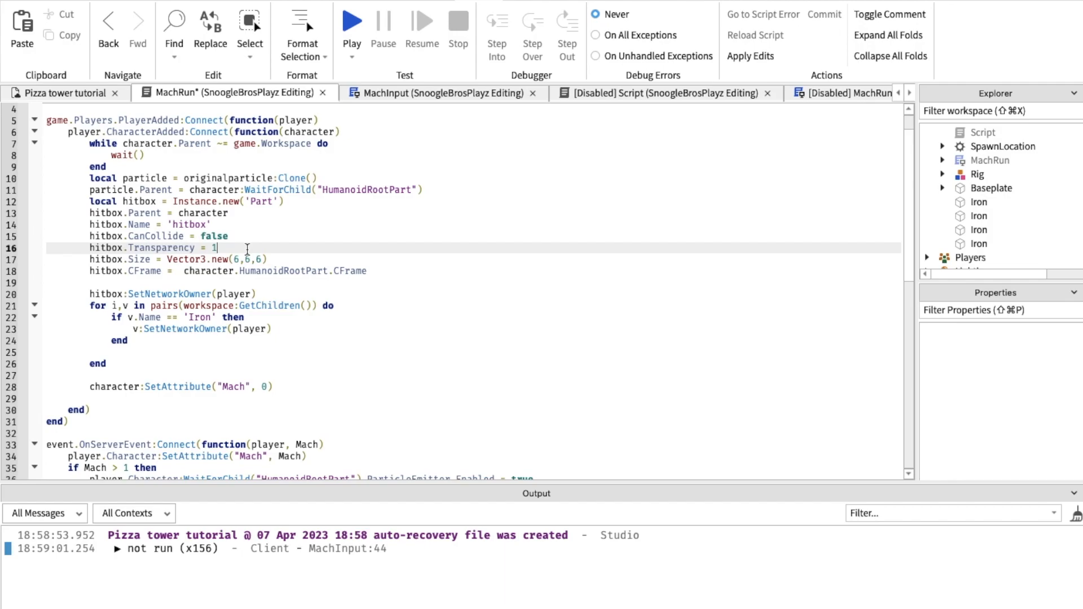
pyautogui.write('0')
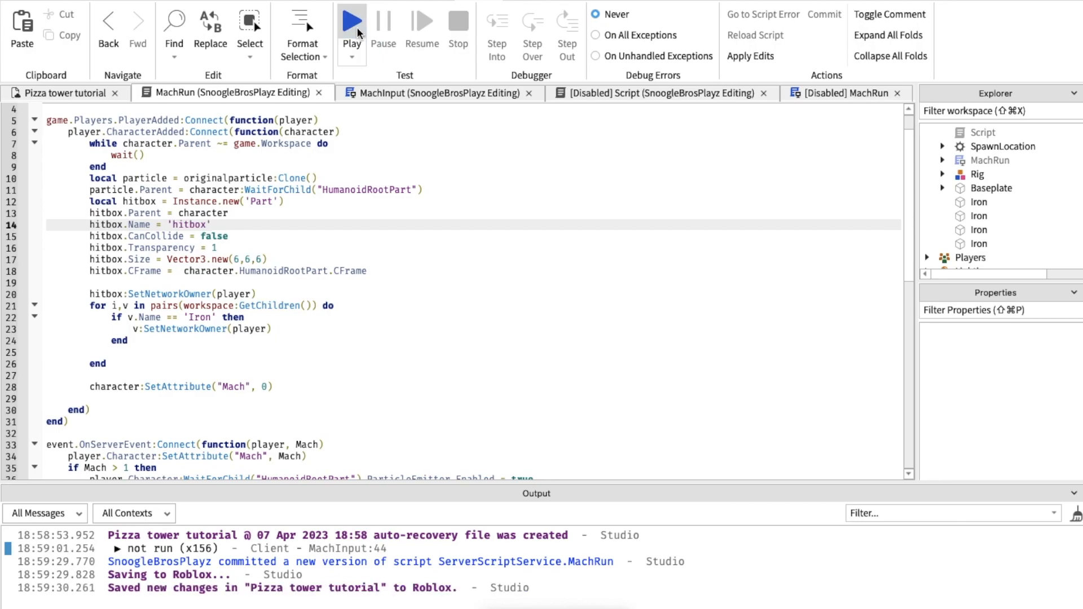
pyautogui.click(352, 21)
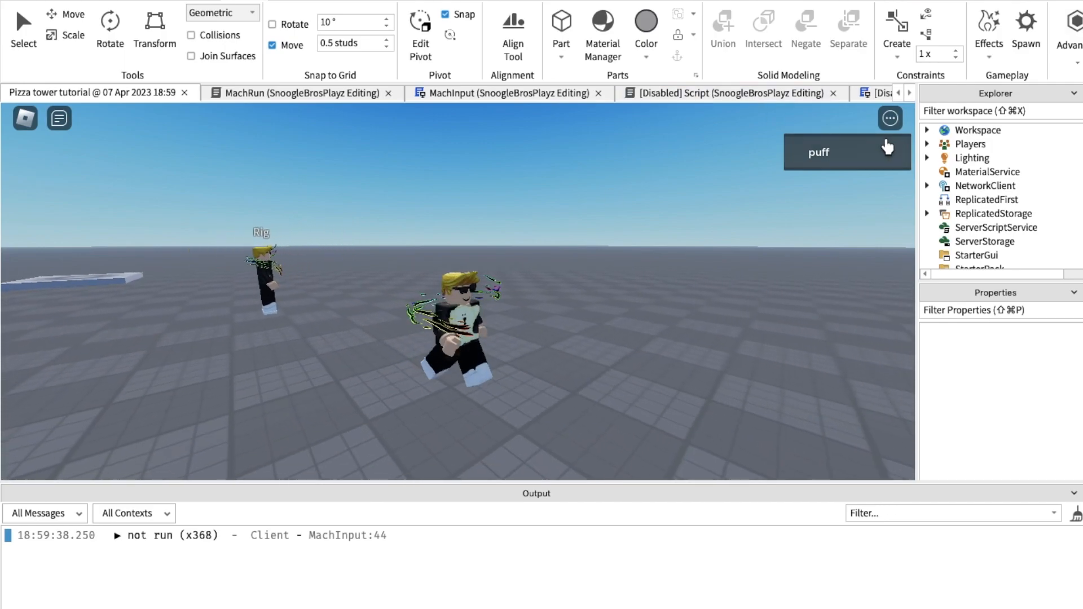
# Step: Run with the particle-wrapped character in the playtest and open the VIEW tab to check Output
pyautogui.click(926, 129)
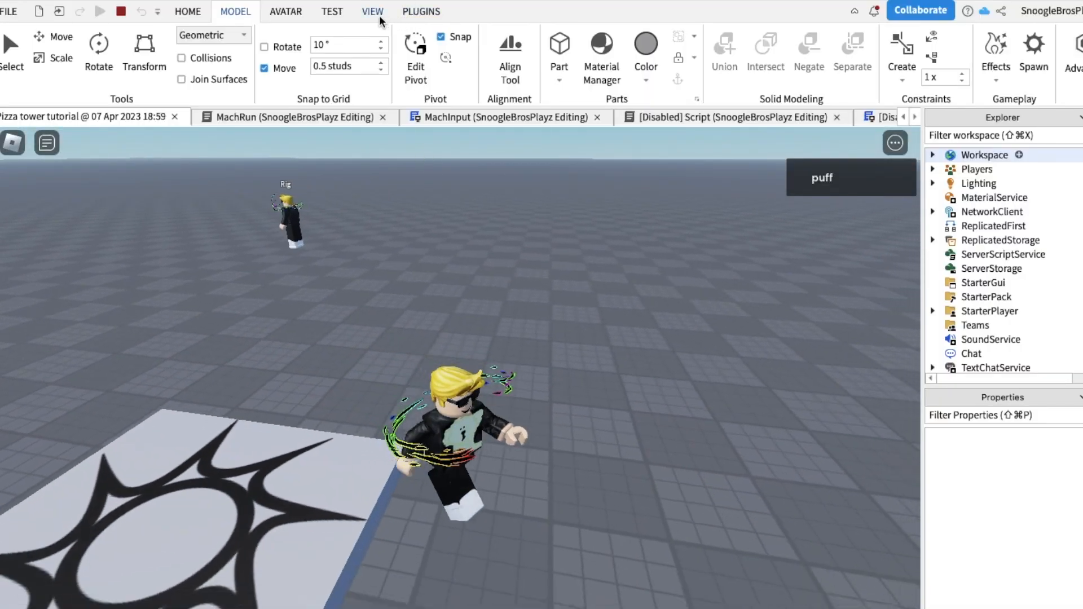
pyautogui.click(372, 12)
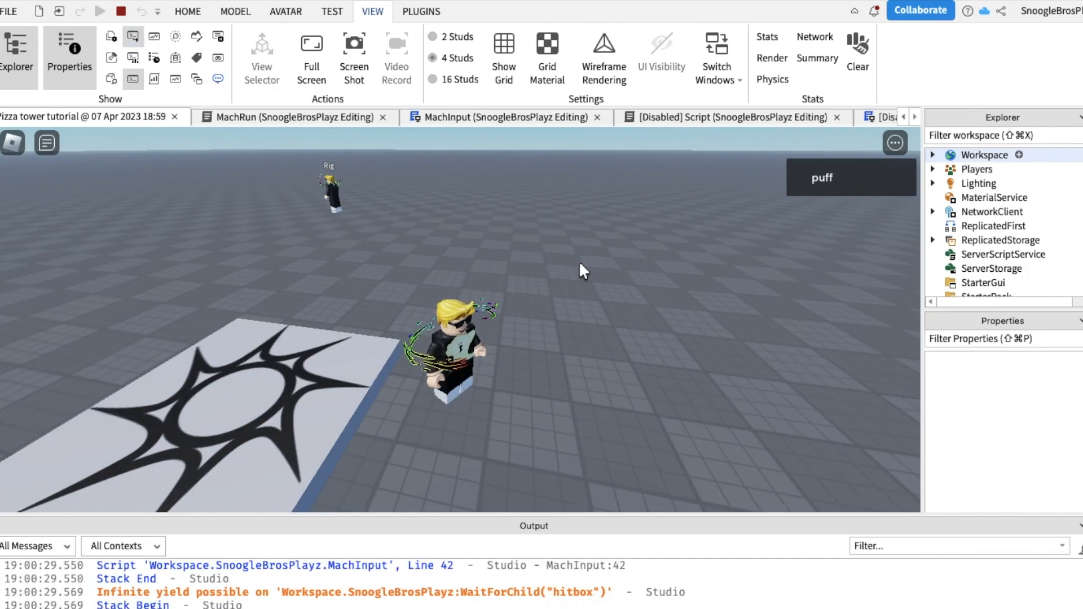